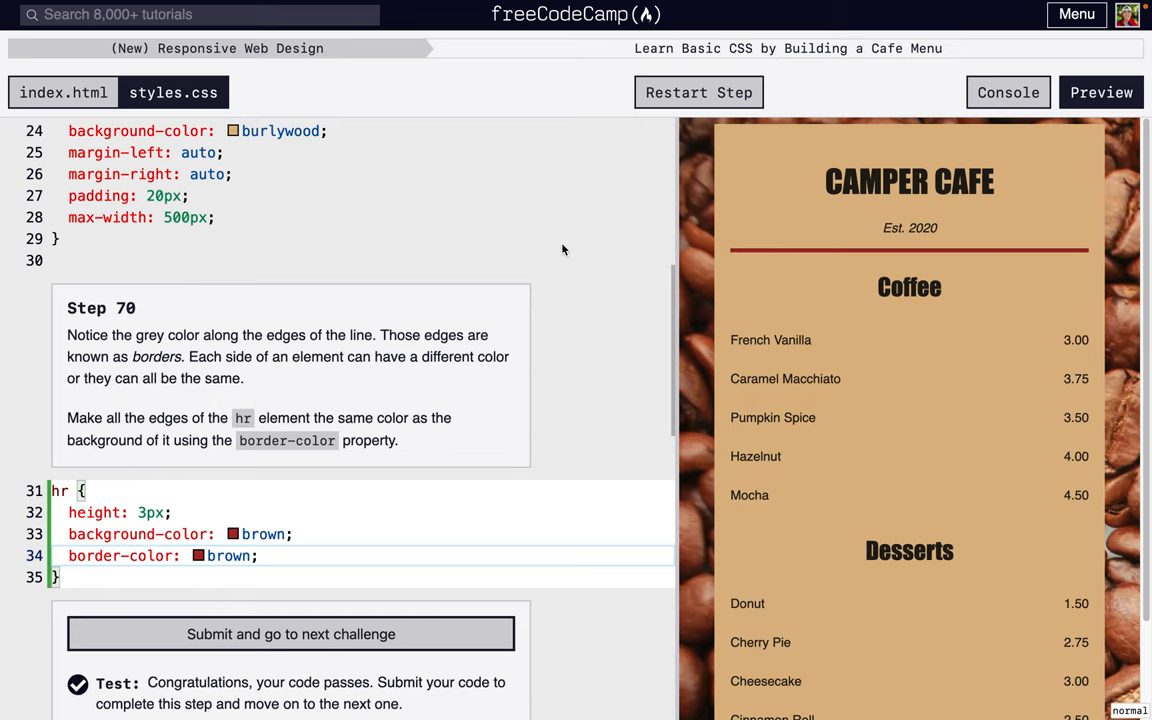
Submit Step 70 and change the hr height from 3px to 2px
click(290, 634)
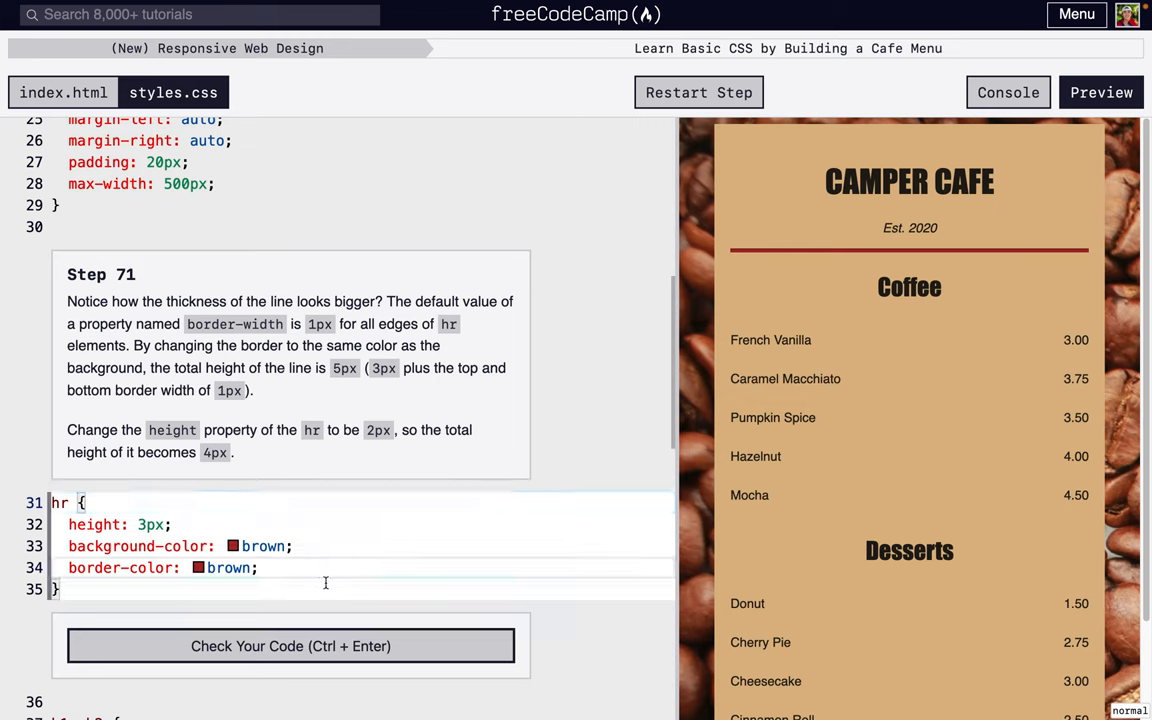
mouse_move(742, 418)
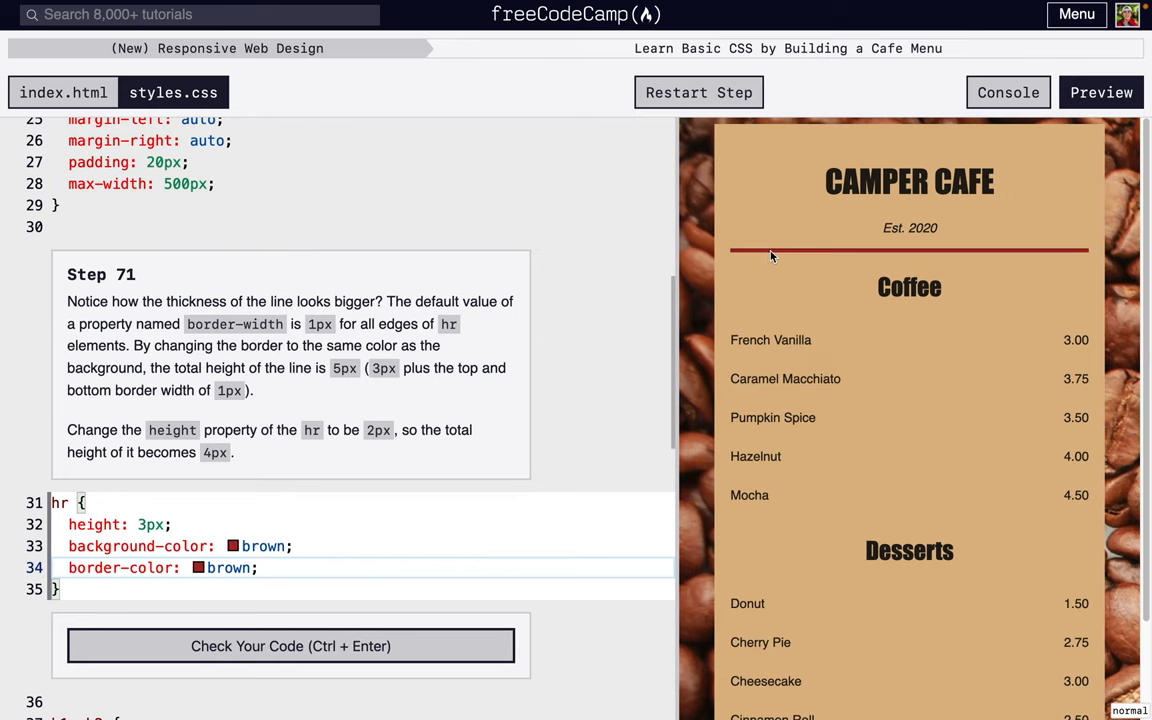
mouse_move(752, 260)
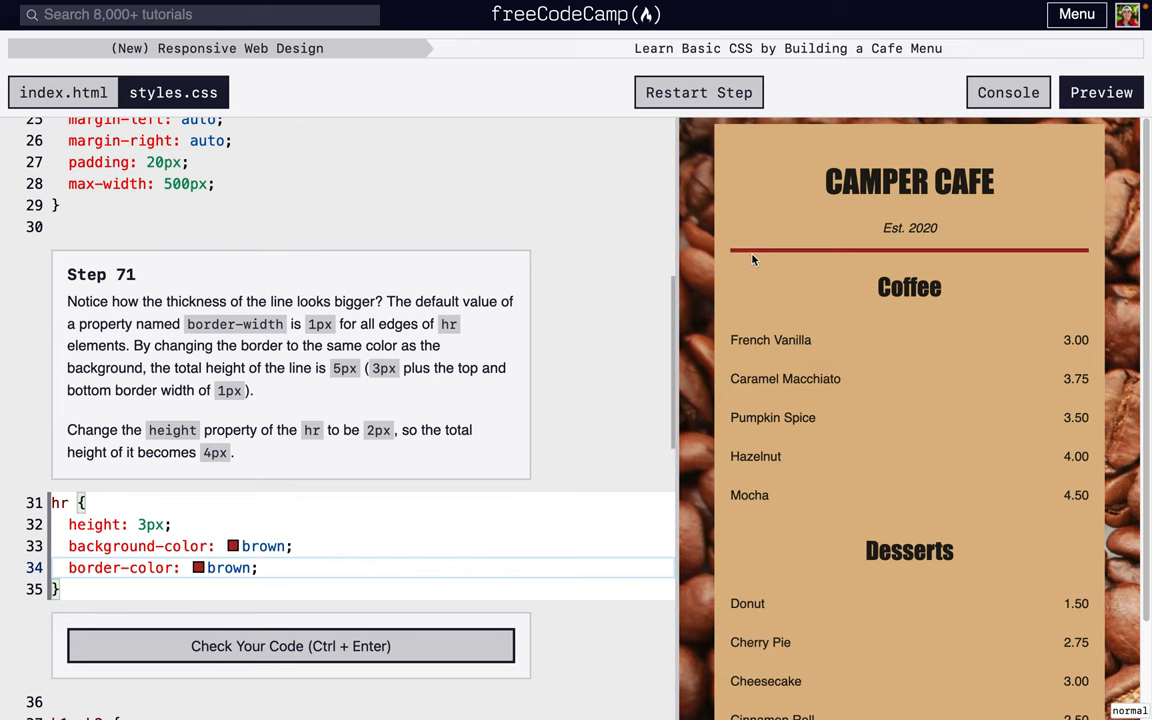
mouse_move(768, 284)
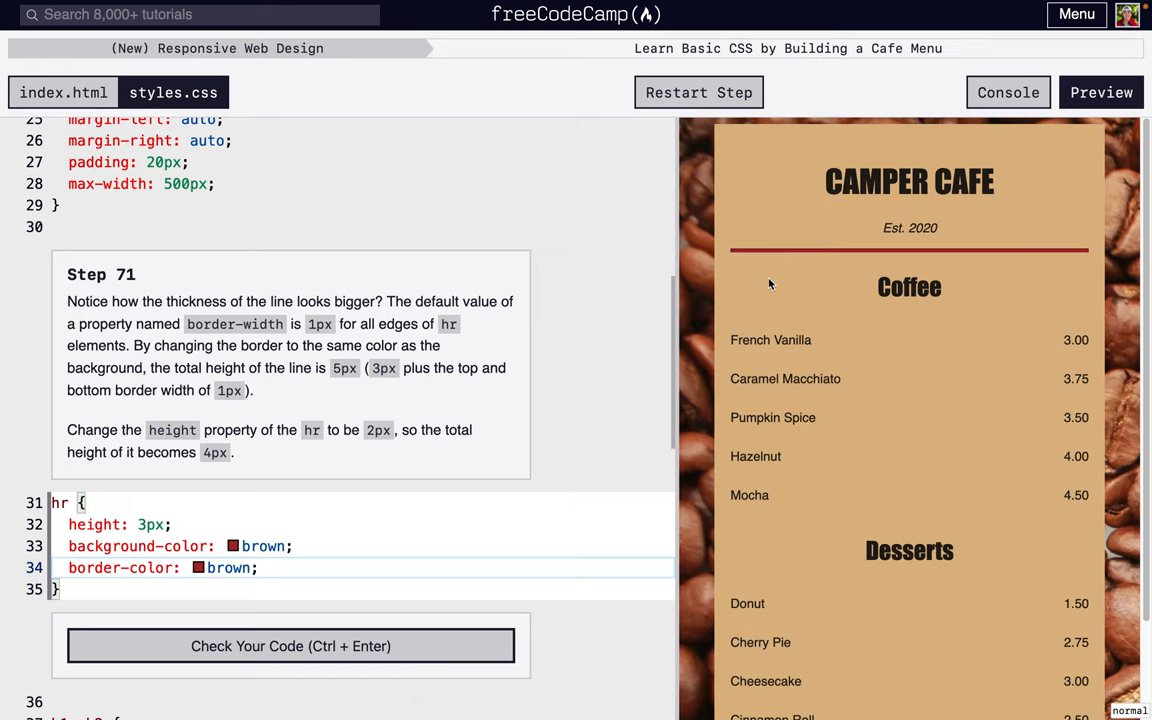
mouse_move(836, 256)
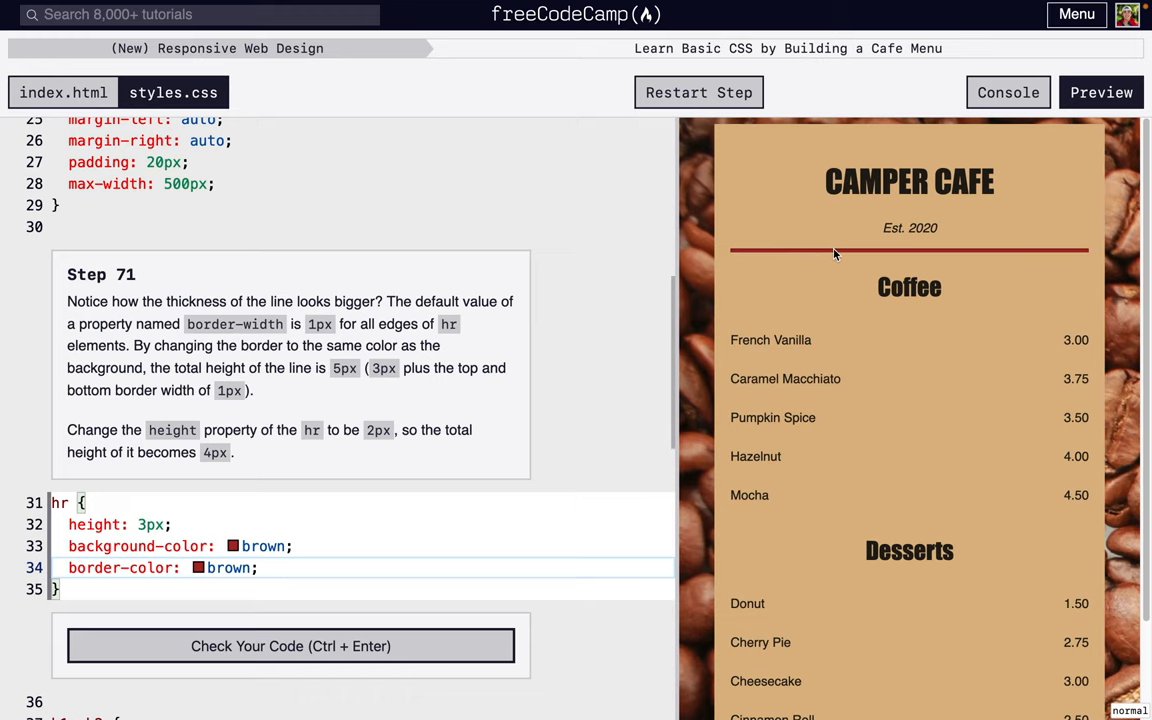
mouse_move(852, 292)
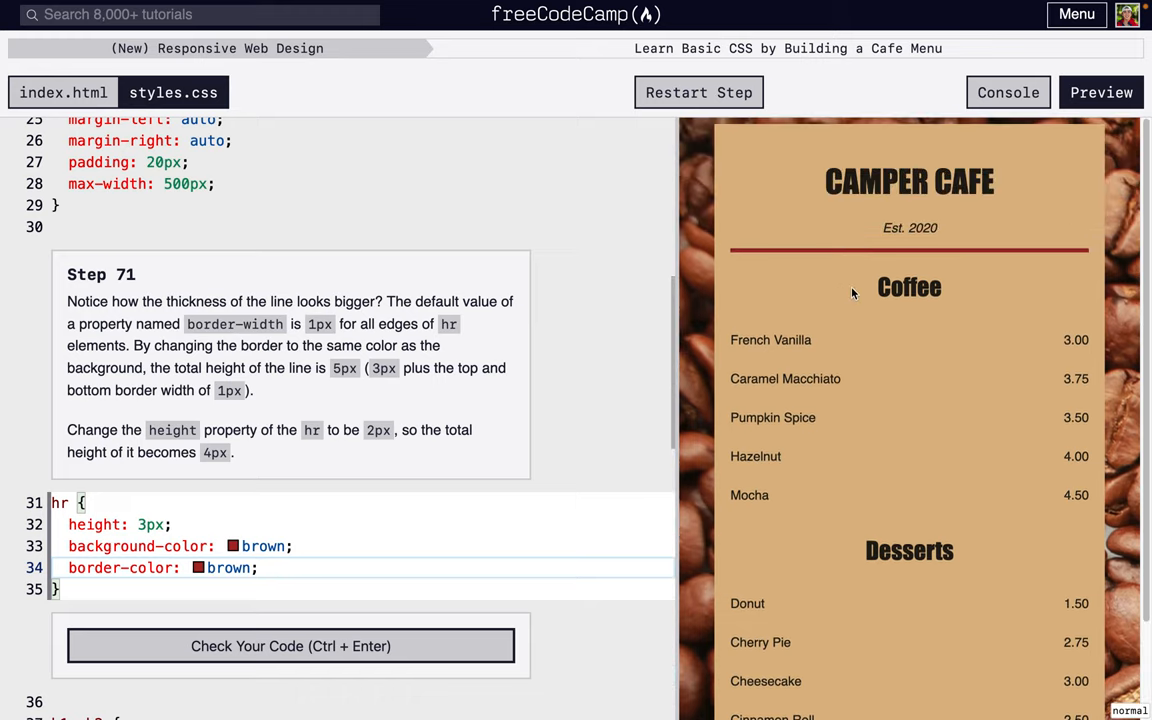
mouse_move(824, 264)
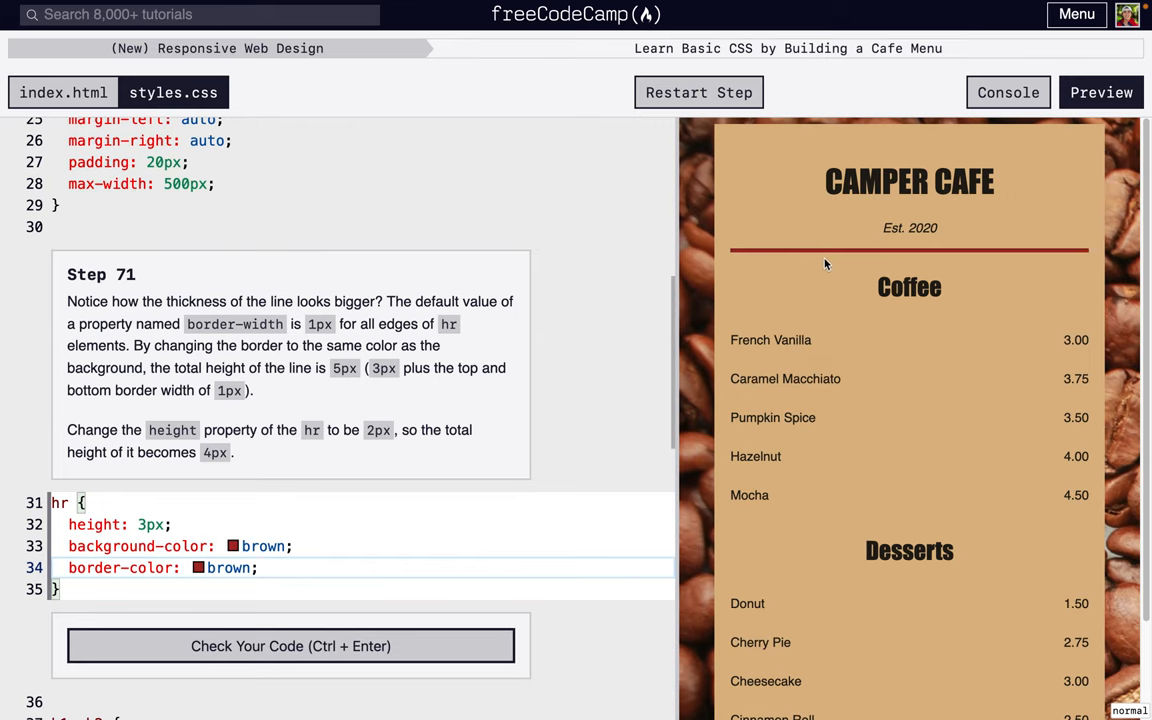
mouse_move(792, 282)
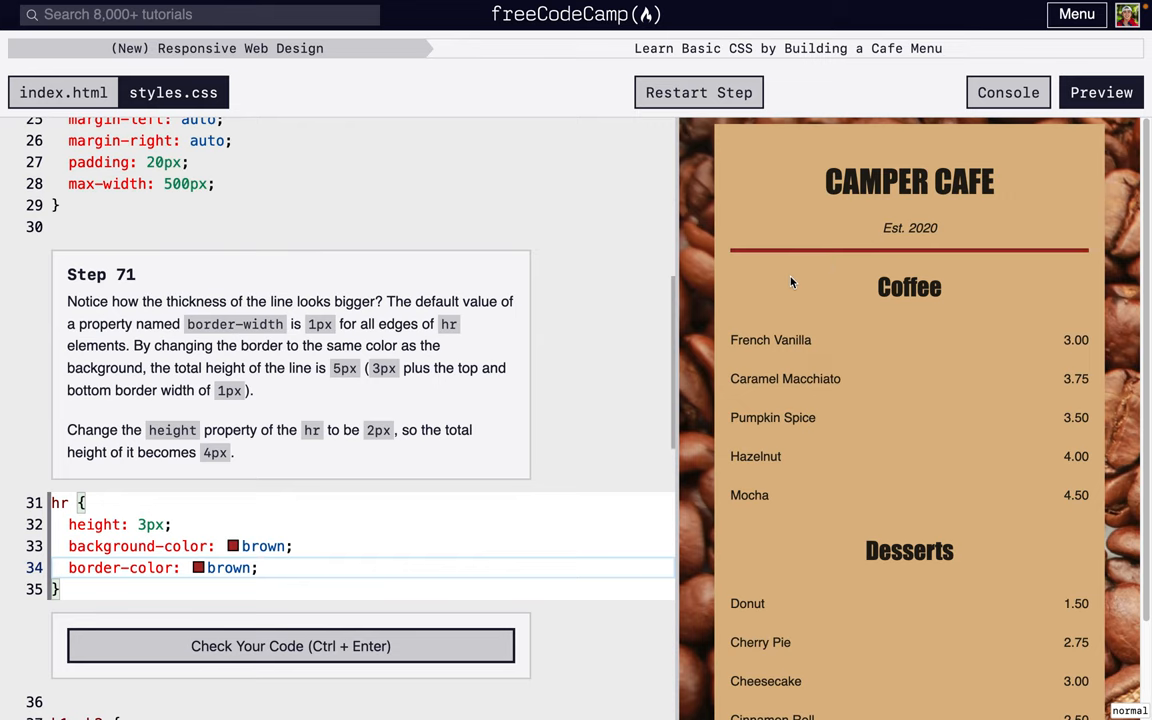
mouse_move(650, 428)
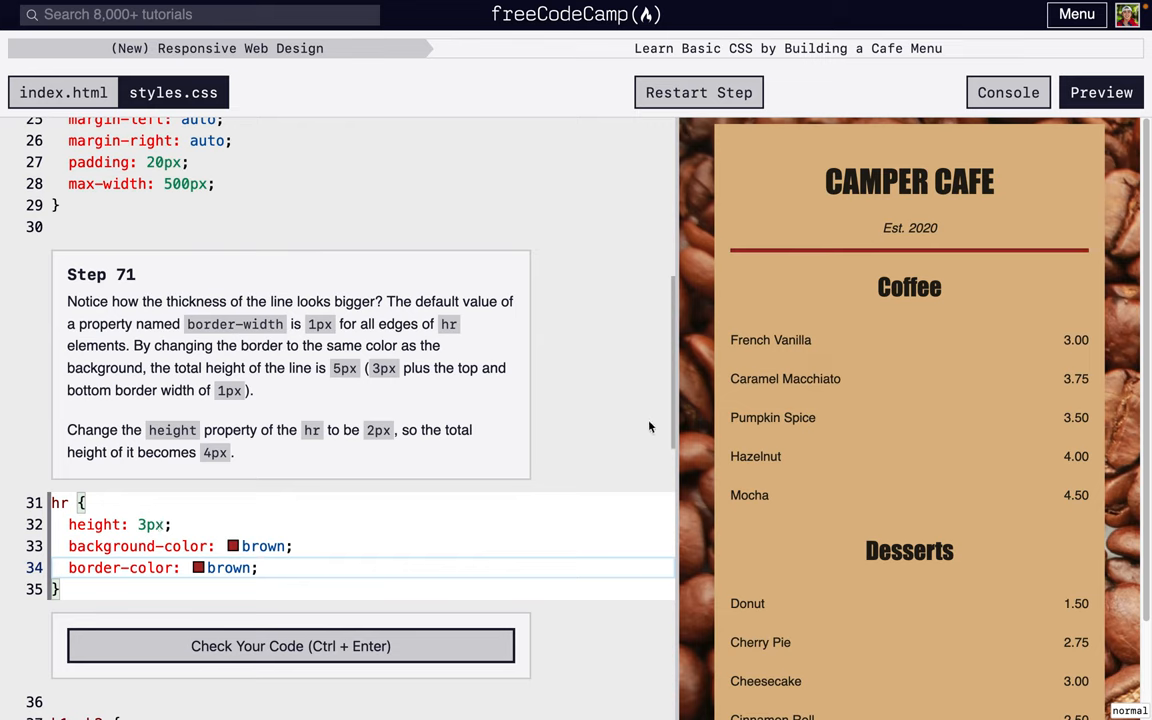
mouse_move(858, 258)
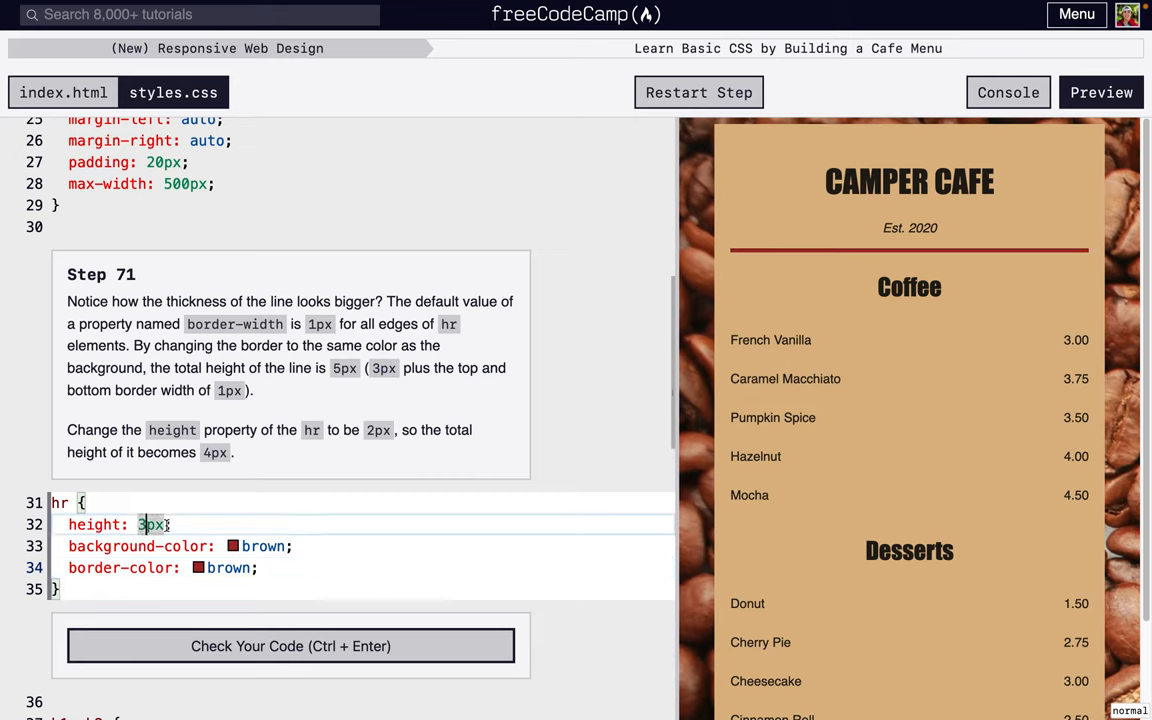
text(2)
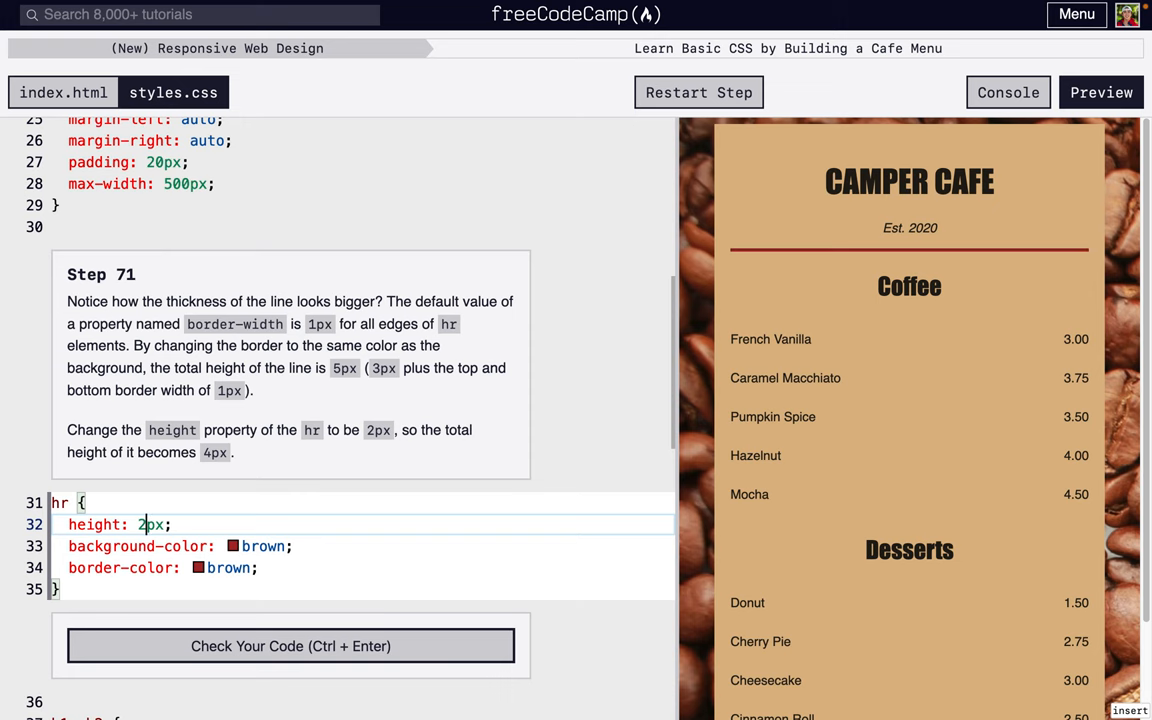
Insert a second <hr> after </main> before <footer> and submit Step 72
click(64, 92)
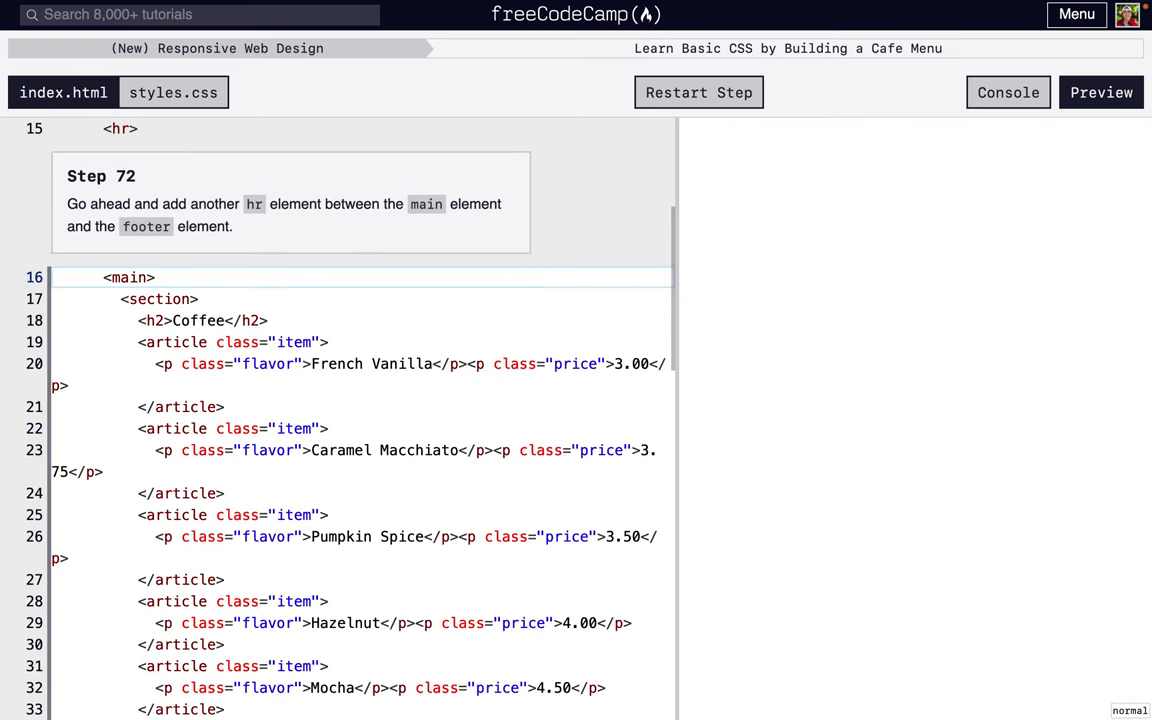
scroll(down, 3)
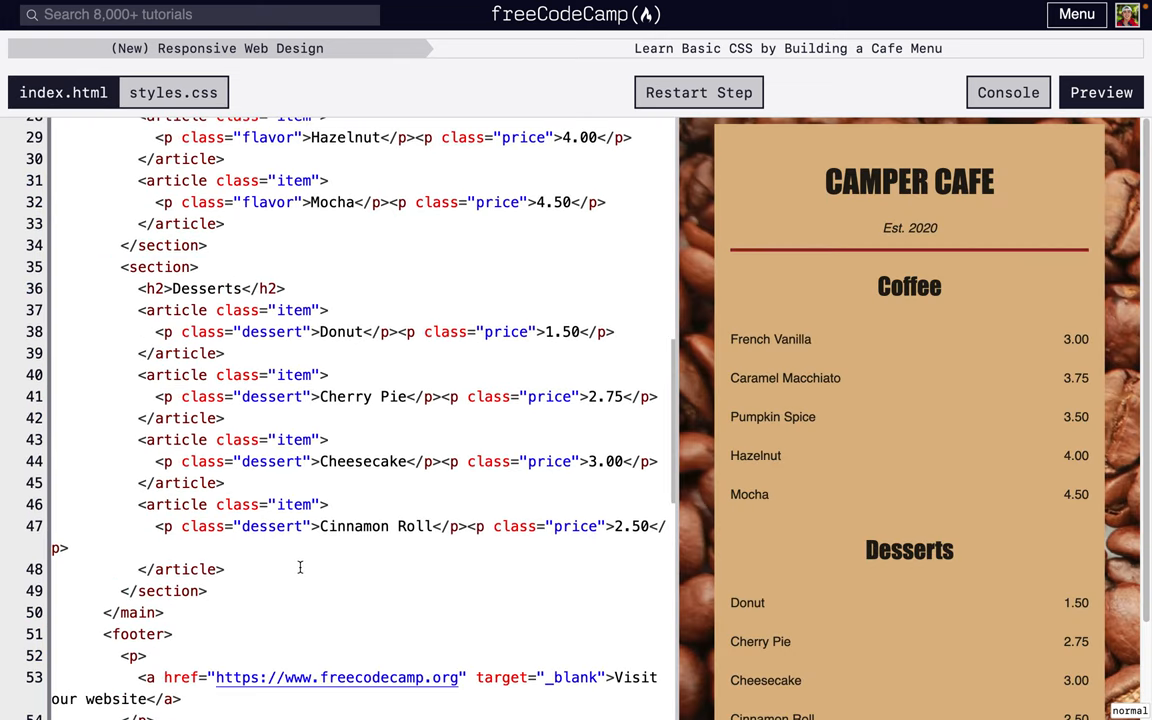
click(192, 612)
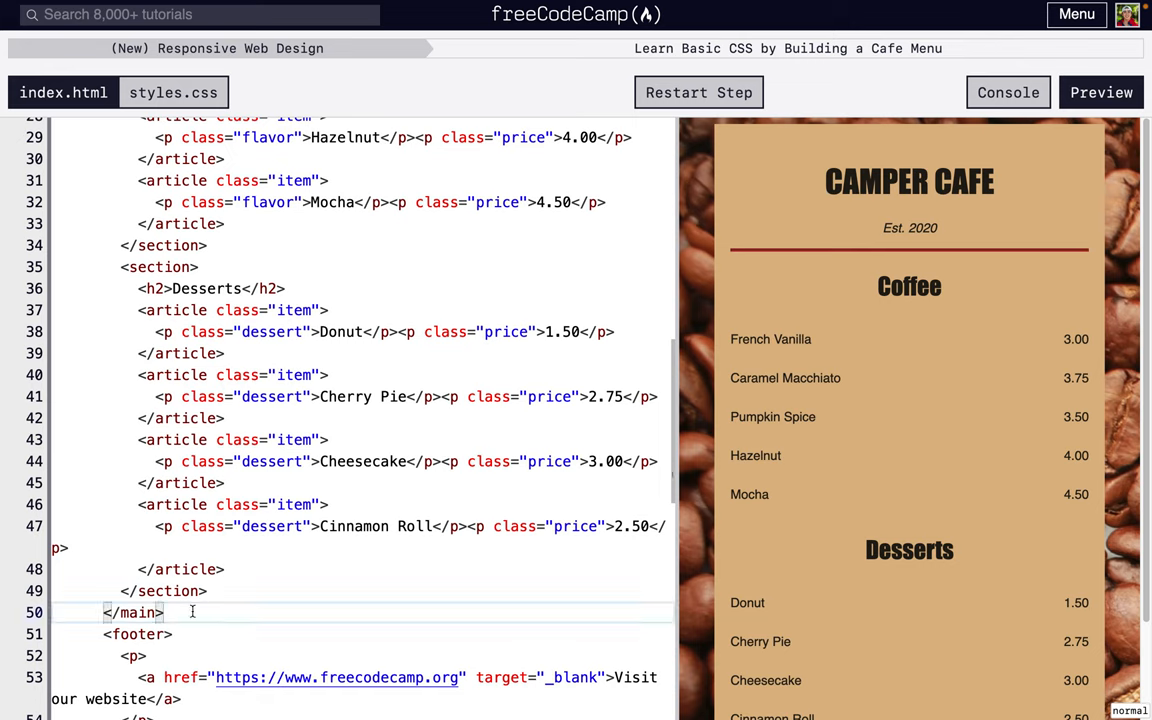
text(<h=)
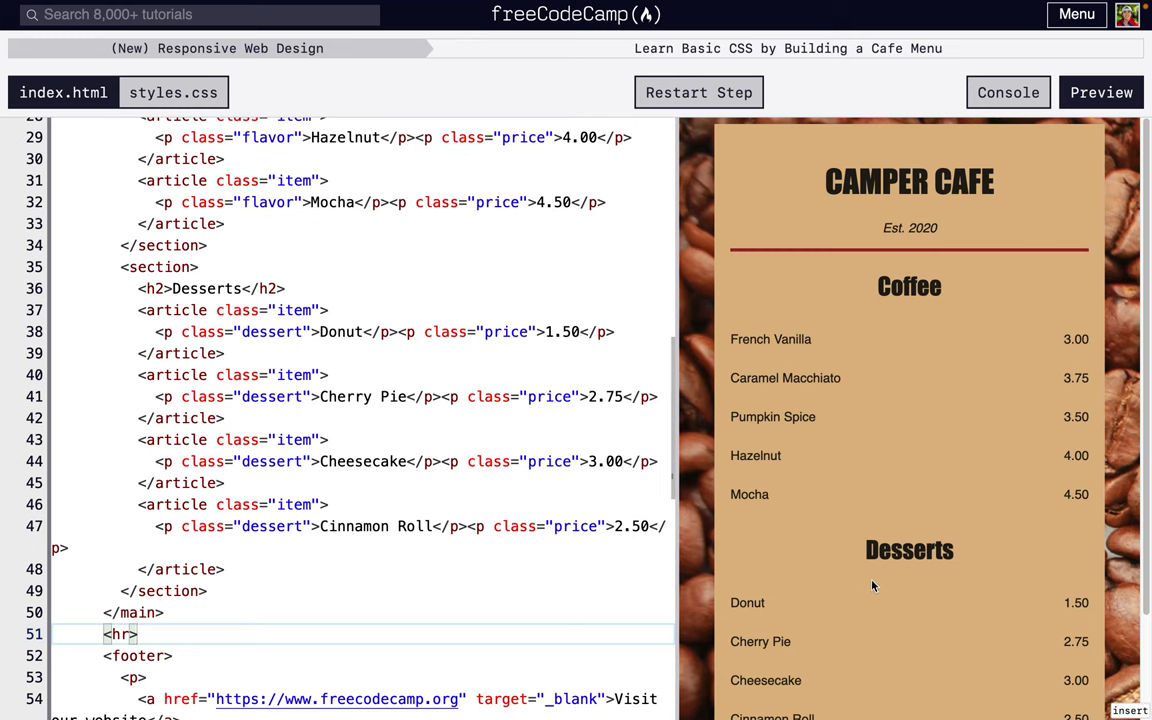
scroll(down, 3)
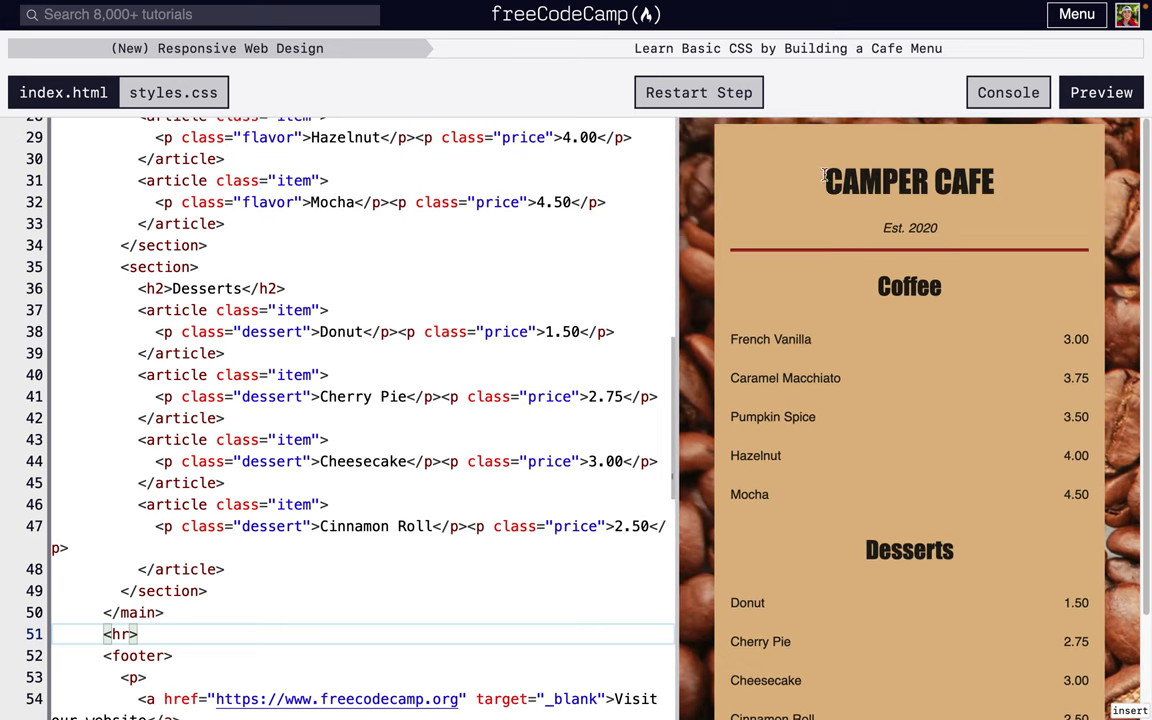
scroll(down, 3)
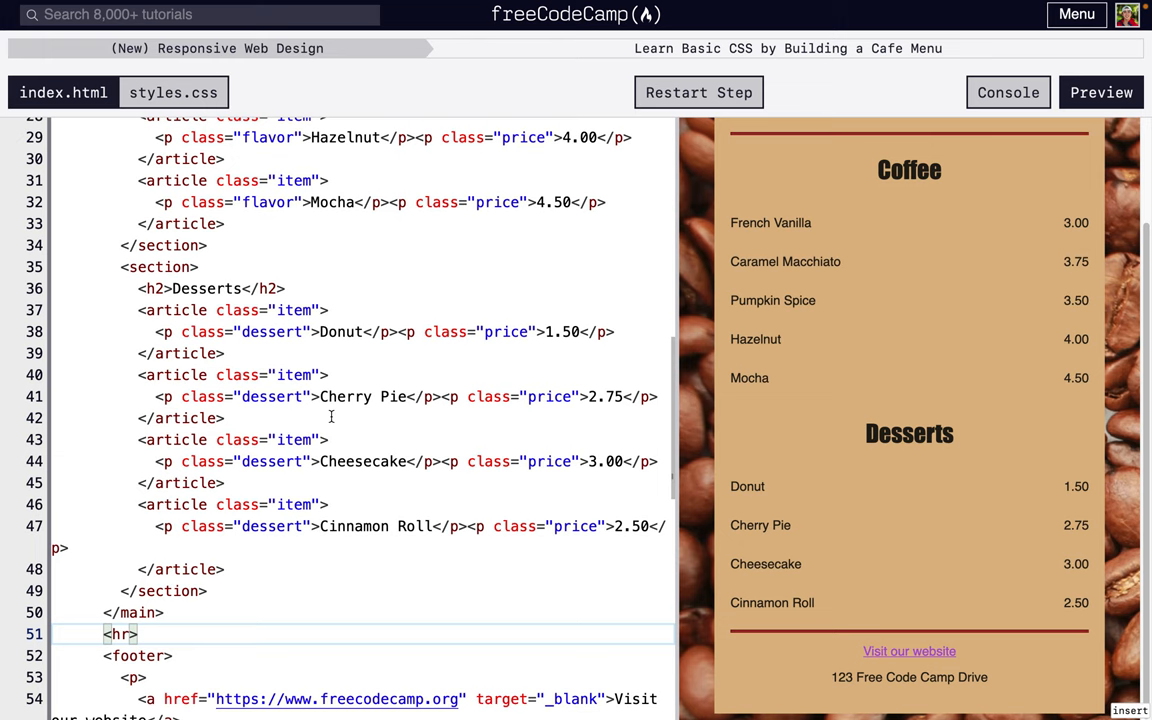
click(172, 92)
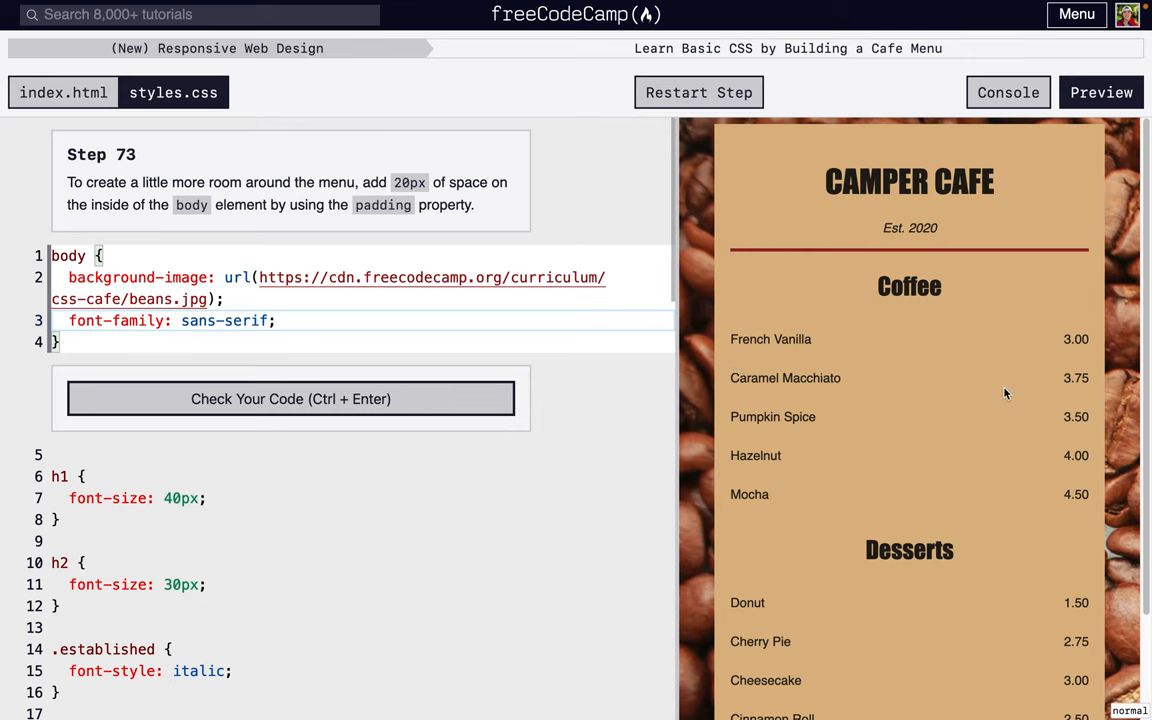
mouse_move(1104, 408)
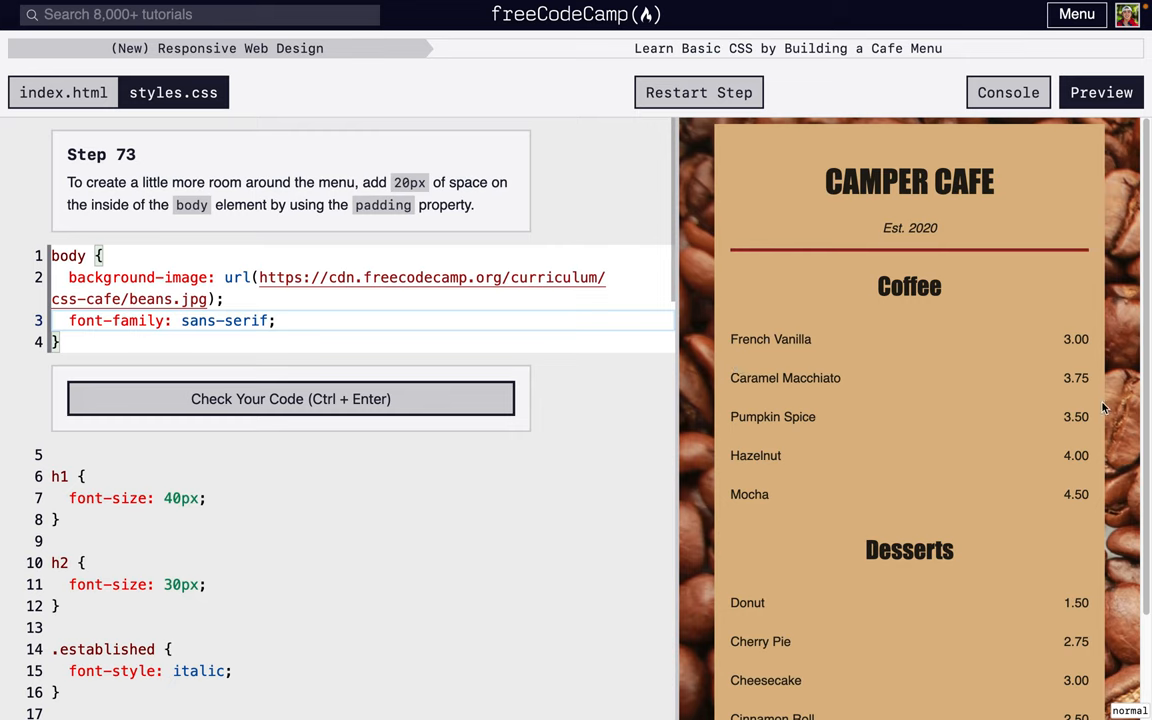
mouse_move(714, 390)
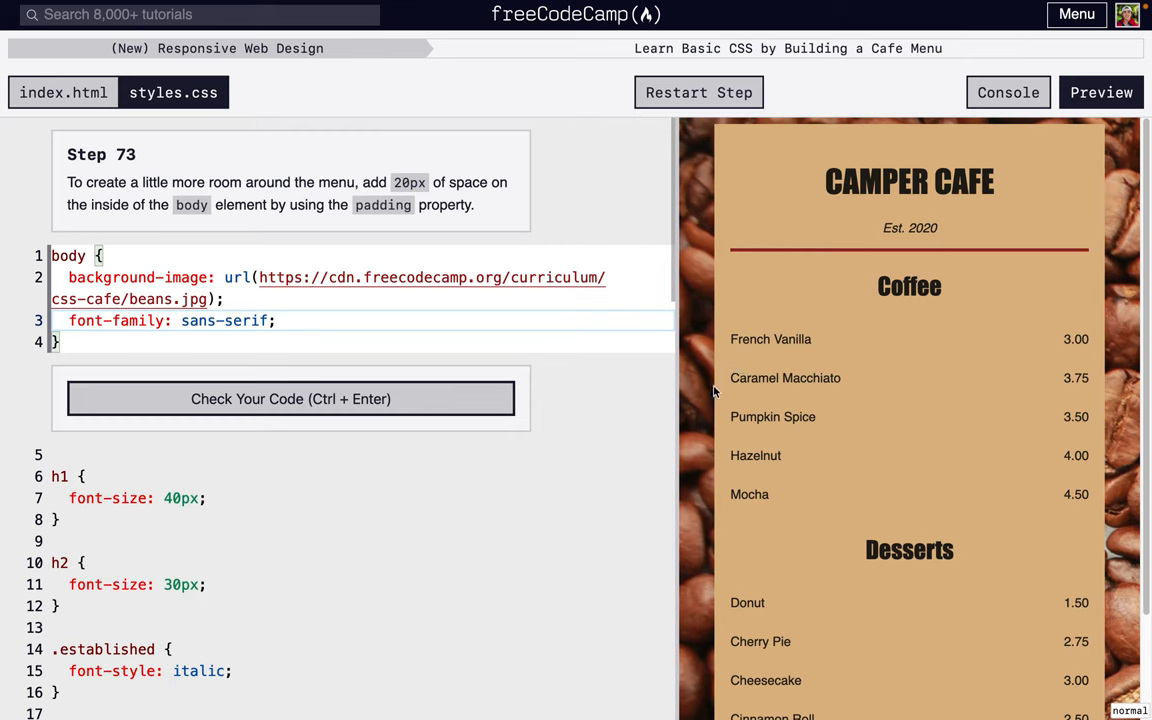
mouse_move(710, 420)
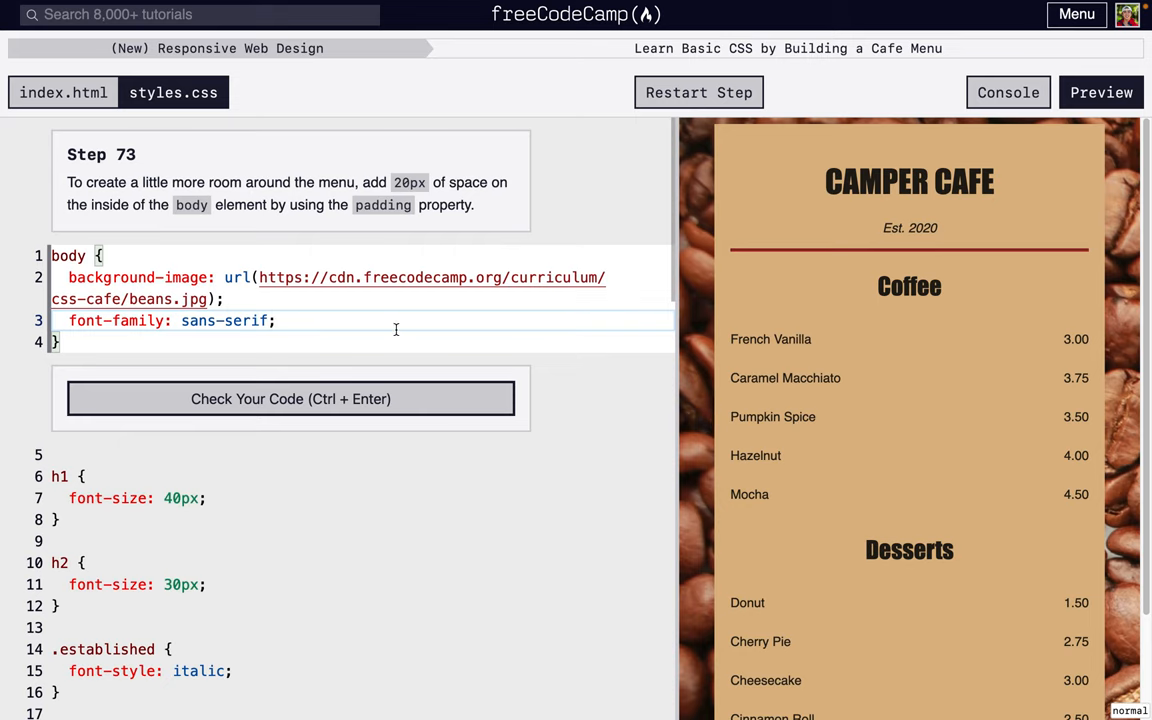
Add padding: 20px to the body rule in styles.css
text(p)
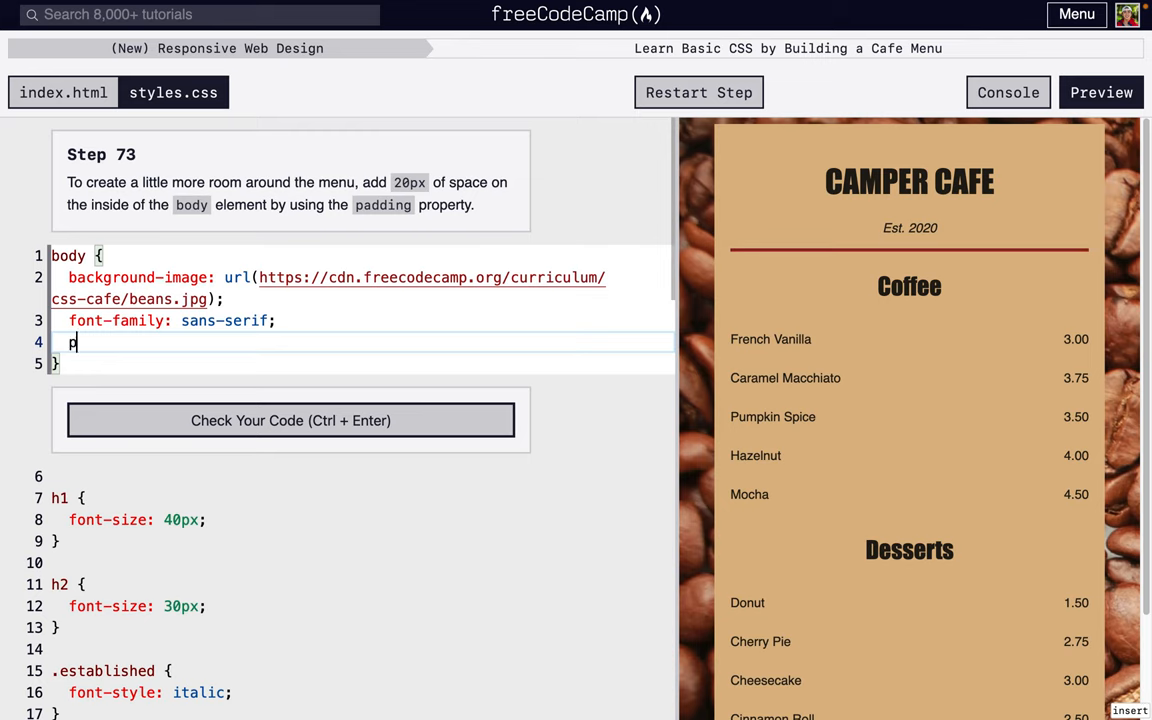
text(adding: 2)
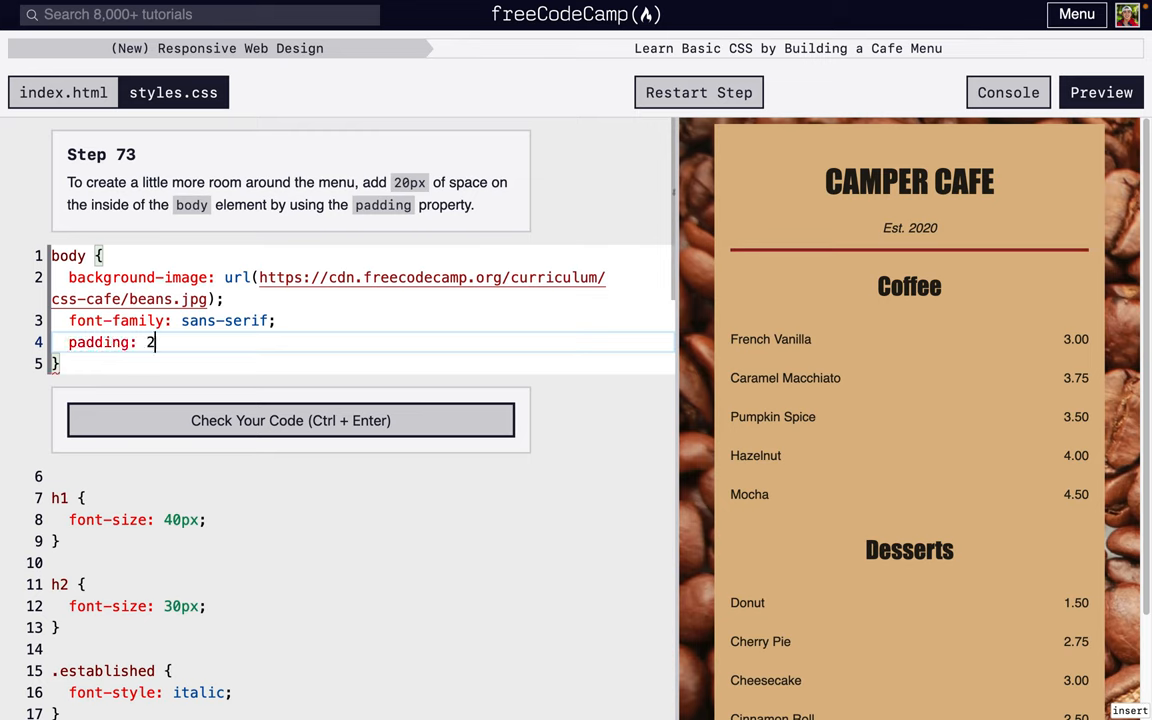
text(0)
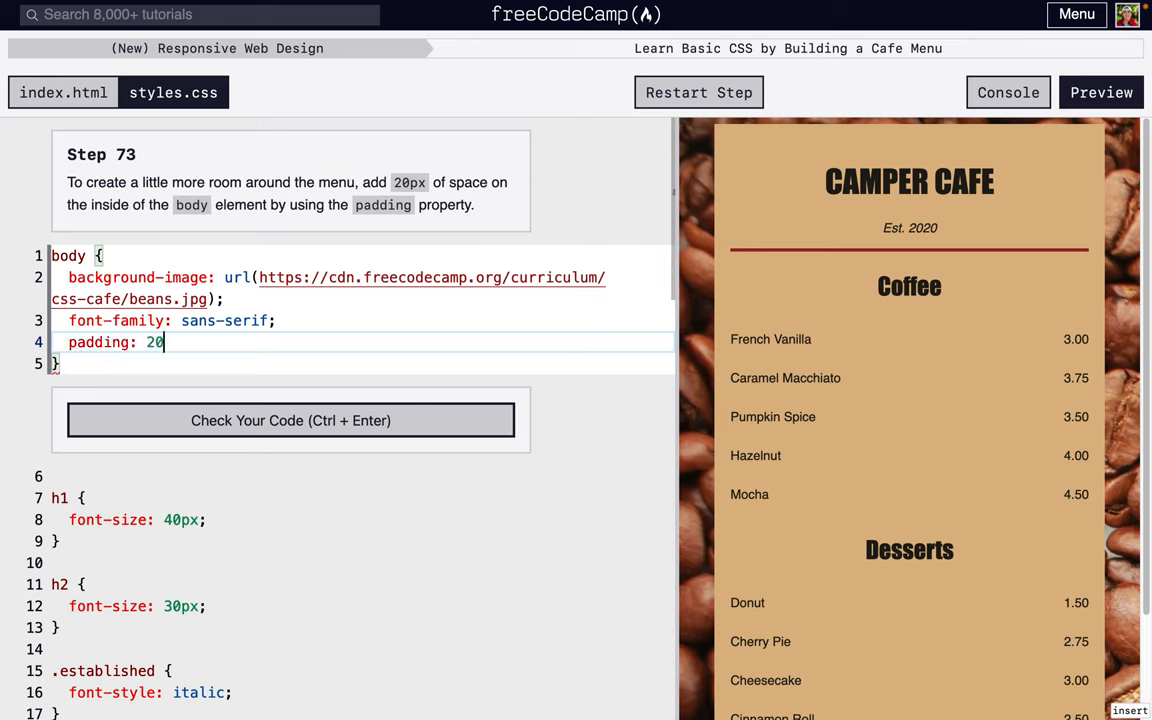
text(px)
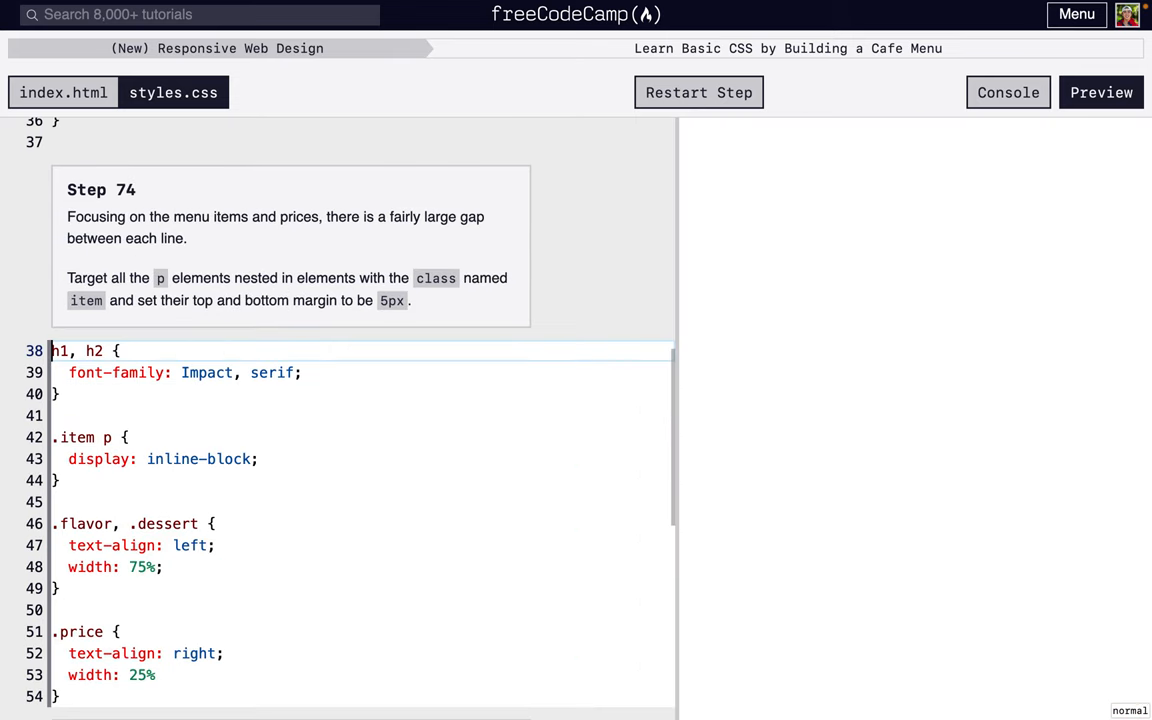
click(1100, 92)
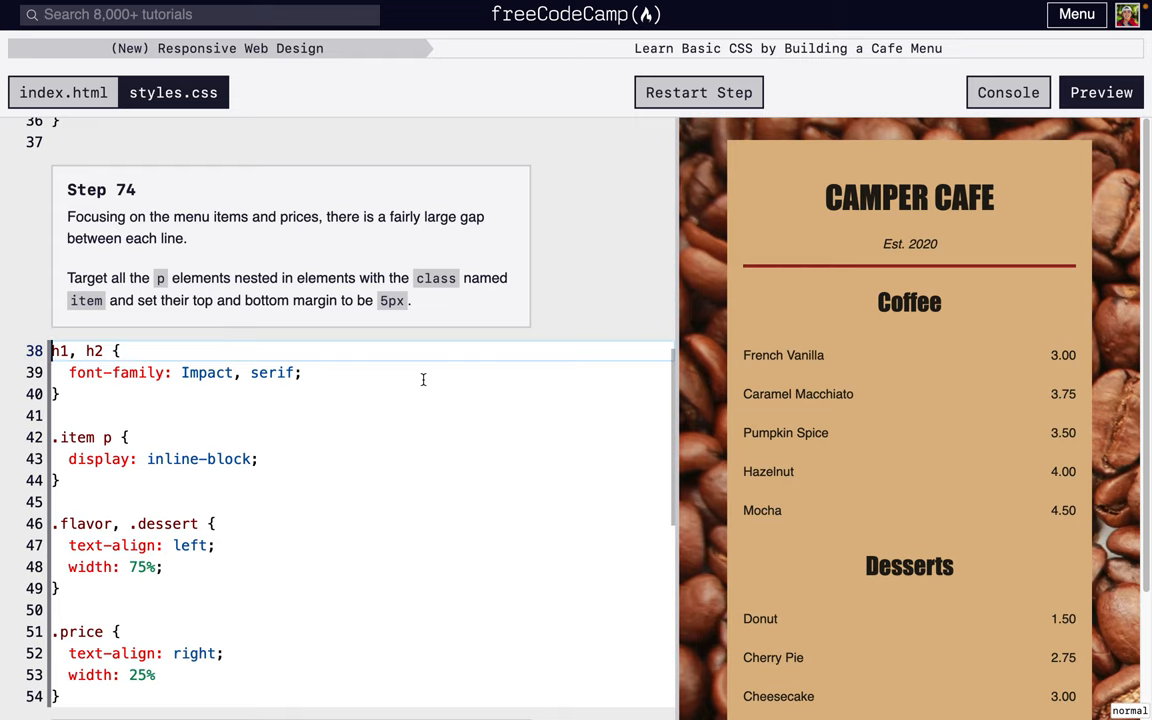
mouse_move(316, 442)
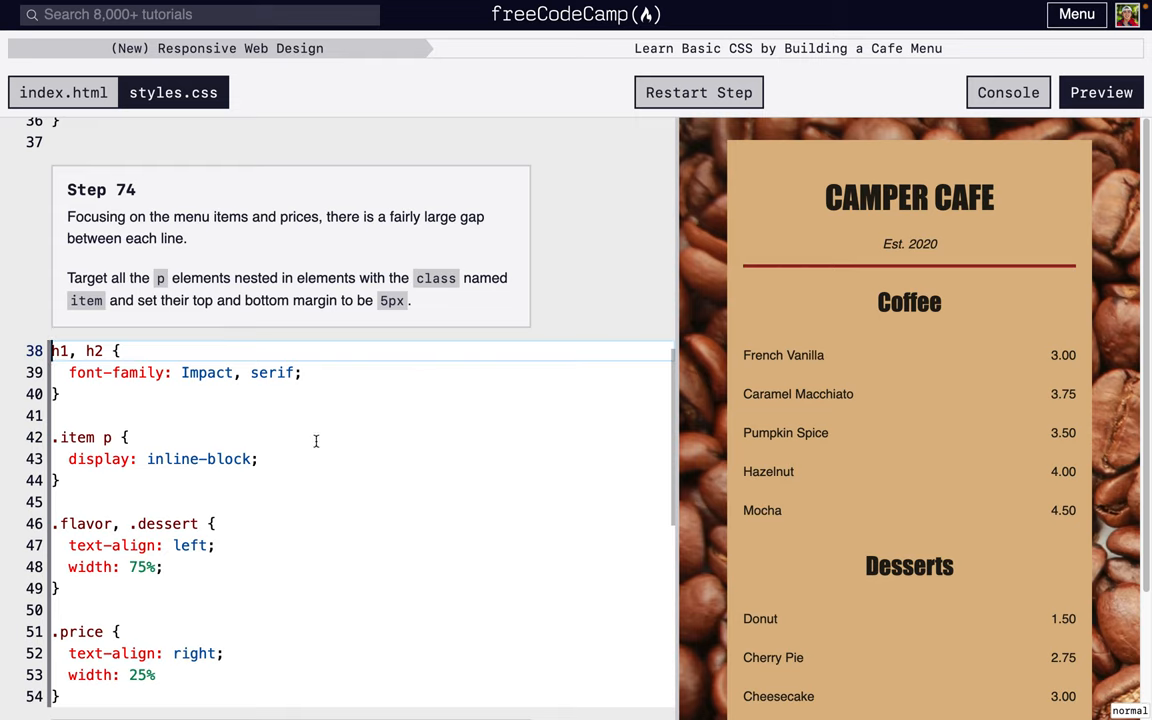
drag(52, 436, 258, 458)
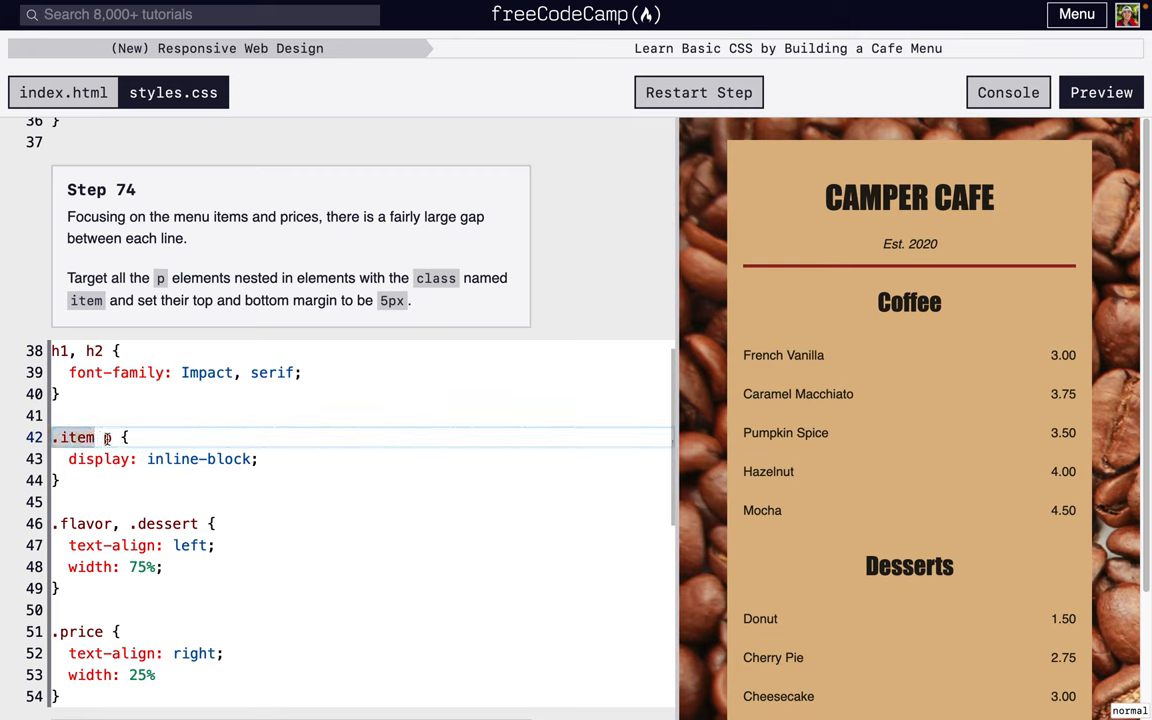
click(64, 92)
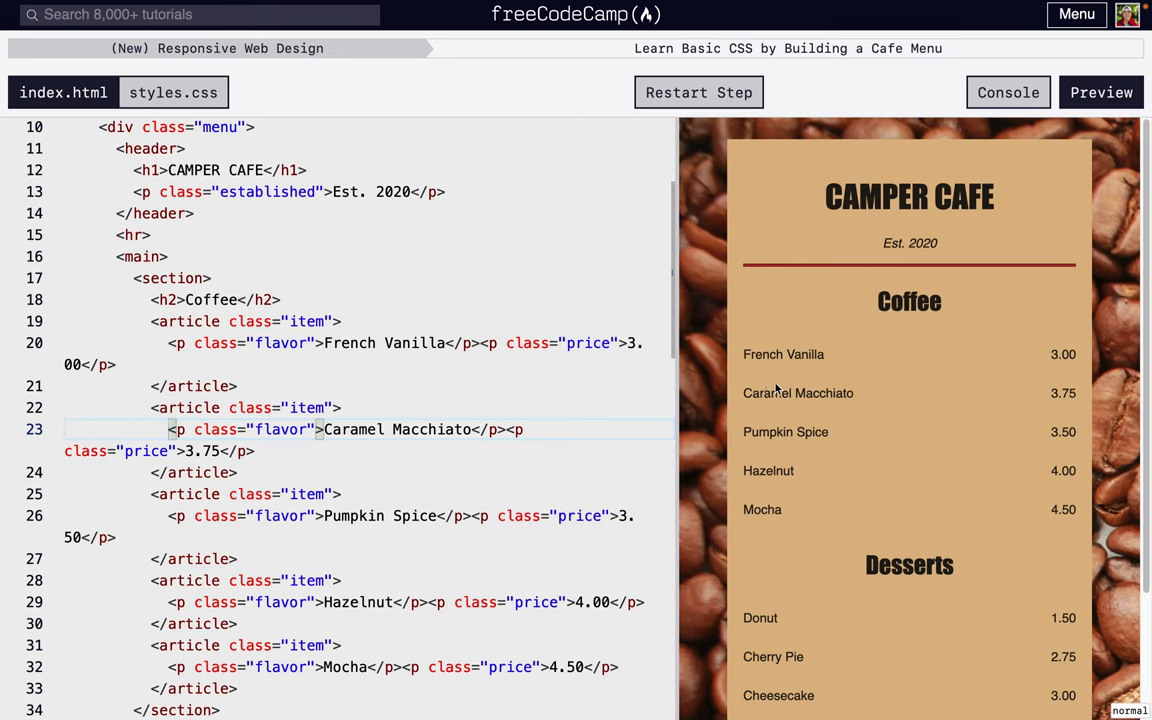
mouse_move(484, 470)
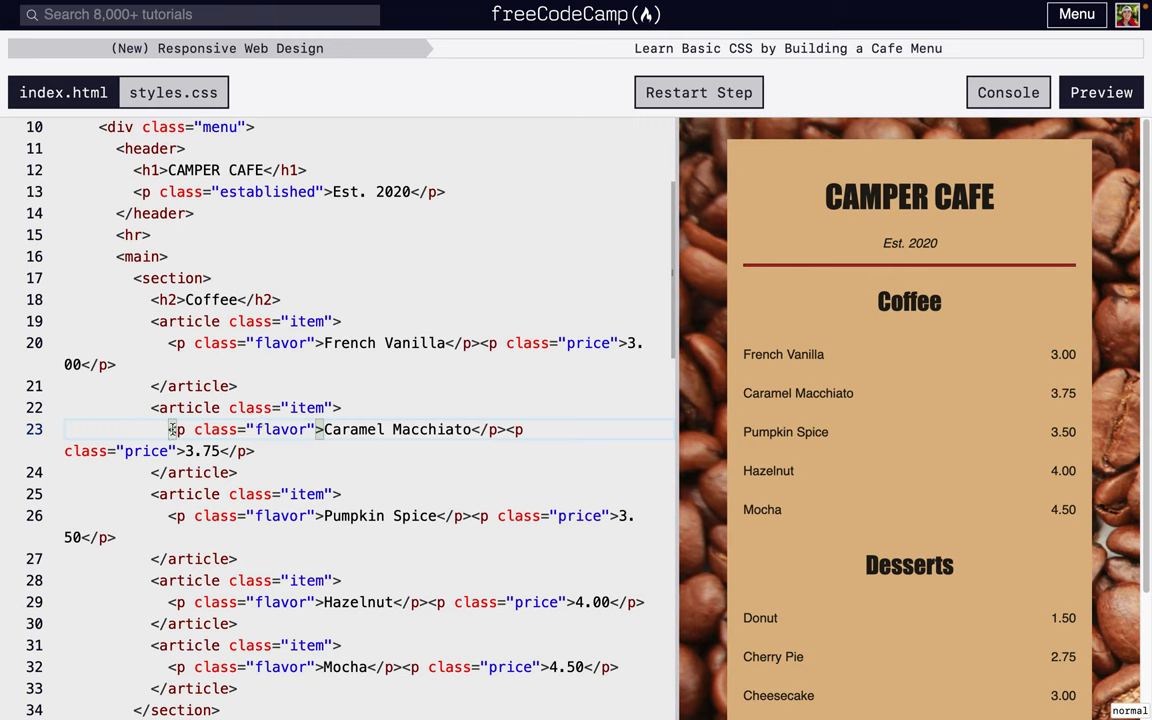
Review index.html markup and return to styles.css for the .item p rule
double_click(308, 408)
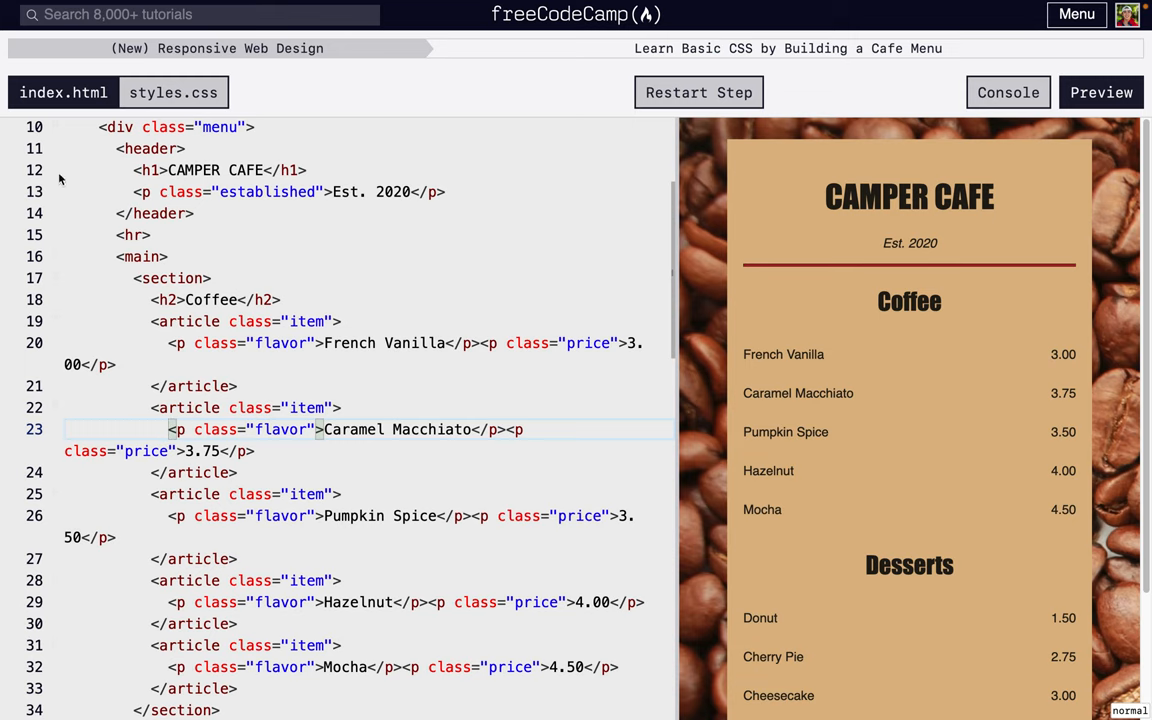
click(172, 92)
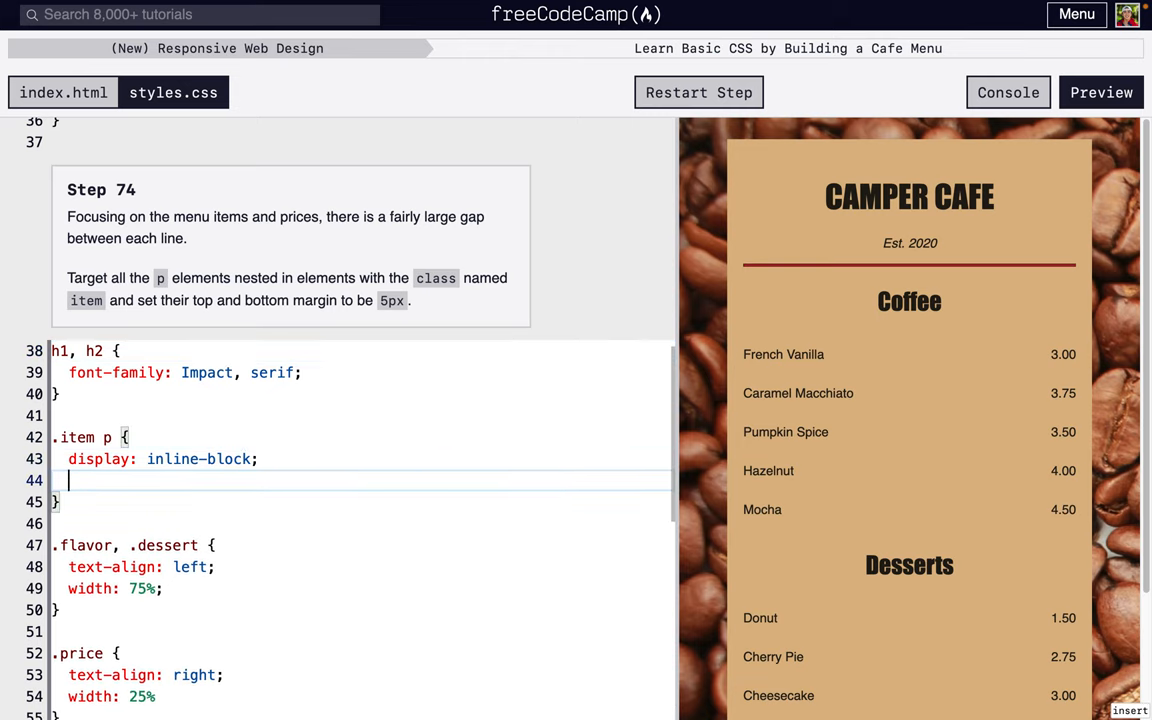
Give the .item p rule margin-top: 5px and margin-bottom: 5px
text(mar)
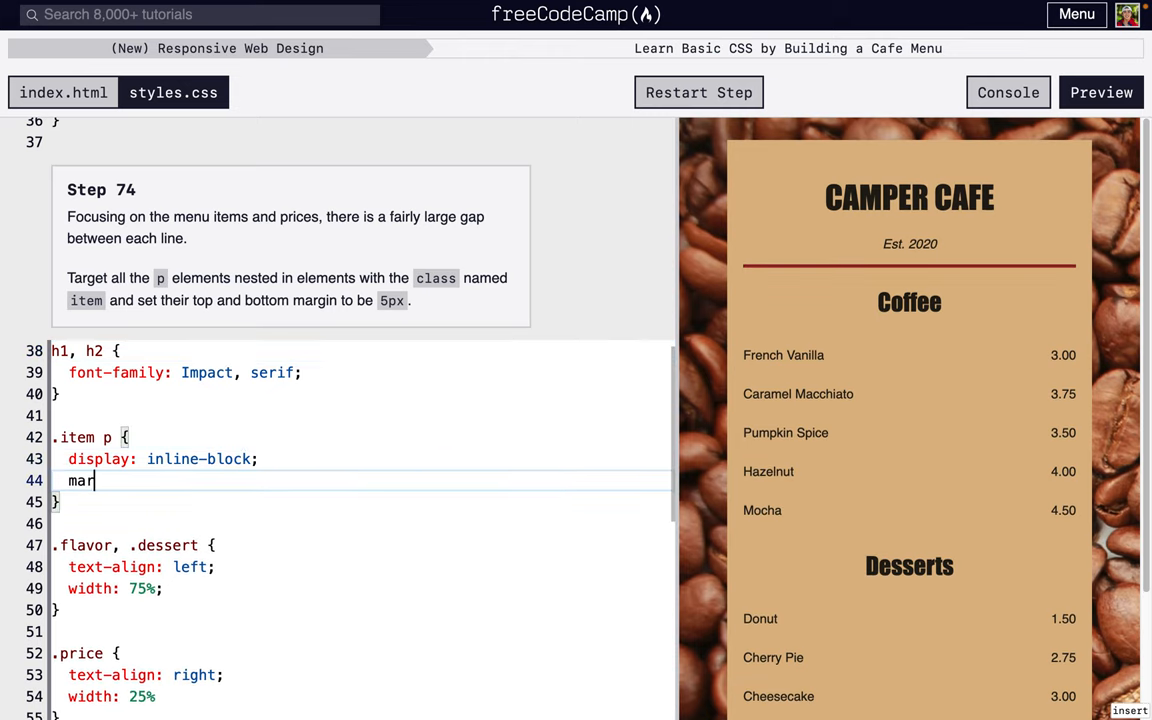
text(gin-top:)
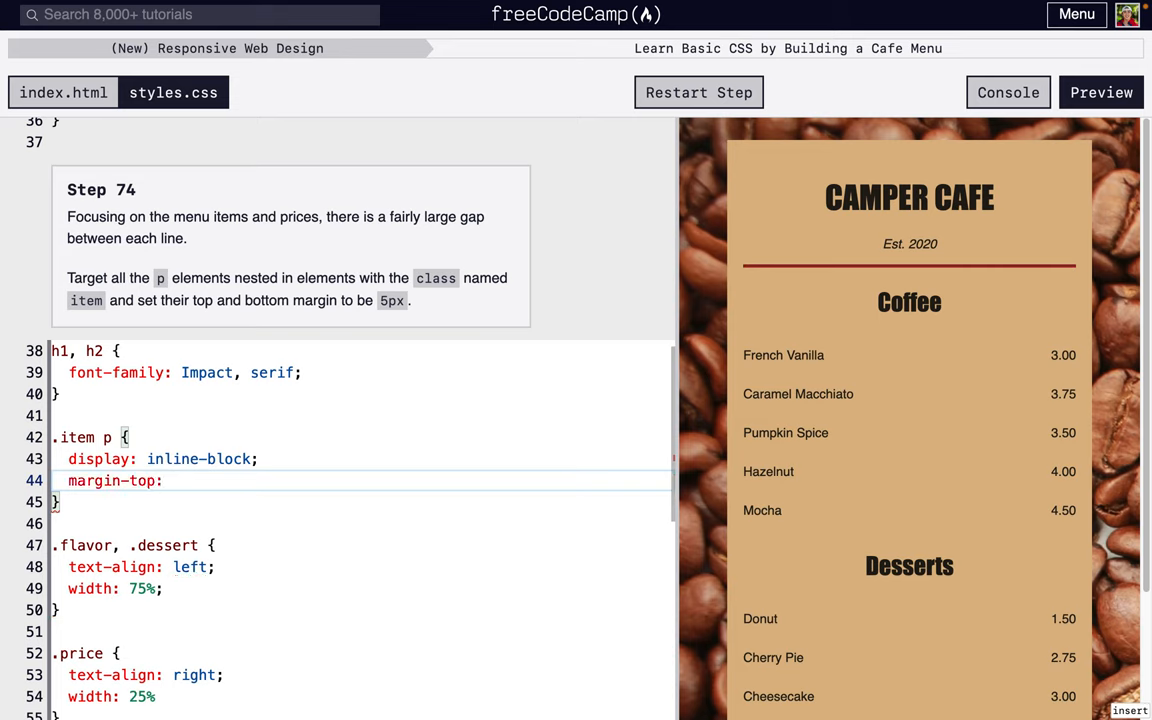
text(5px)
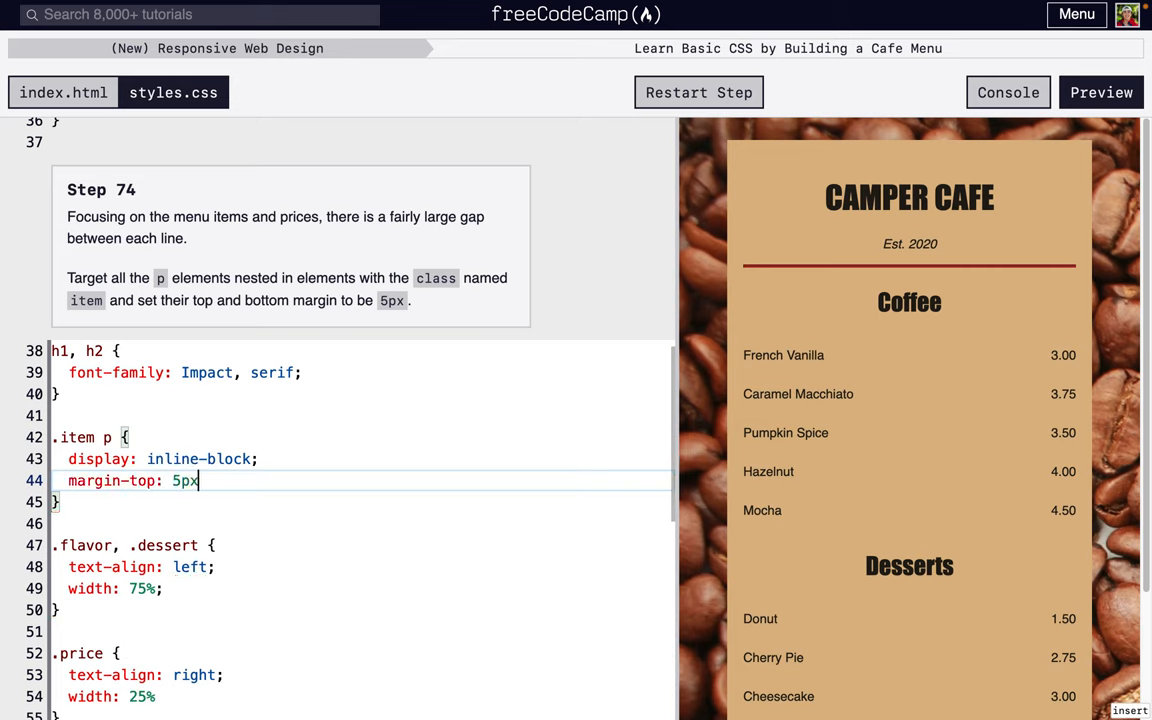
text(;)
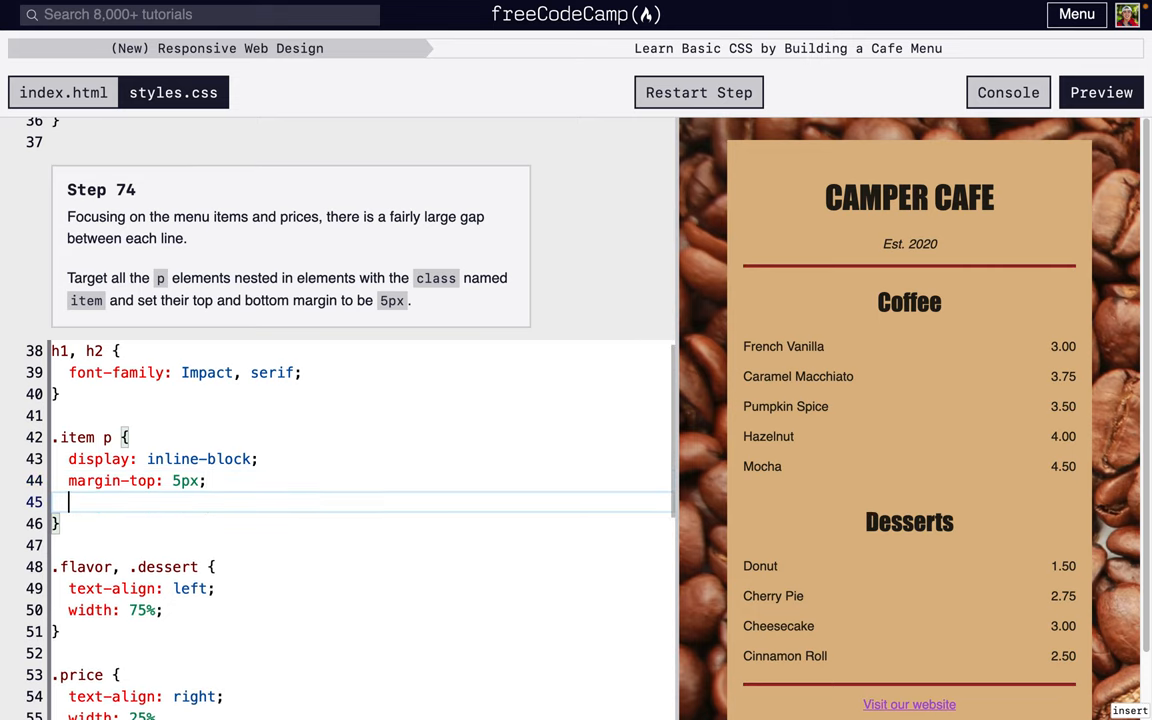
text(margin-bott)
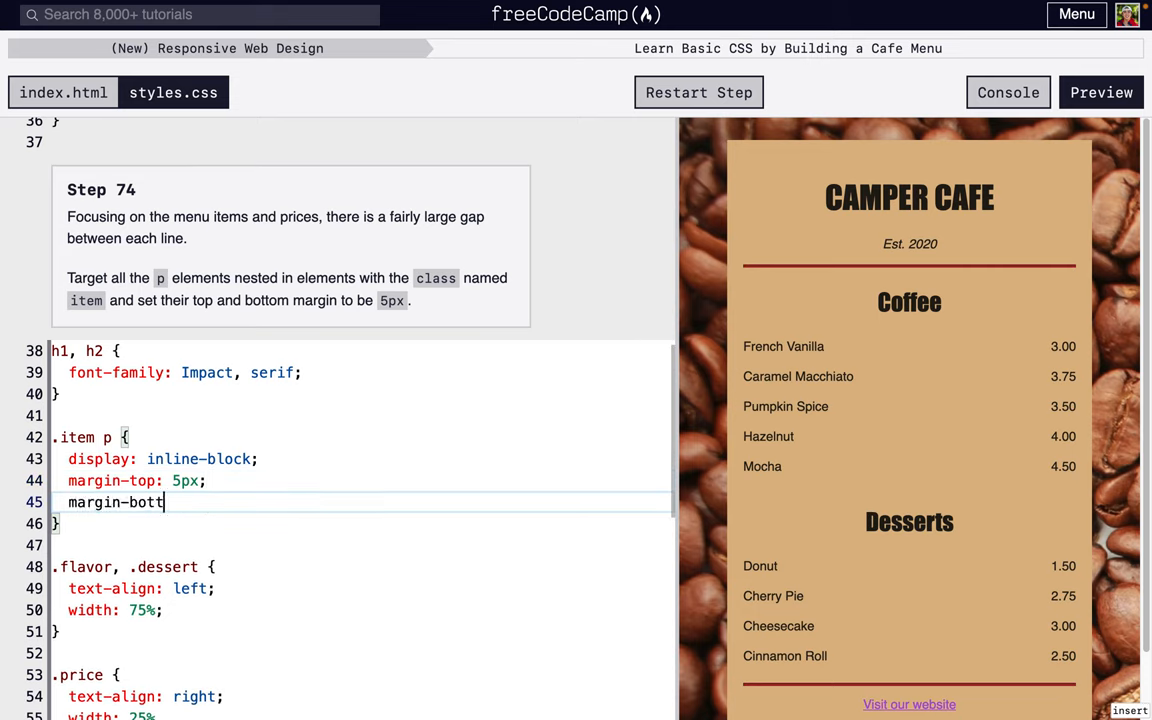
text(om: 5px;)
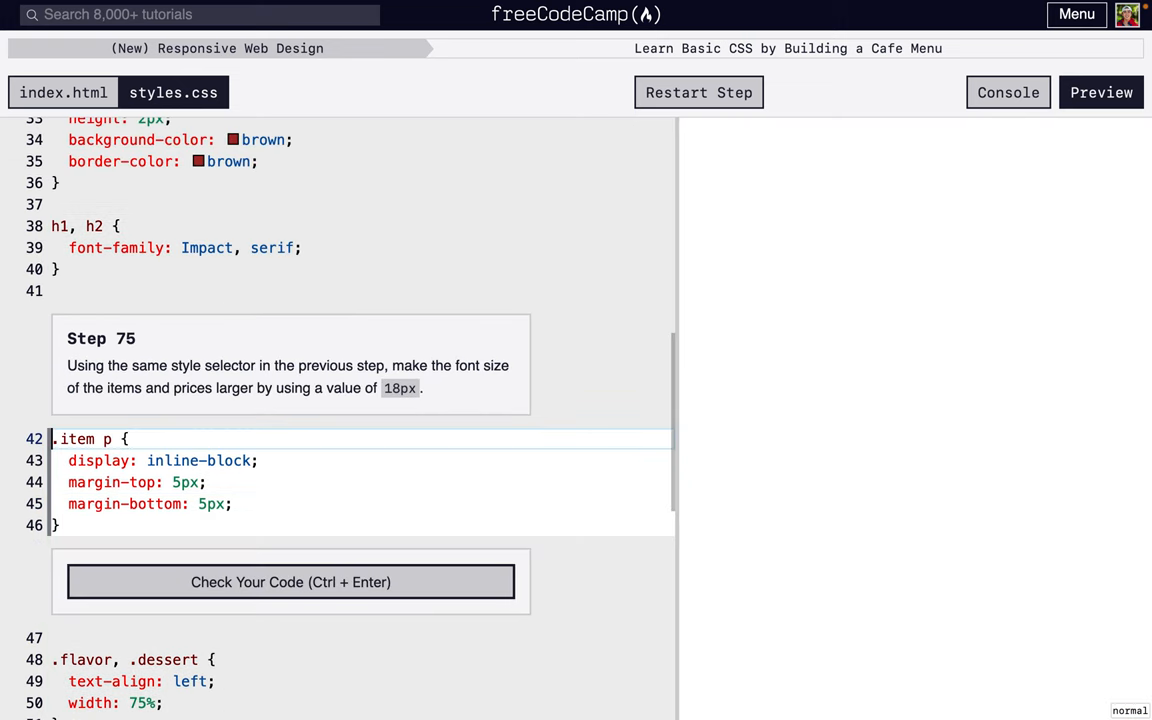
Add font-size: 18px to .item p, check it and submit Step 75
click(1100, 92)
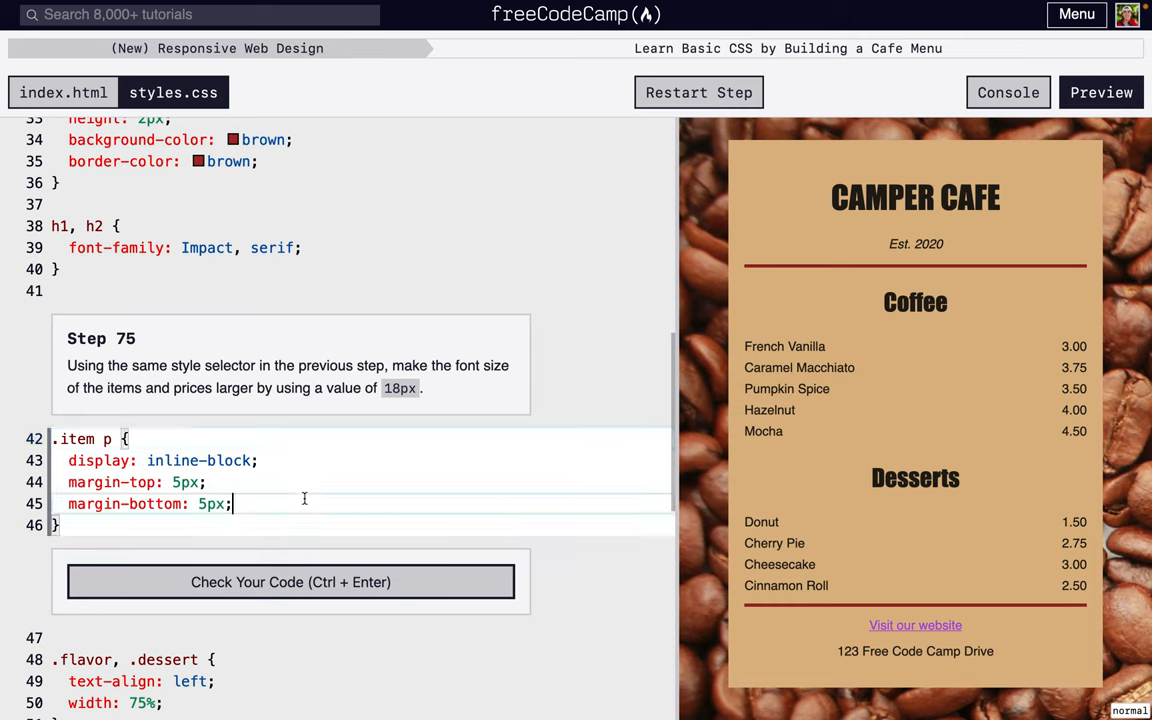
text(f)
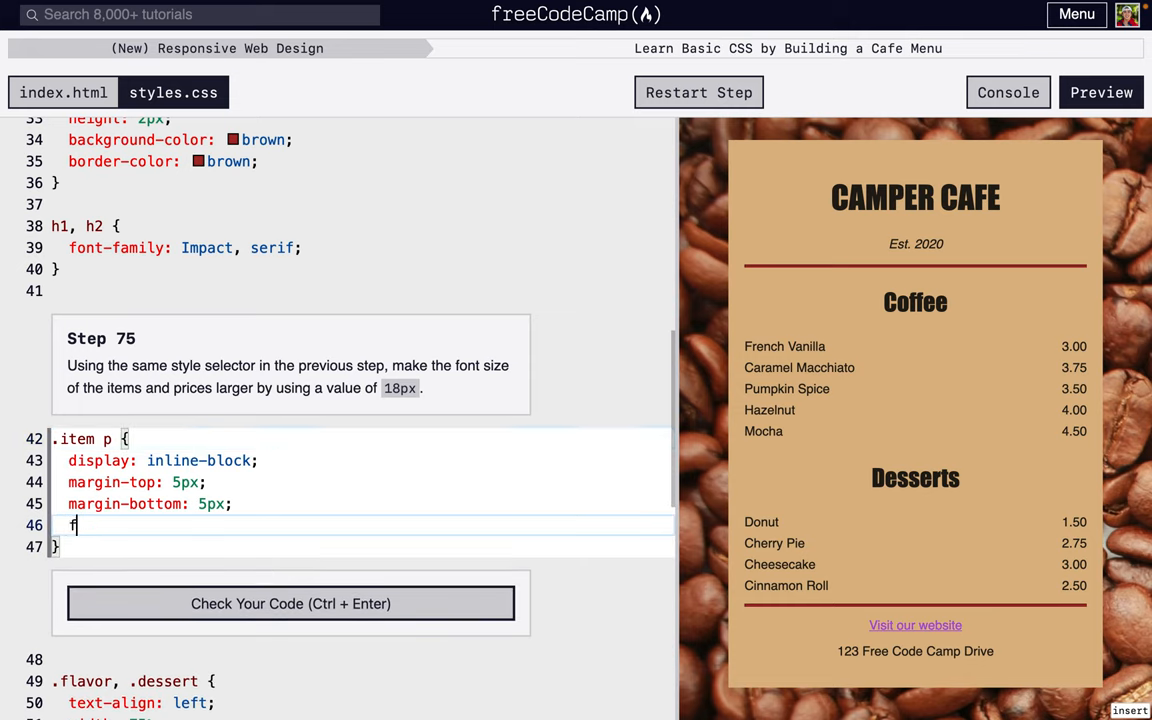
text(ont-size:)
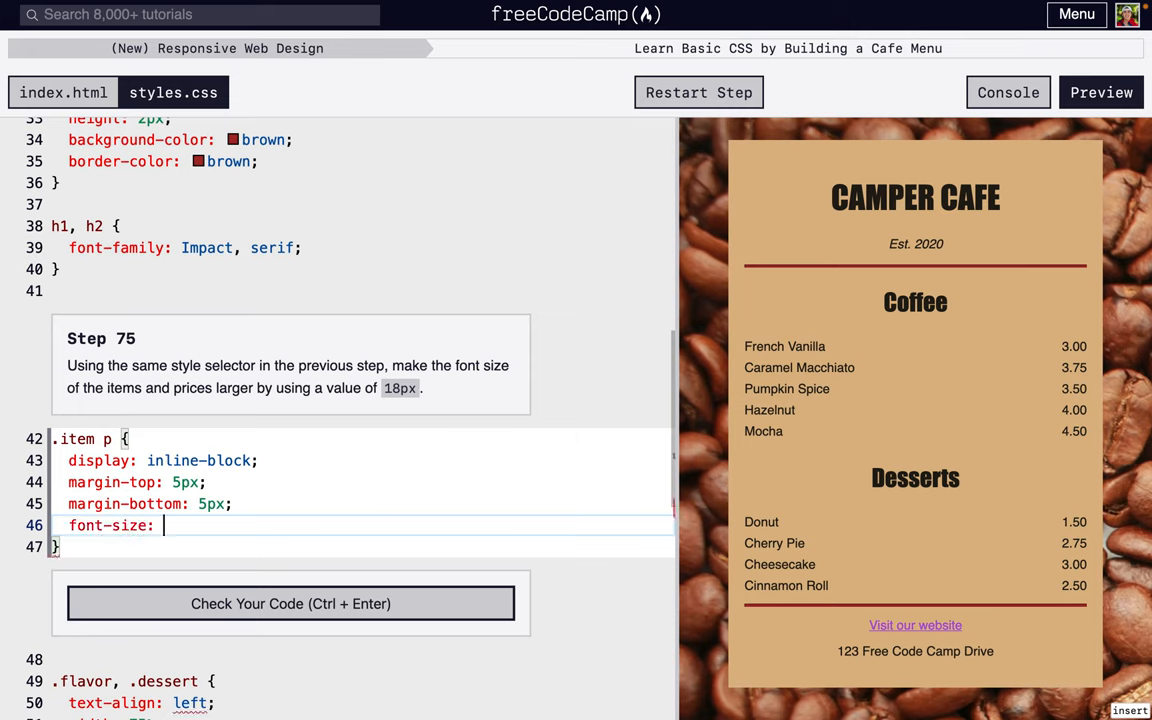
text(18px;)
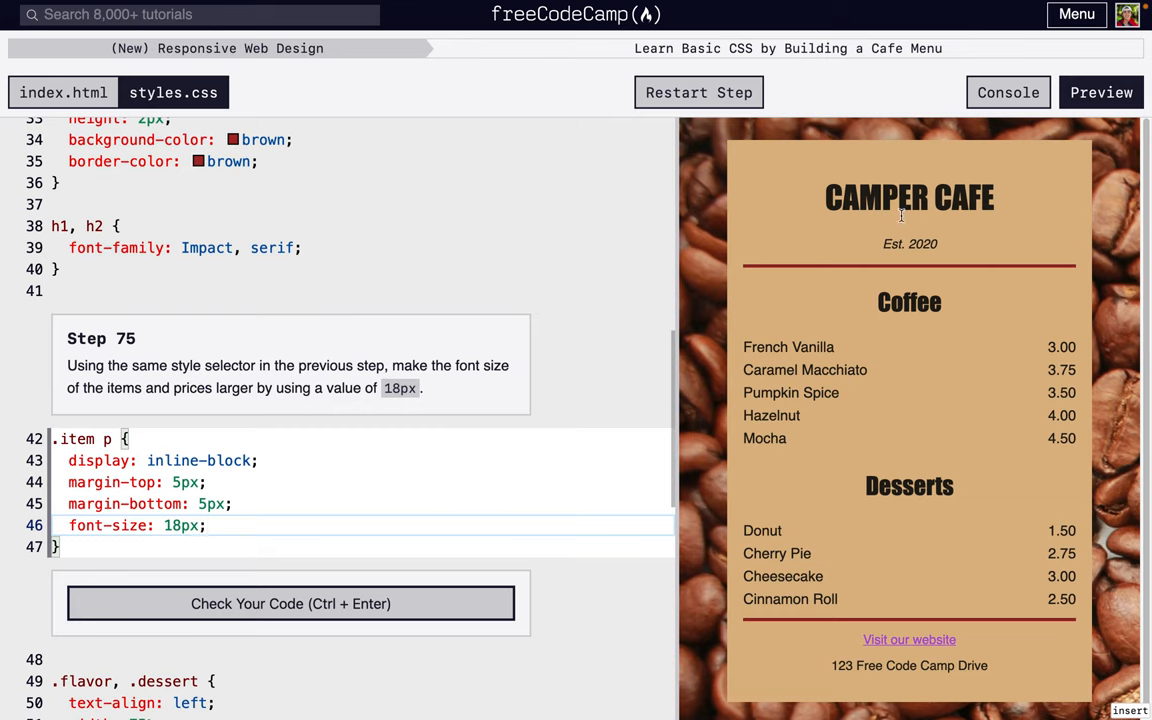
mouse_move(872, 464)
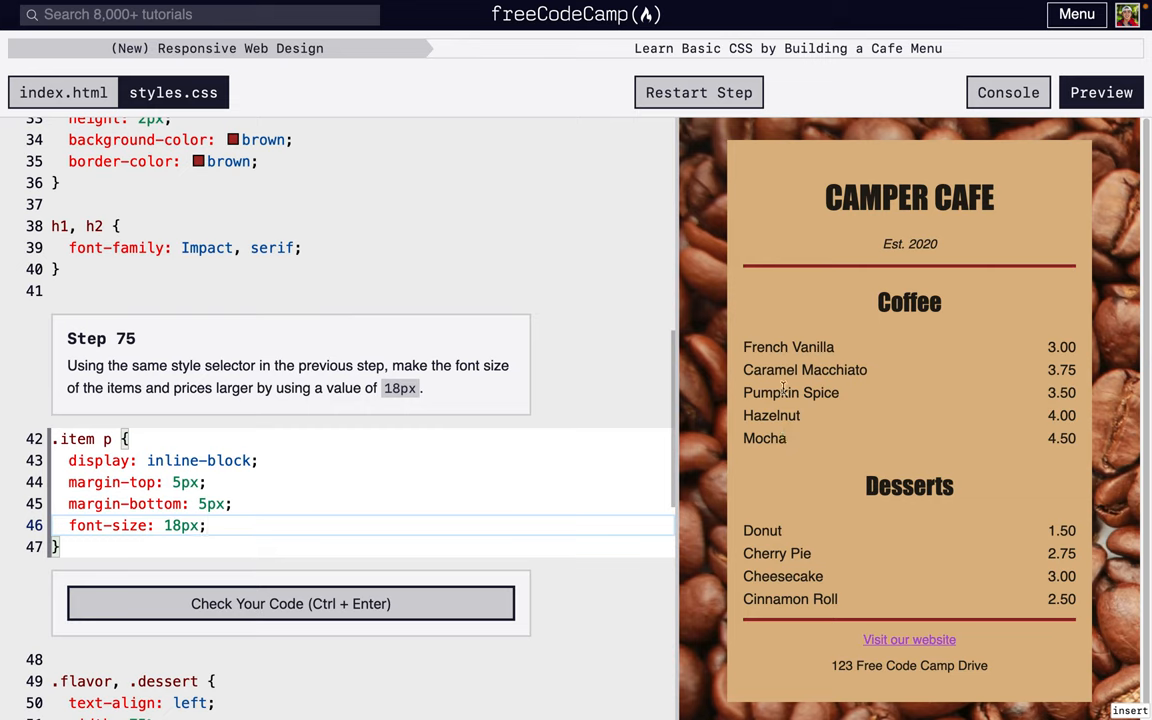
mouse_move(752, 562)
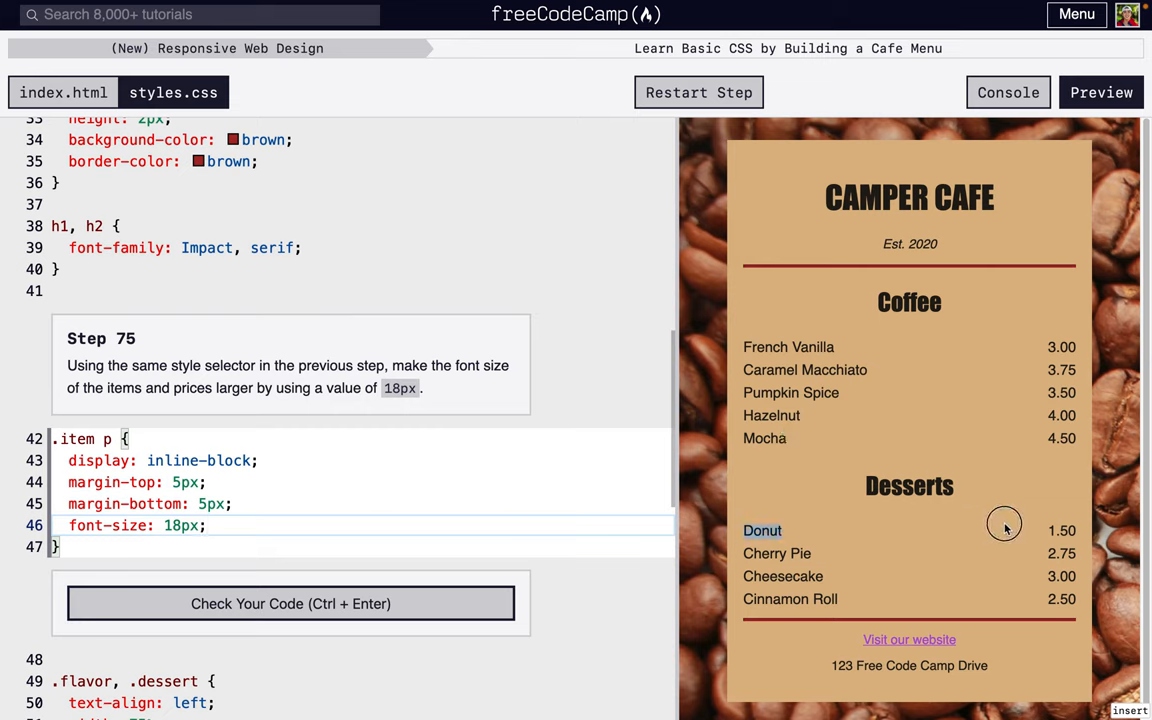
click(290, 604)
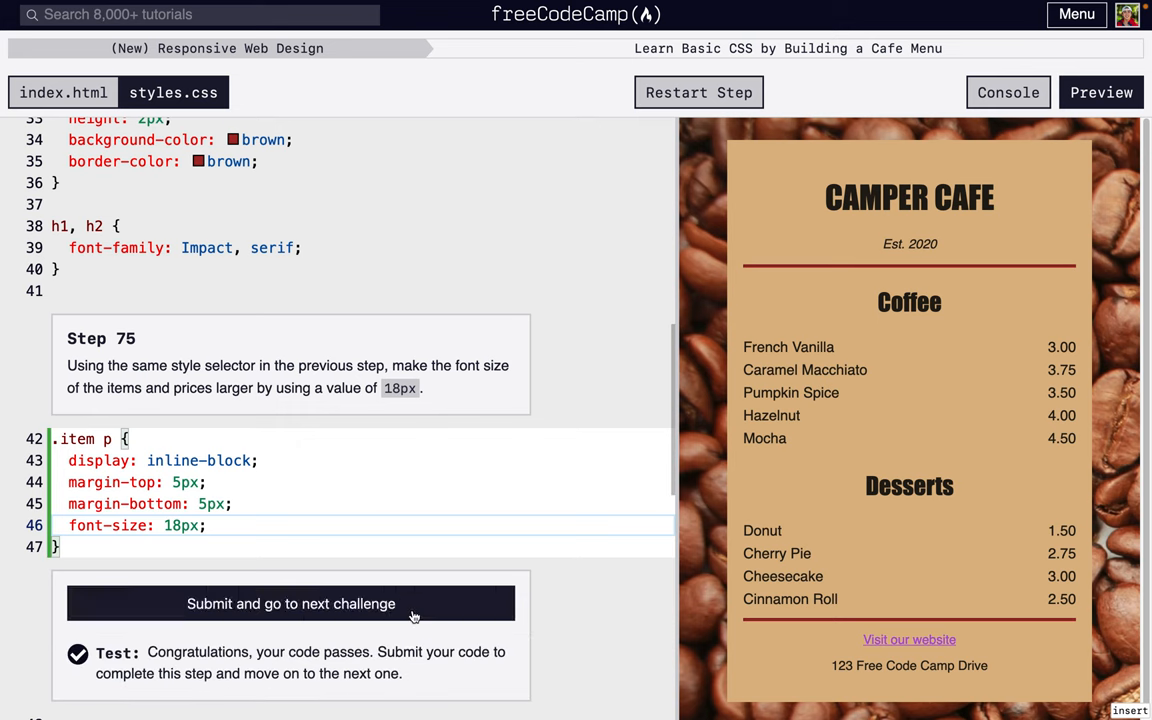
click(290, 604)
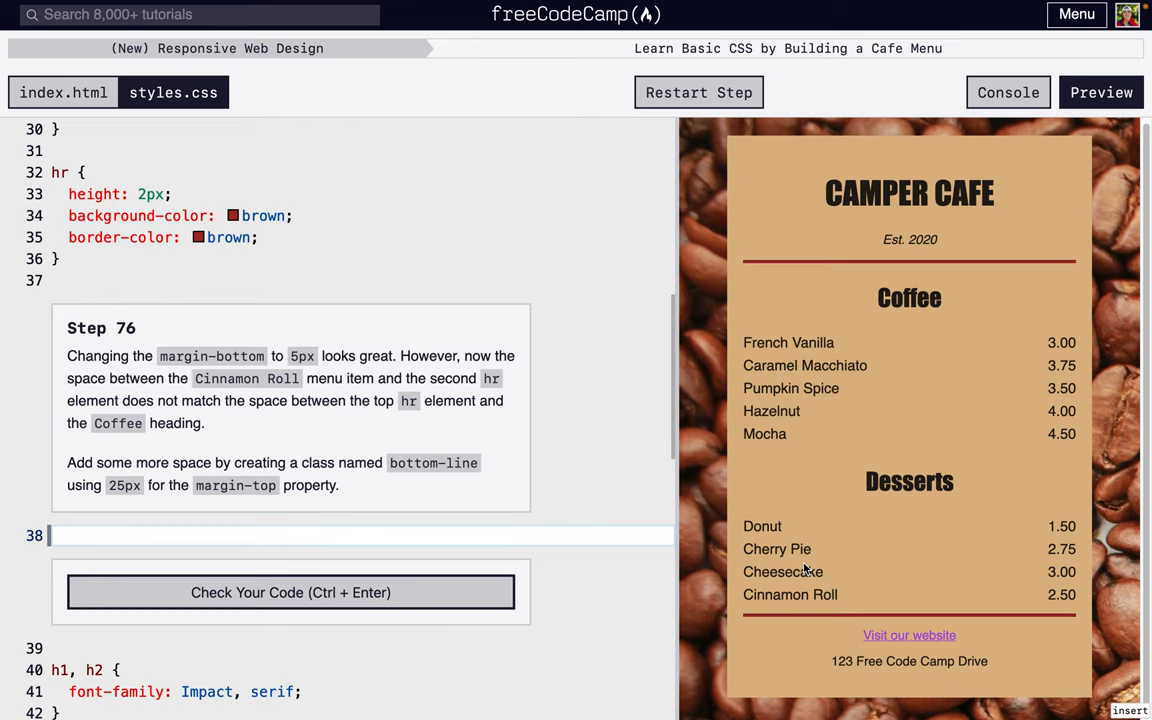
mouse_move(812, 622)
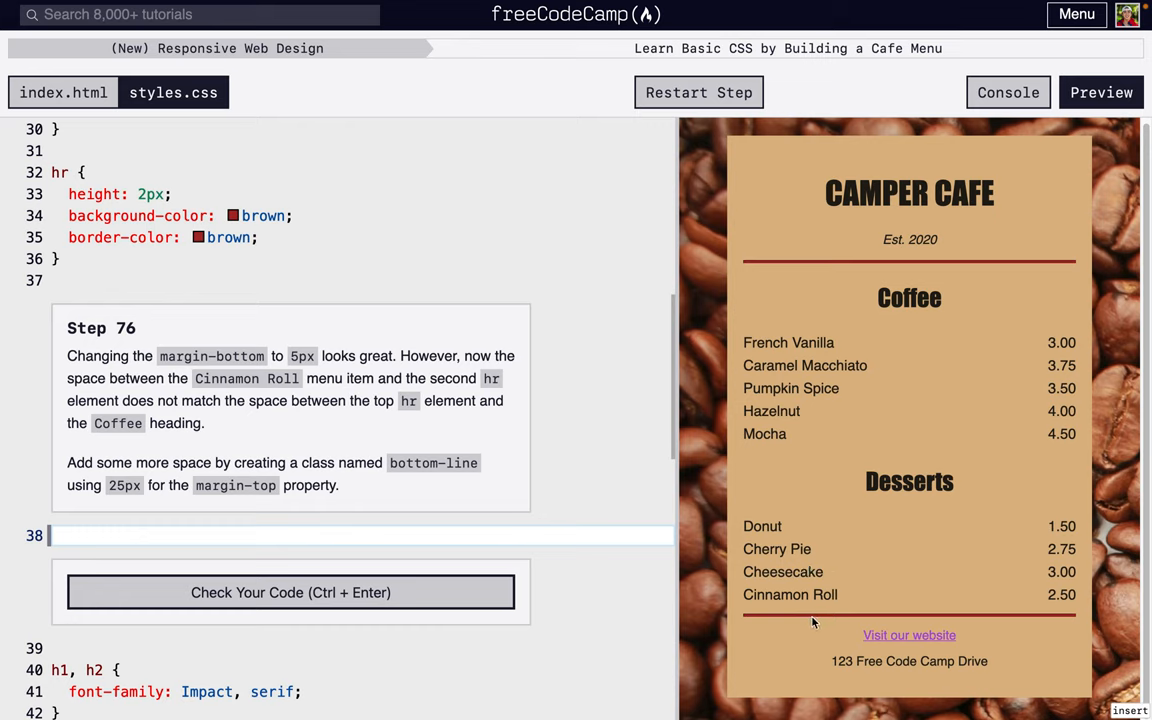
mouse_move(828, 624)
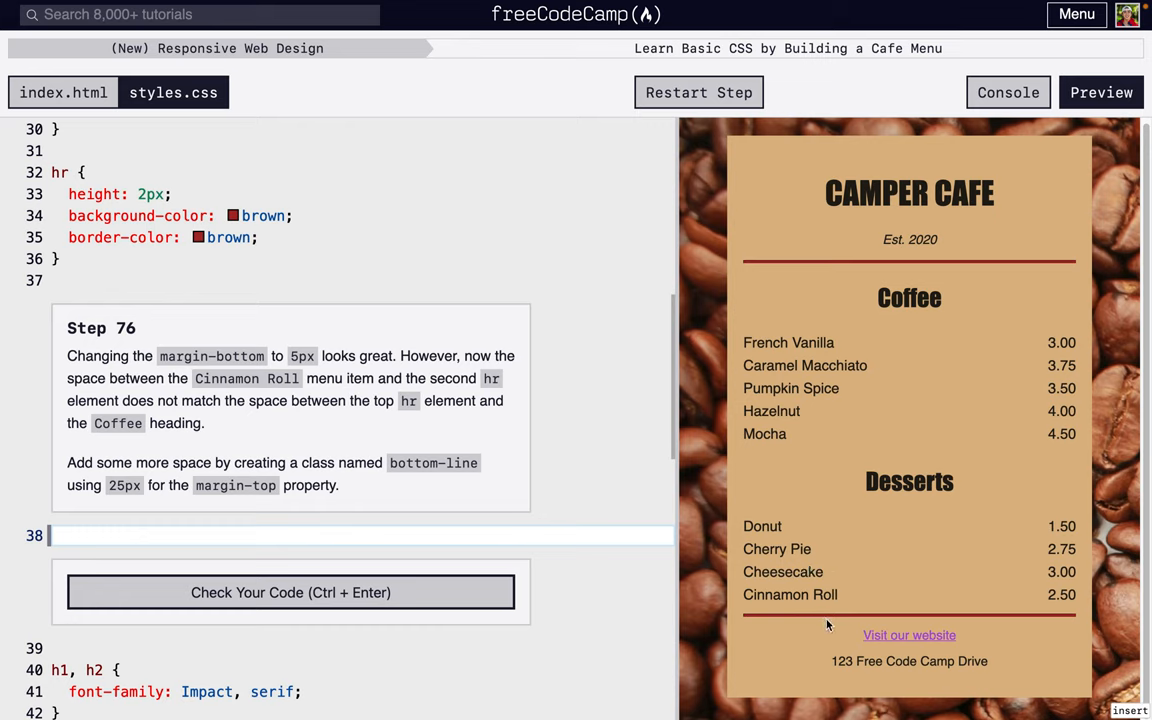
mouse_move(800, 604)
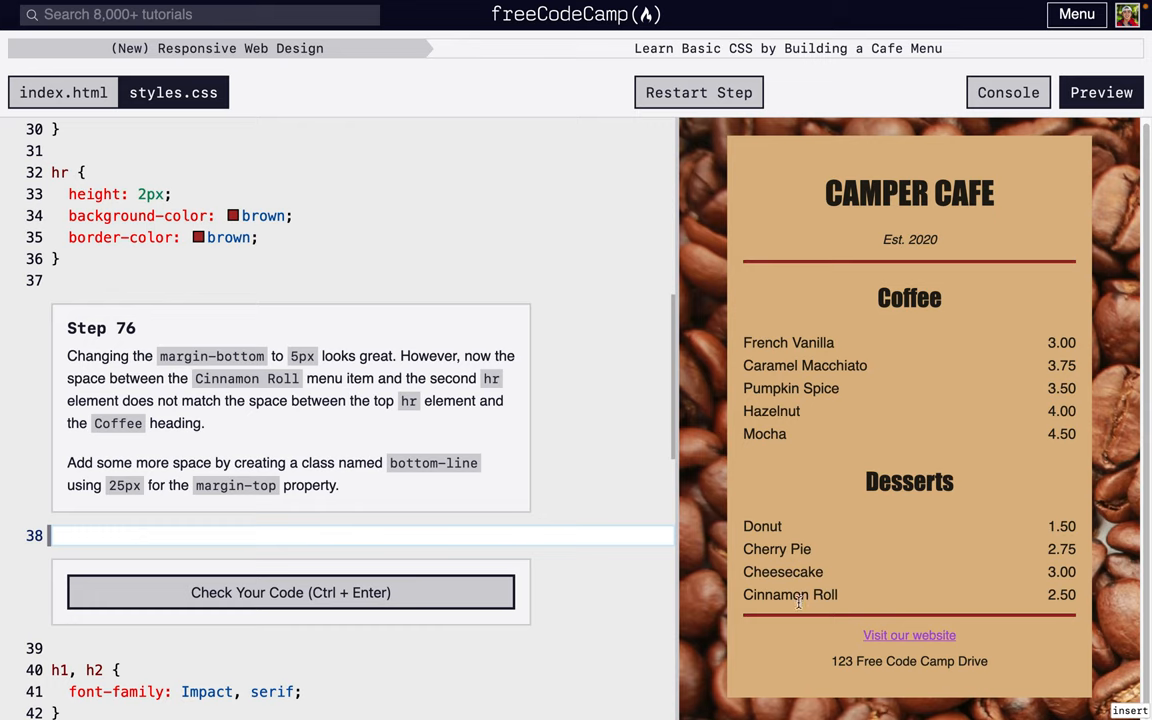
mouse_move(890, 282)
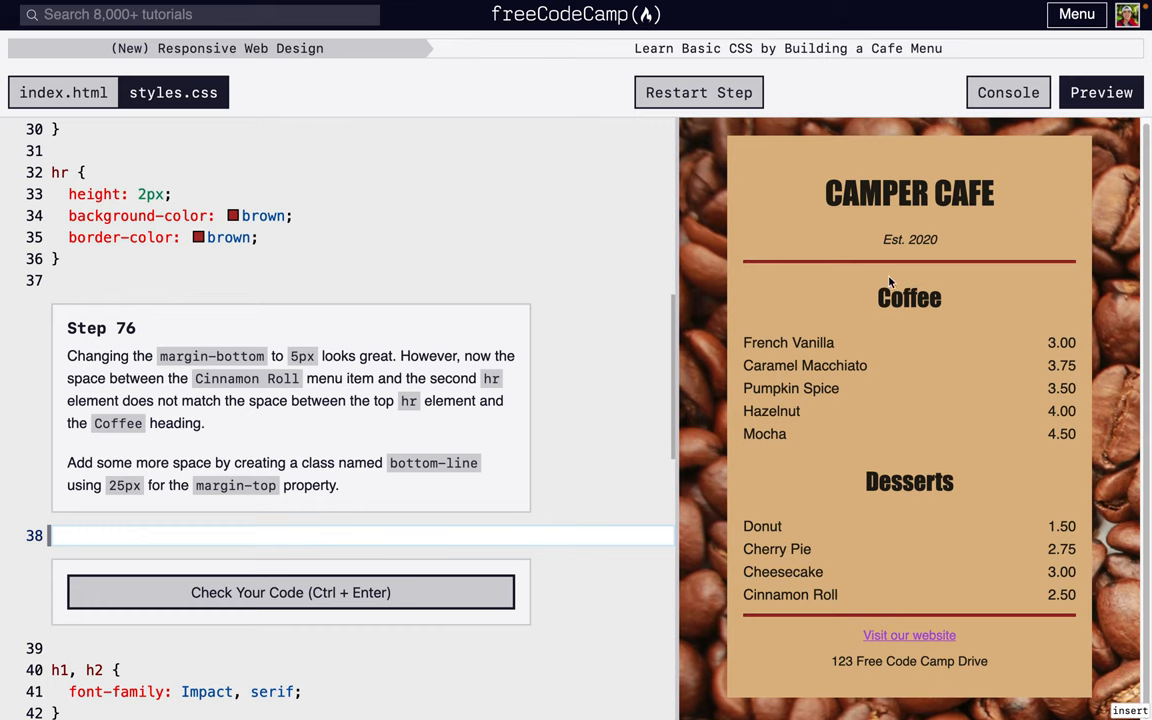
mouse_move(896, 290)
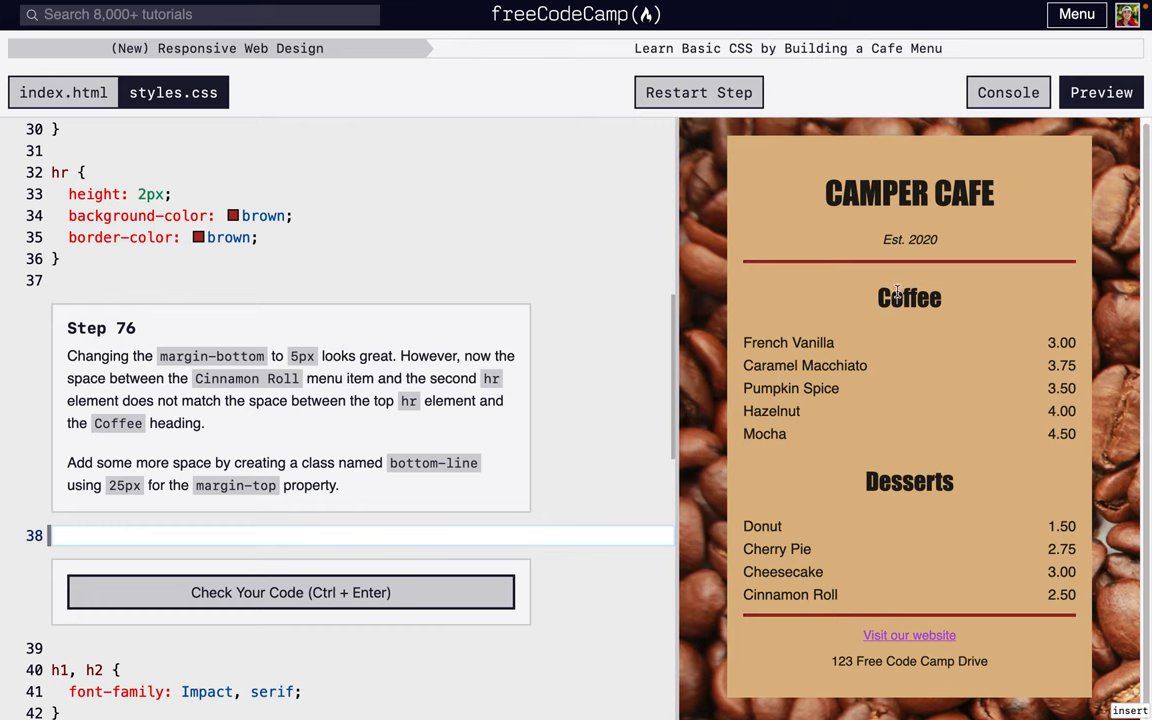
mouse_move(784, 618)
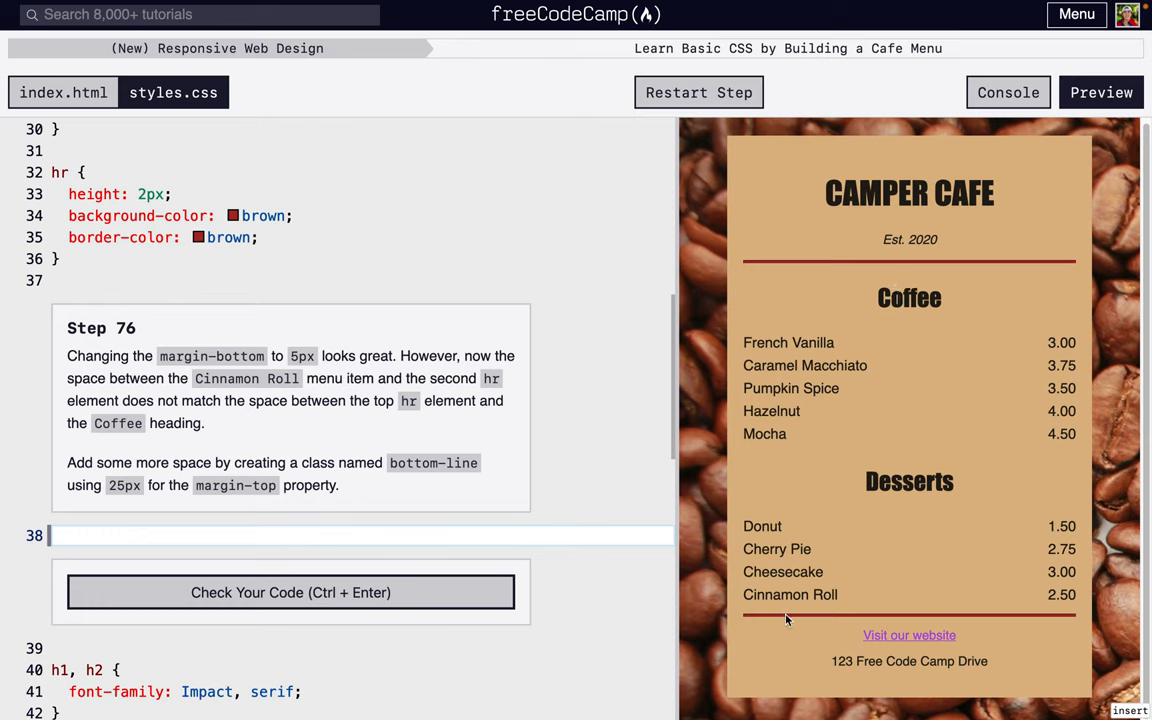
mouse_move(904, 594)
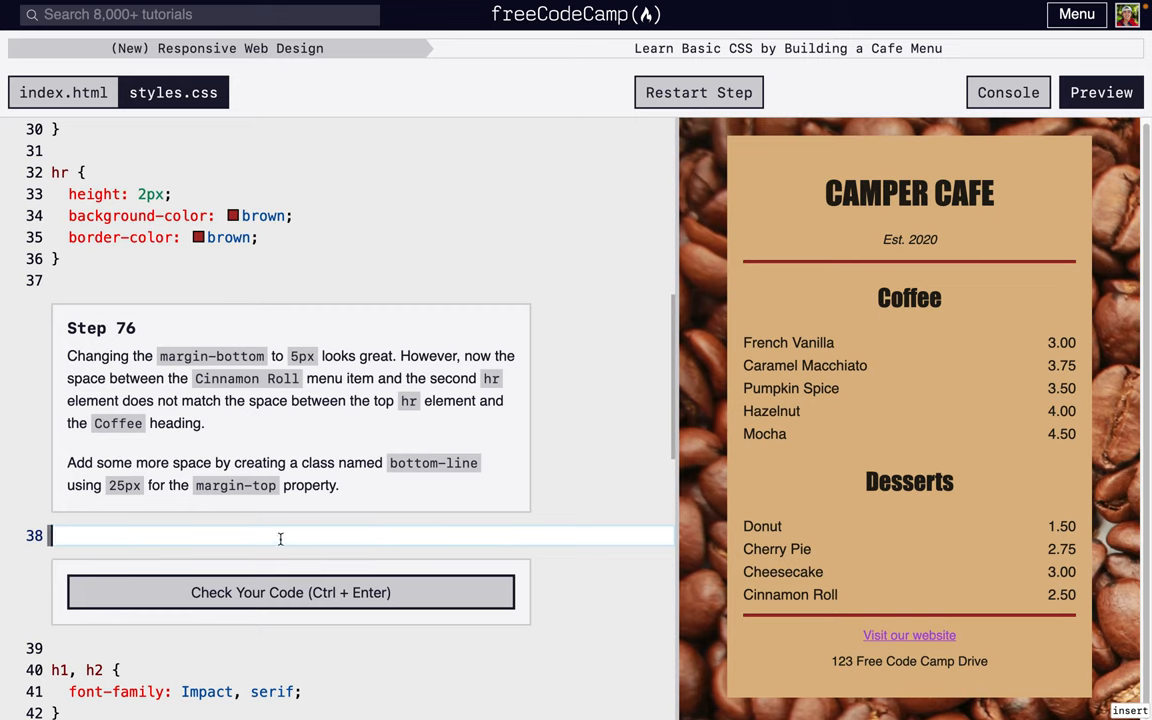
Create a .bottom-line rule with margin-top: 25px, check and submit Step 76
text(.bo)
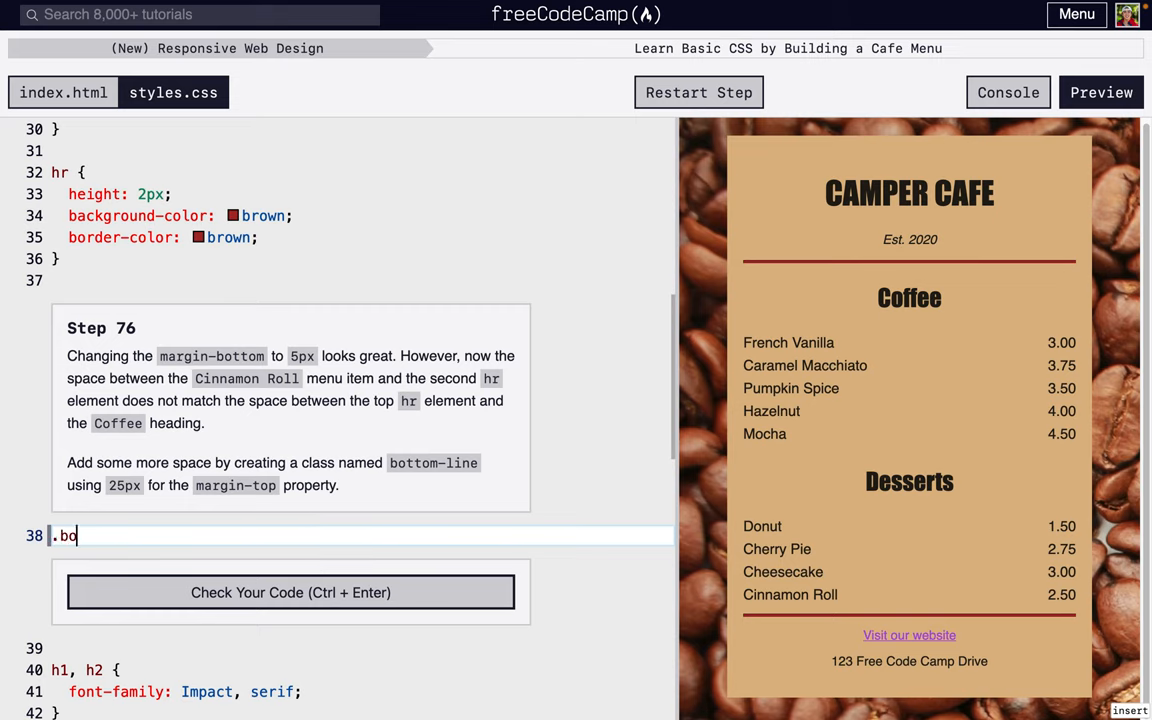
text(ttom-line {)
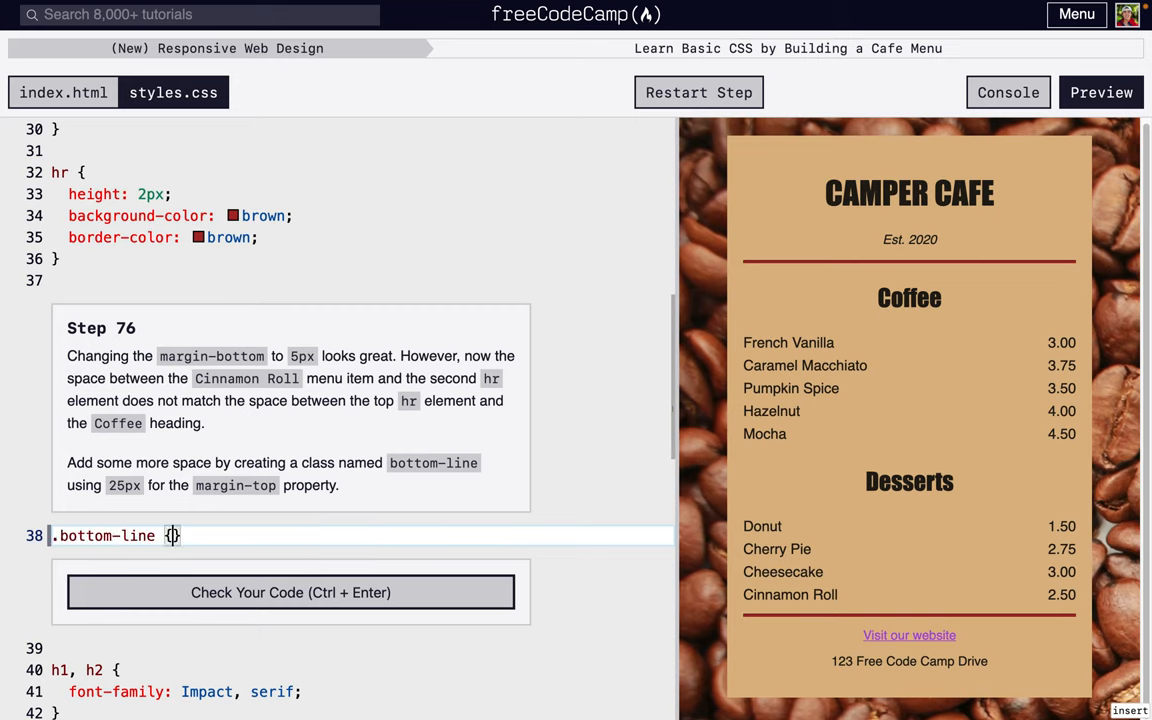
text({)
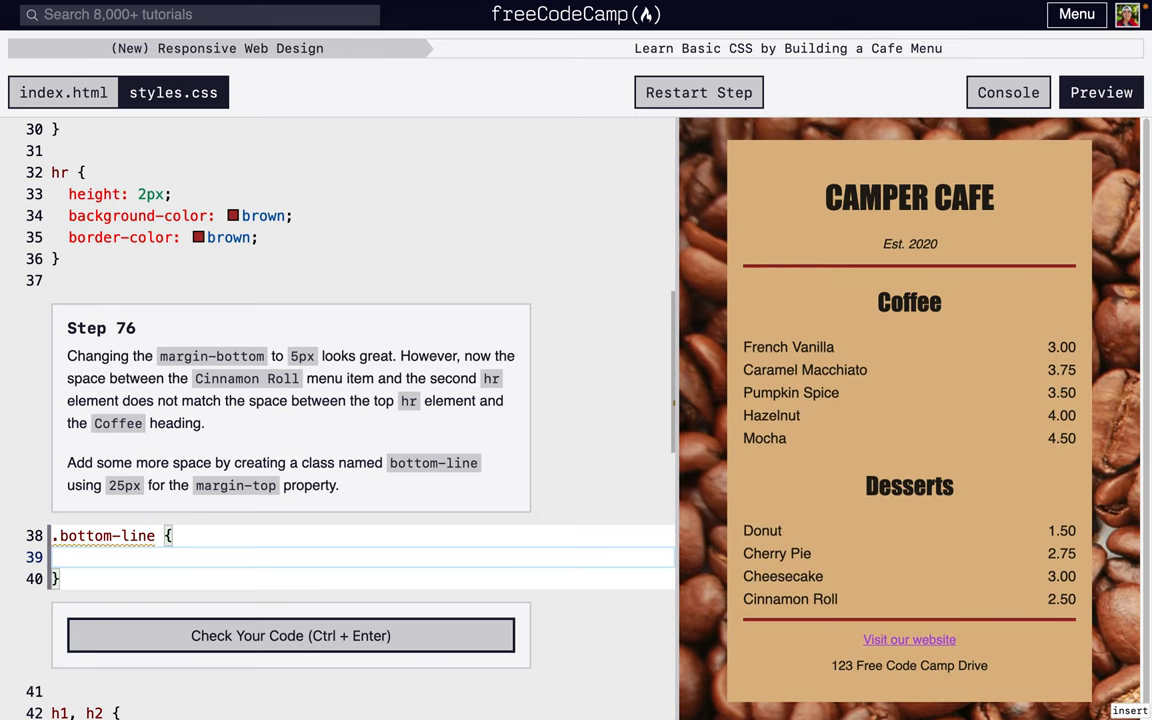
text(margin-top:)
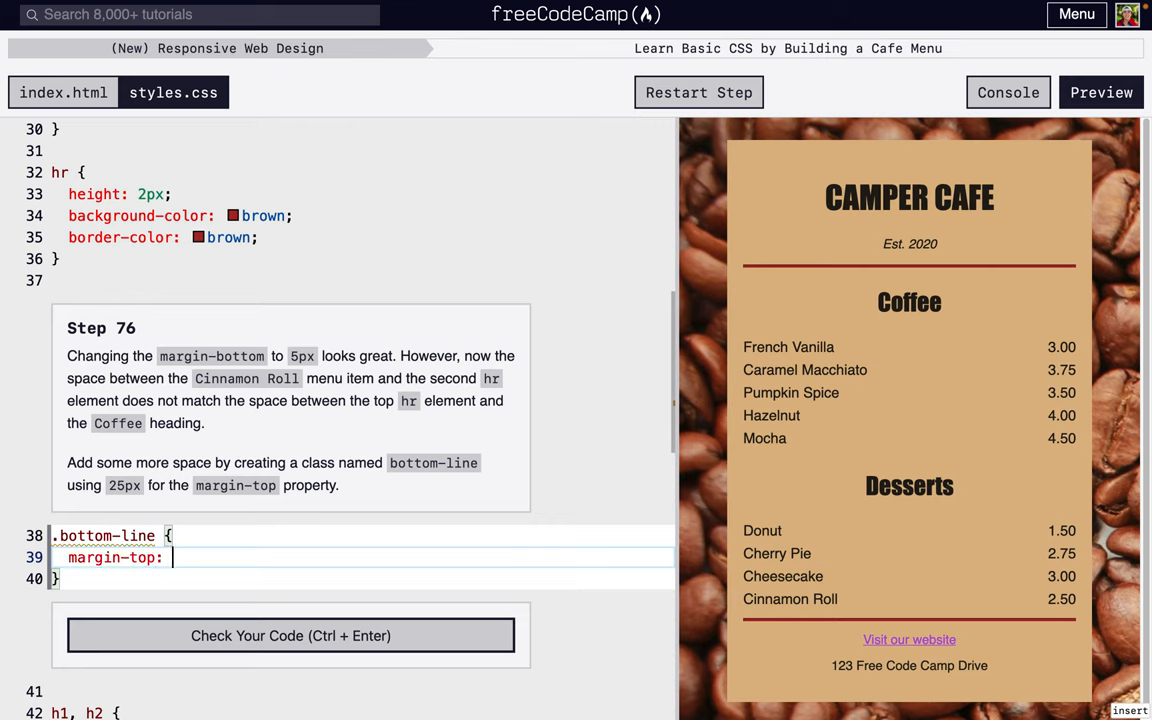
text(25)
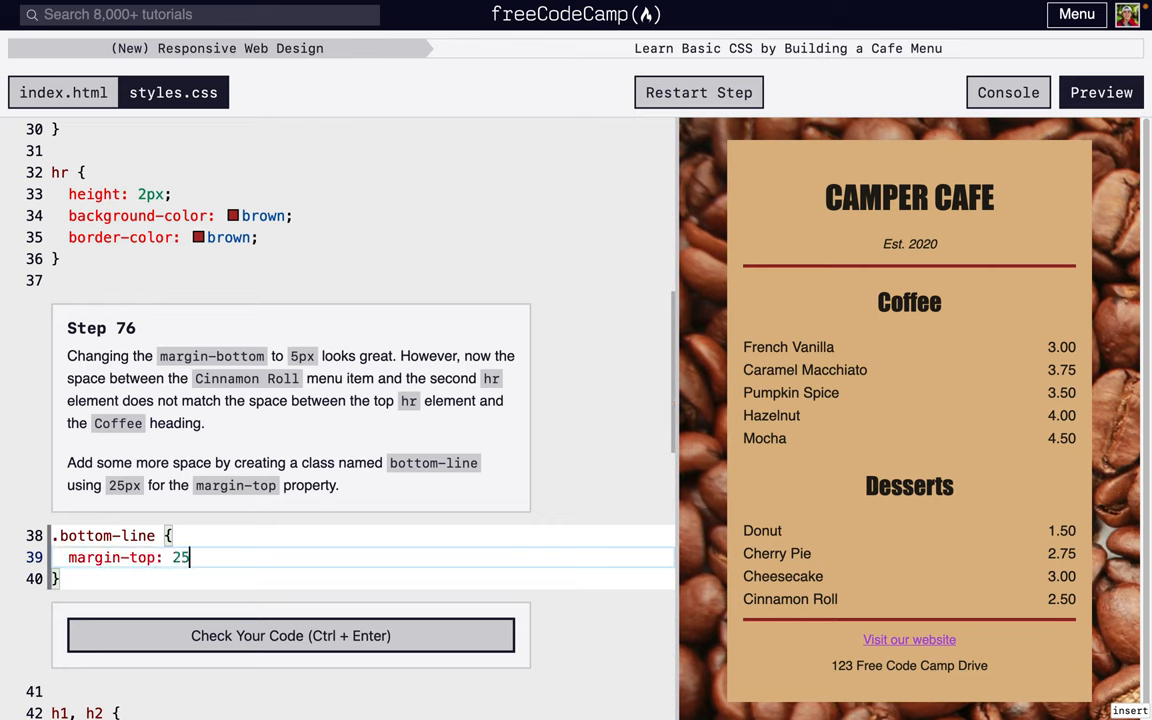
text(px;)
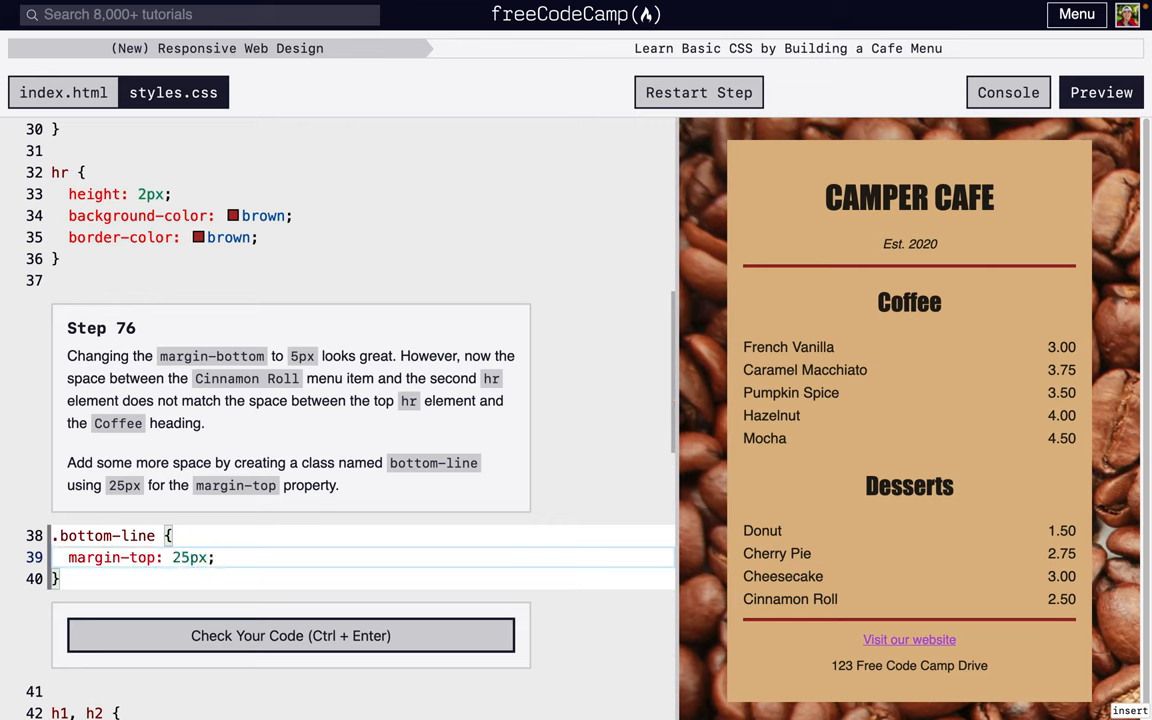
click(290, 636)
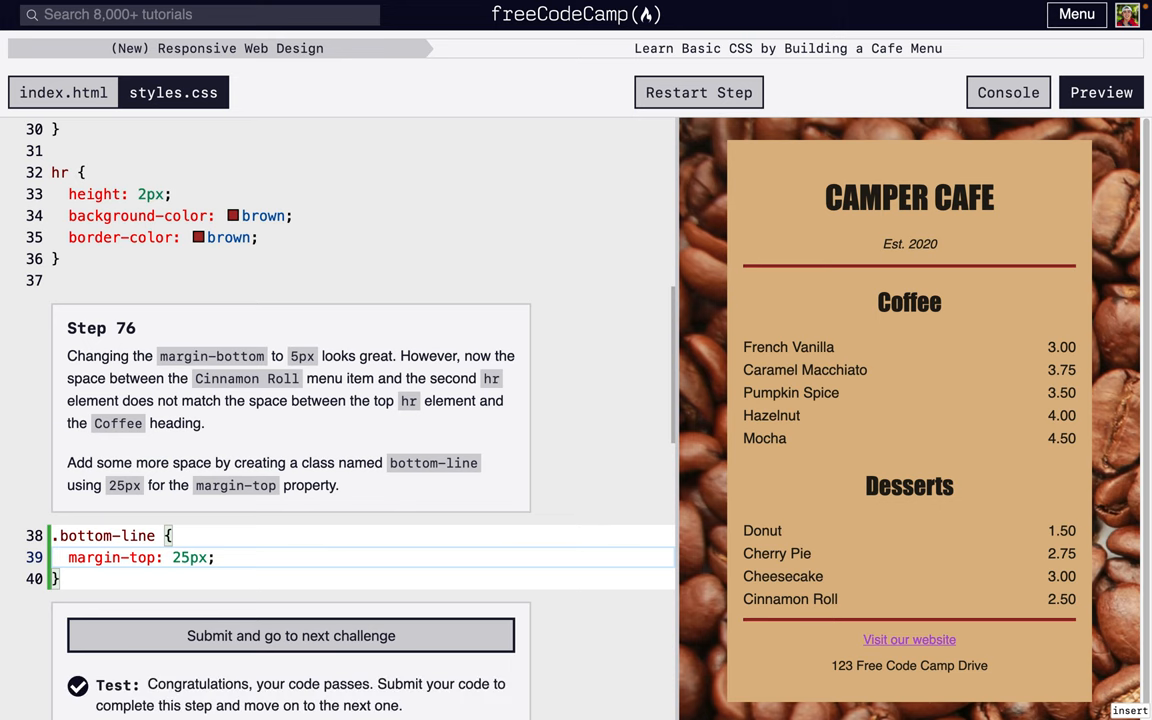
click(290, 636)
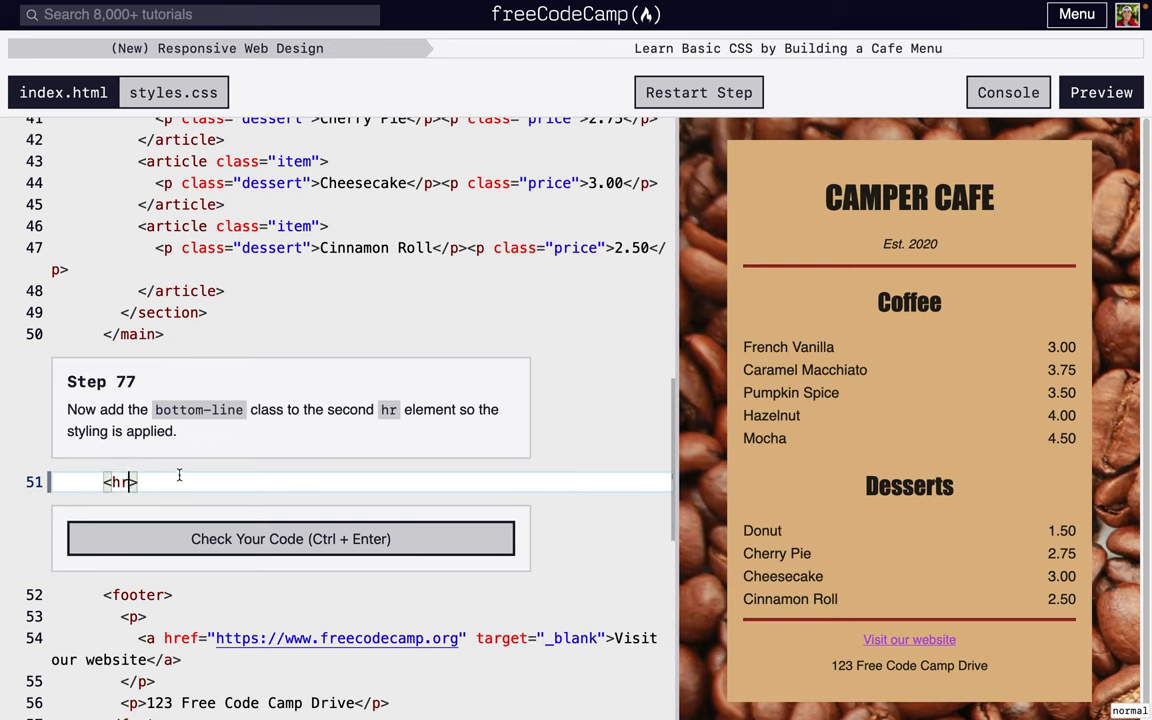
Give the second hr class="bottom-line", check and submit Step 77
text(class)
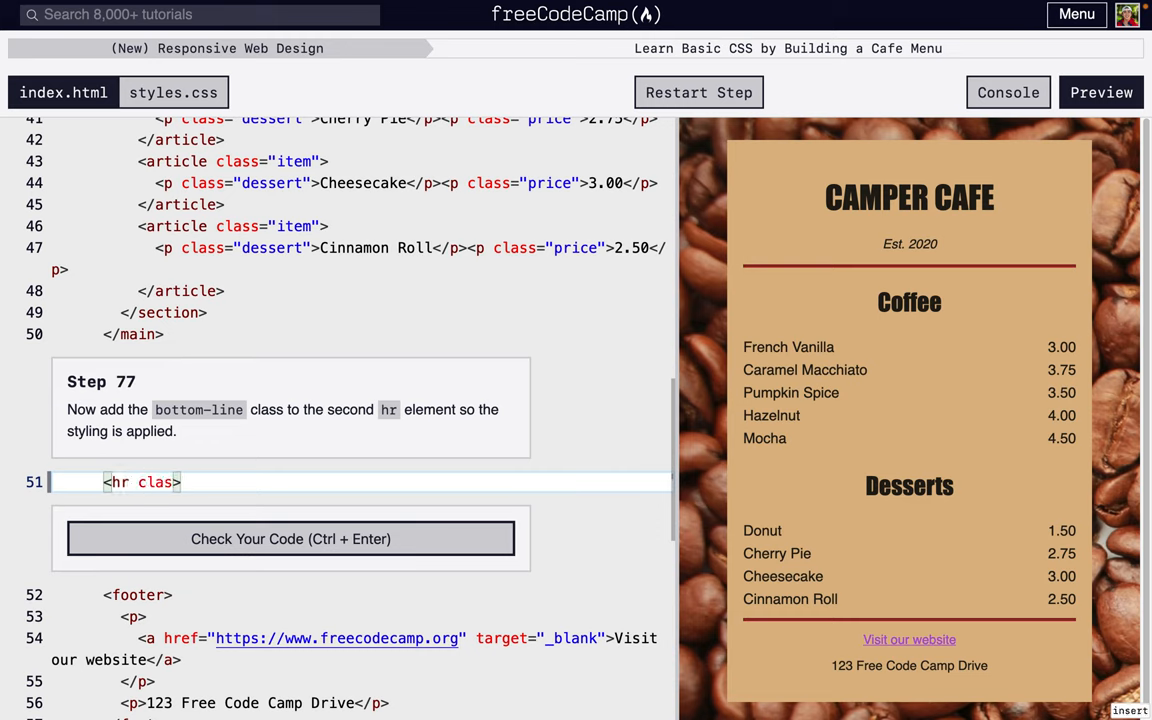
text(=")
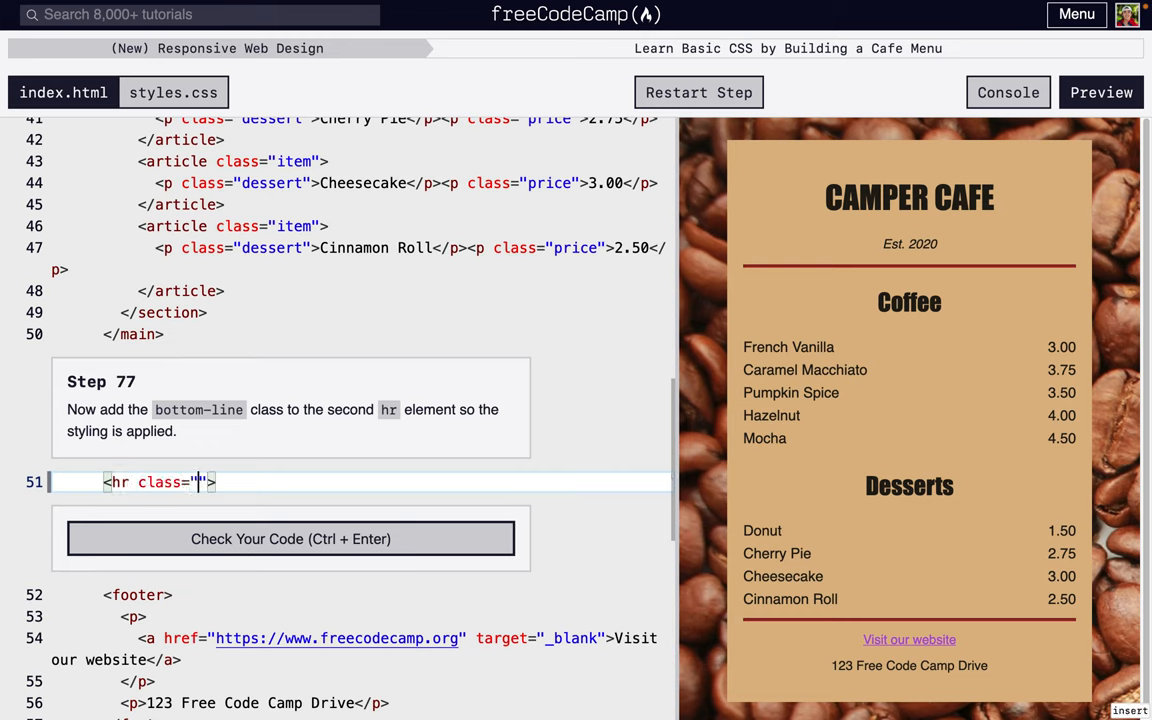
text(bottom-line)
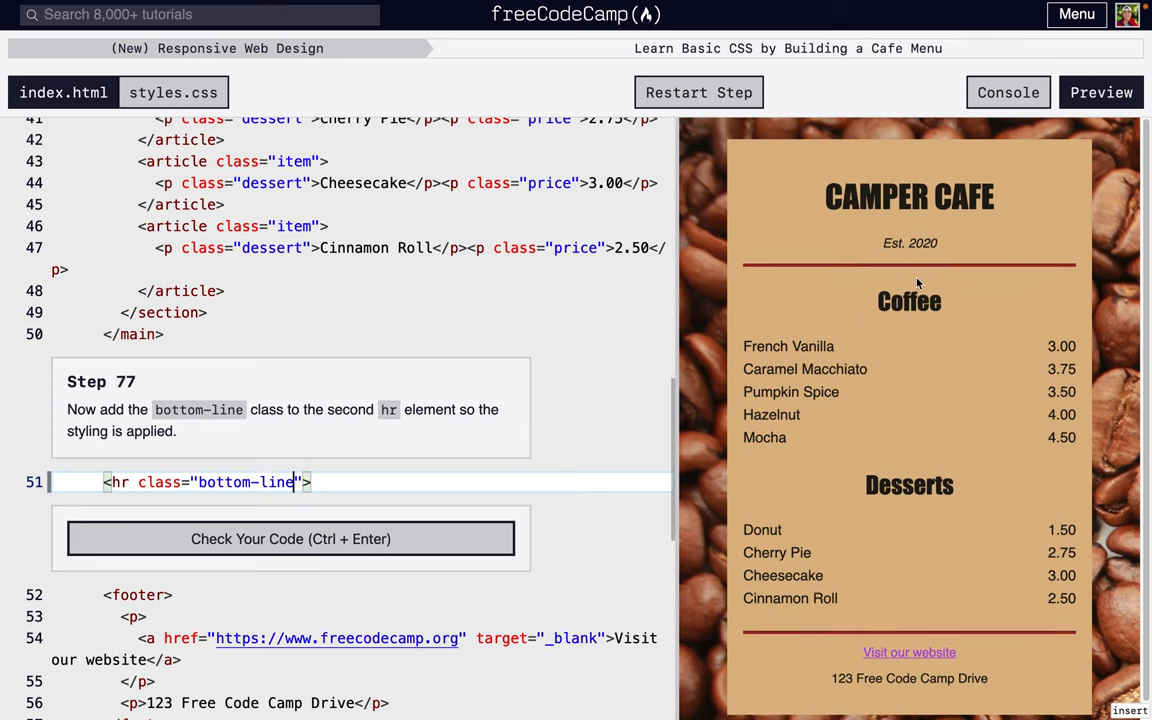
click(292, 538)
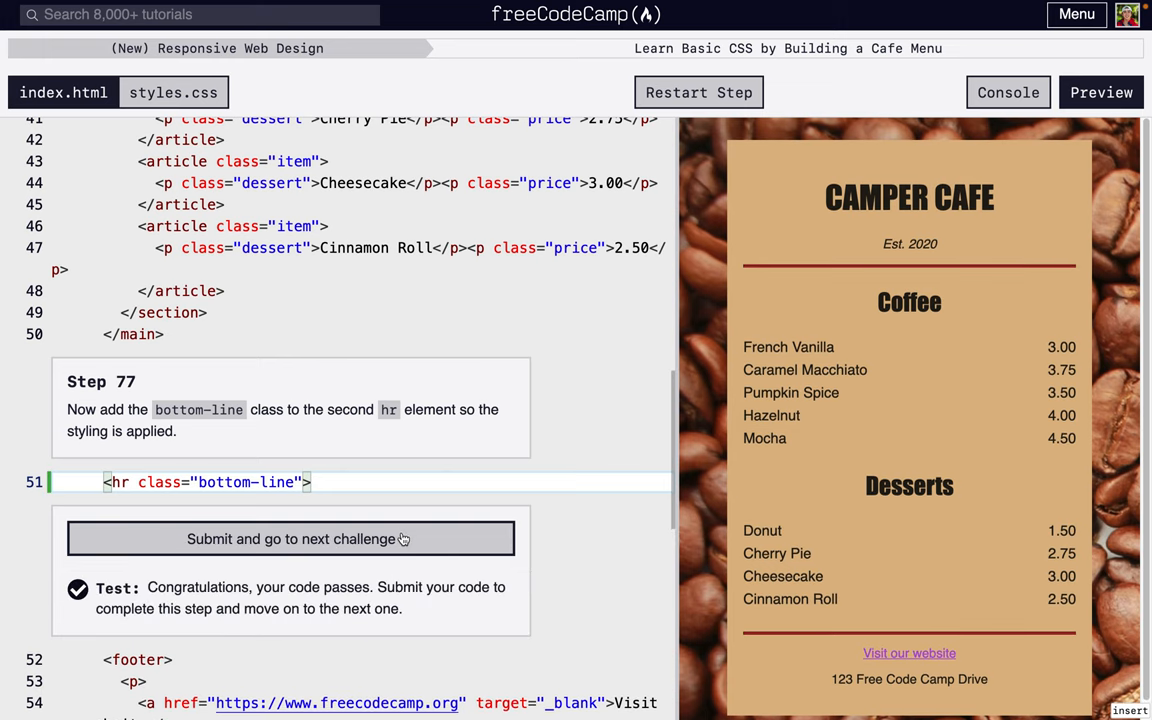
click(290, 538)
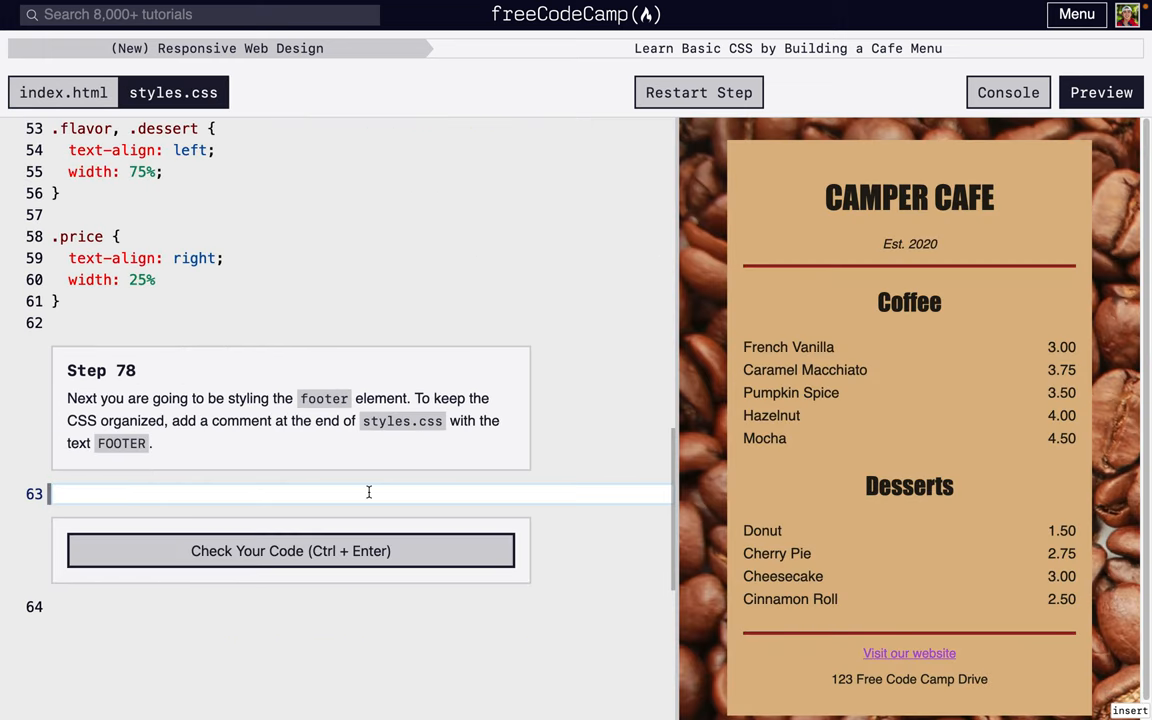
End styles.css with a /* FOOTER */ comment, check and submit Step 78
text(/* */)
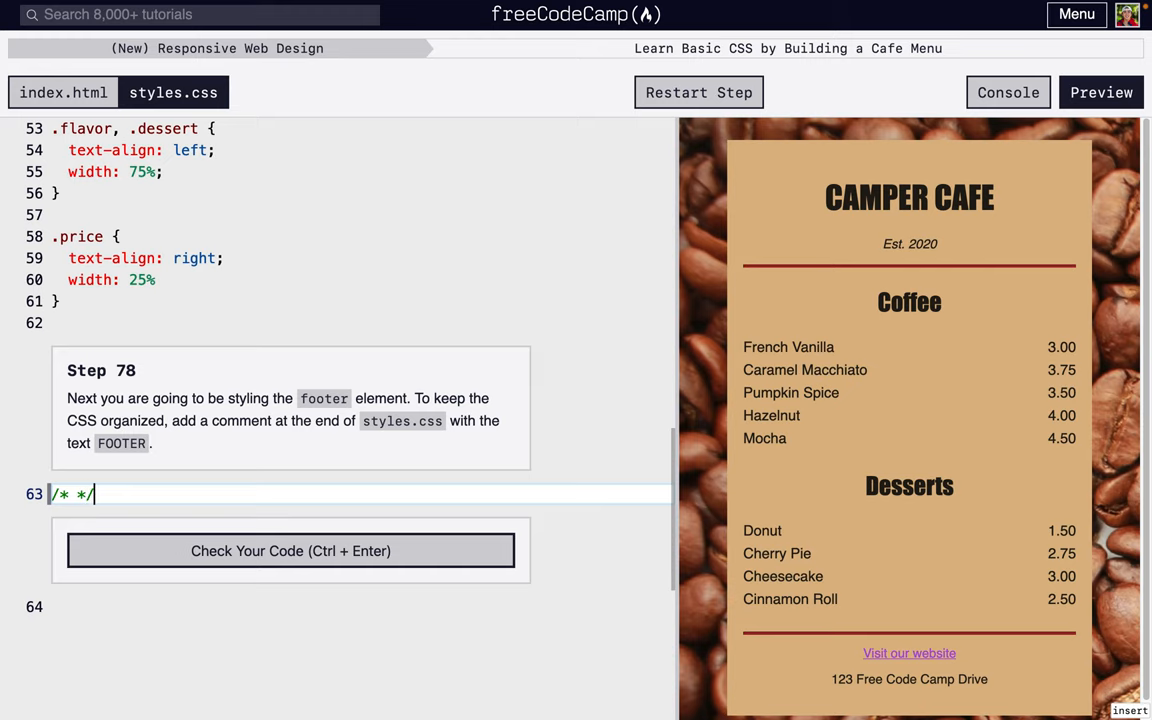
text(FOOTER)
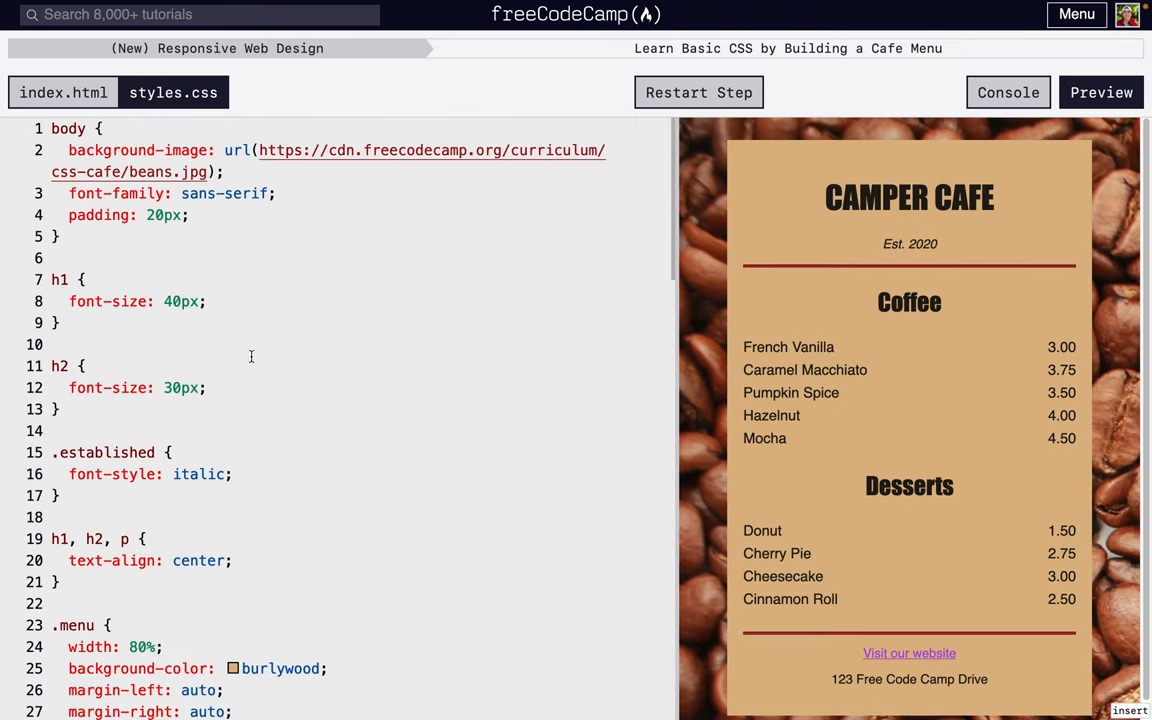
text(/* FOOTER */)
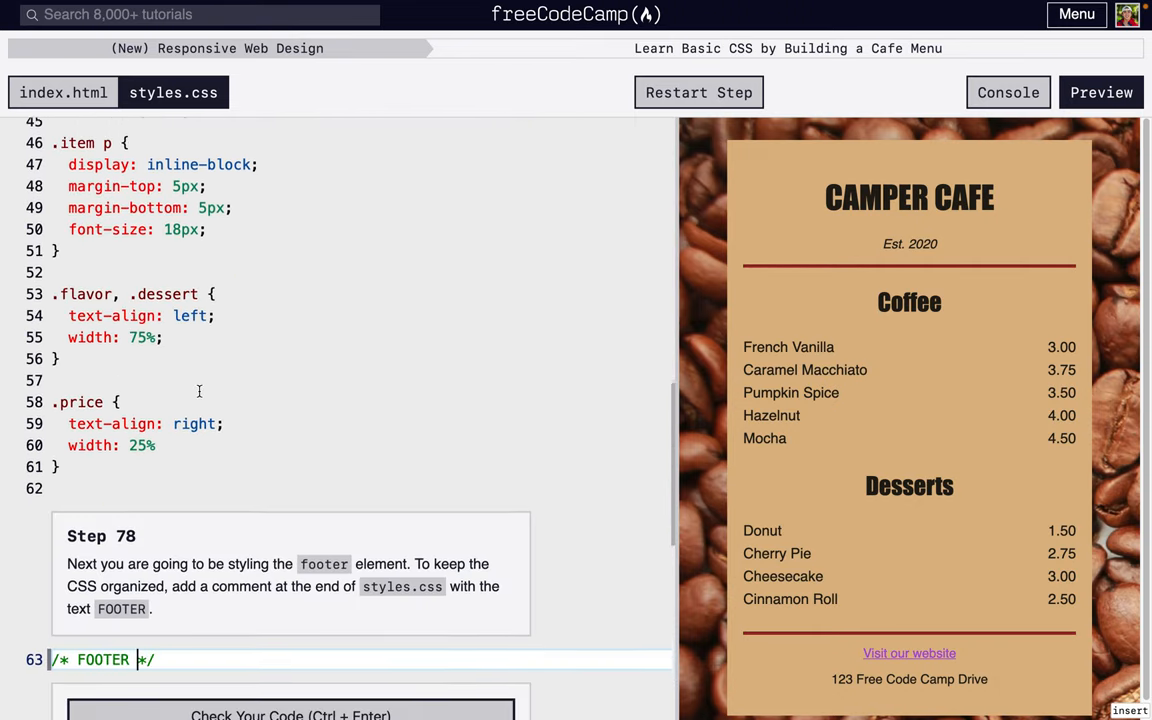
scroll(down, 3)
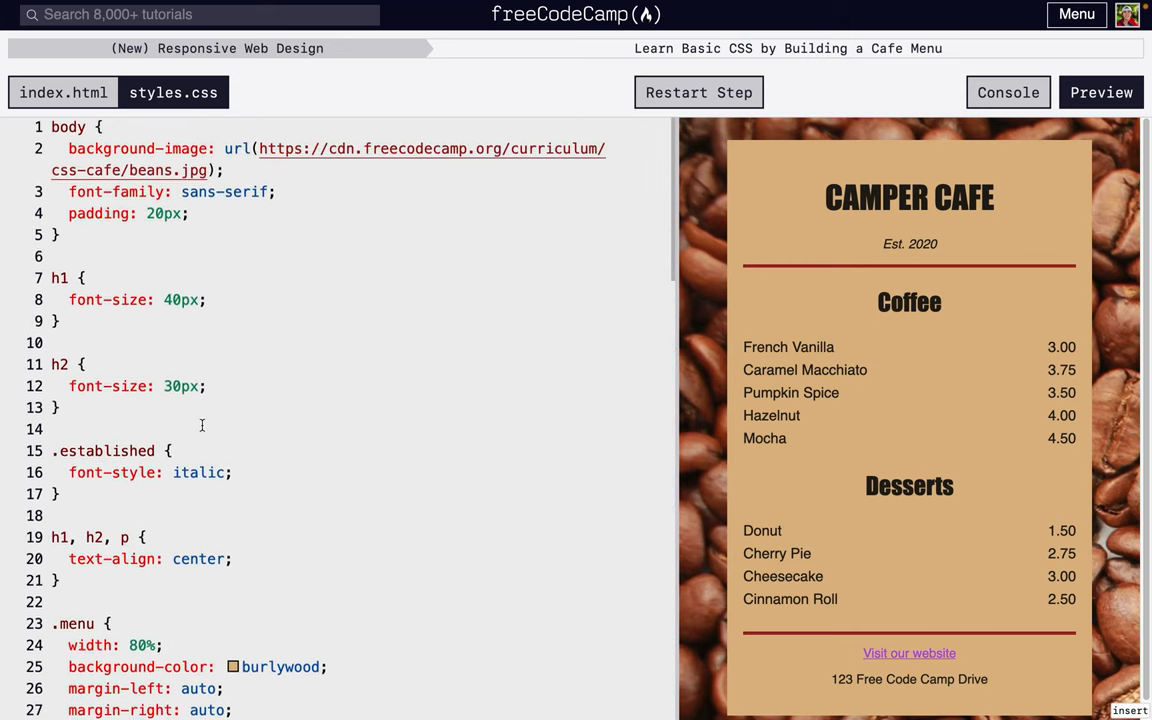
text(/* FOOTER */)
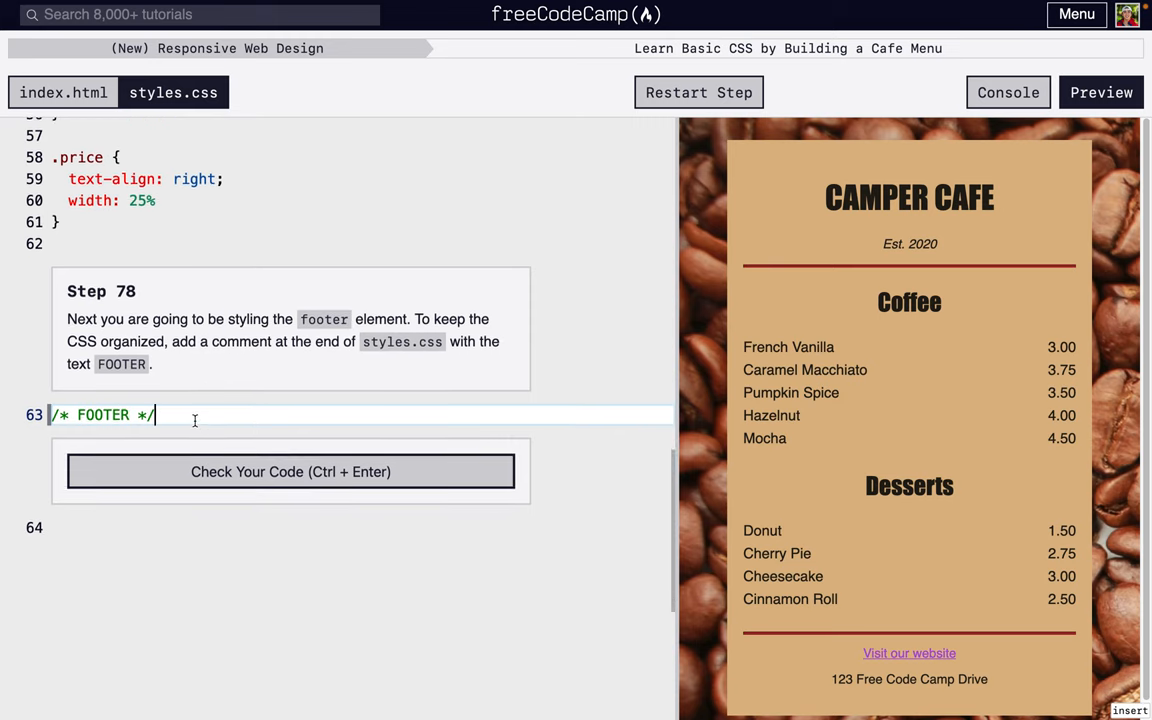
double_click(102, 414)
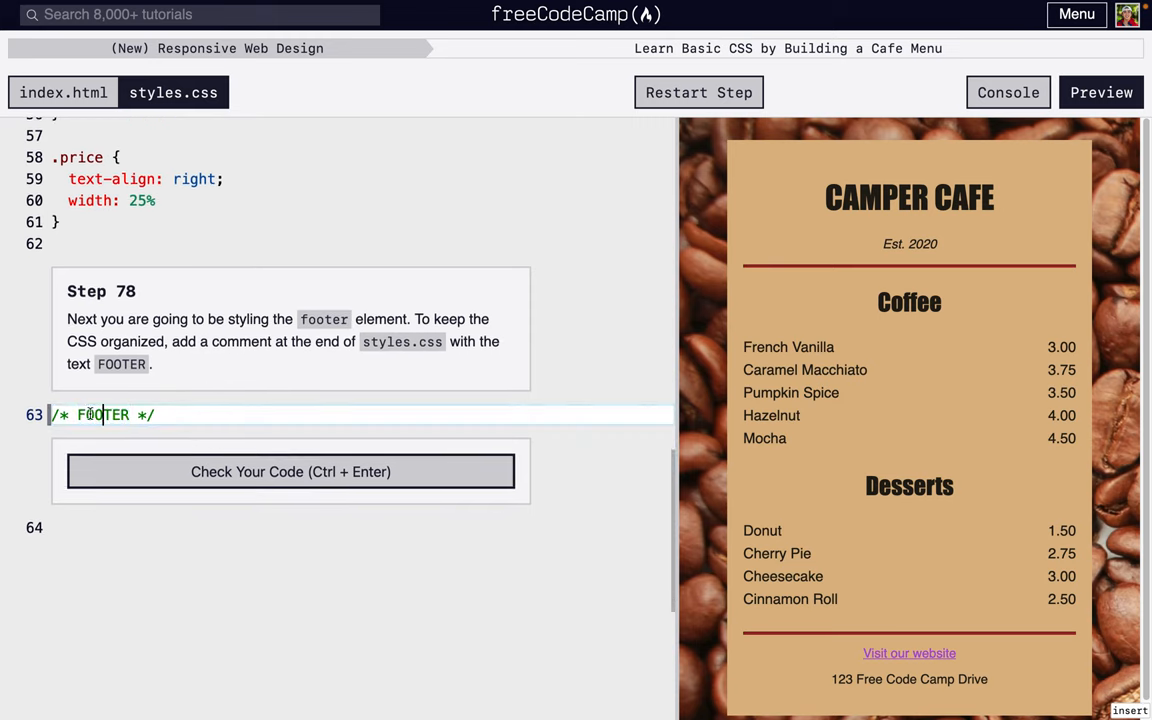
click(290, 472)
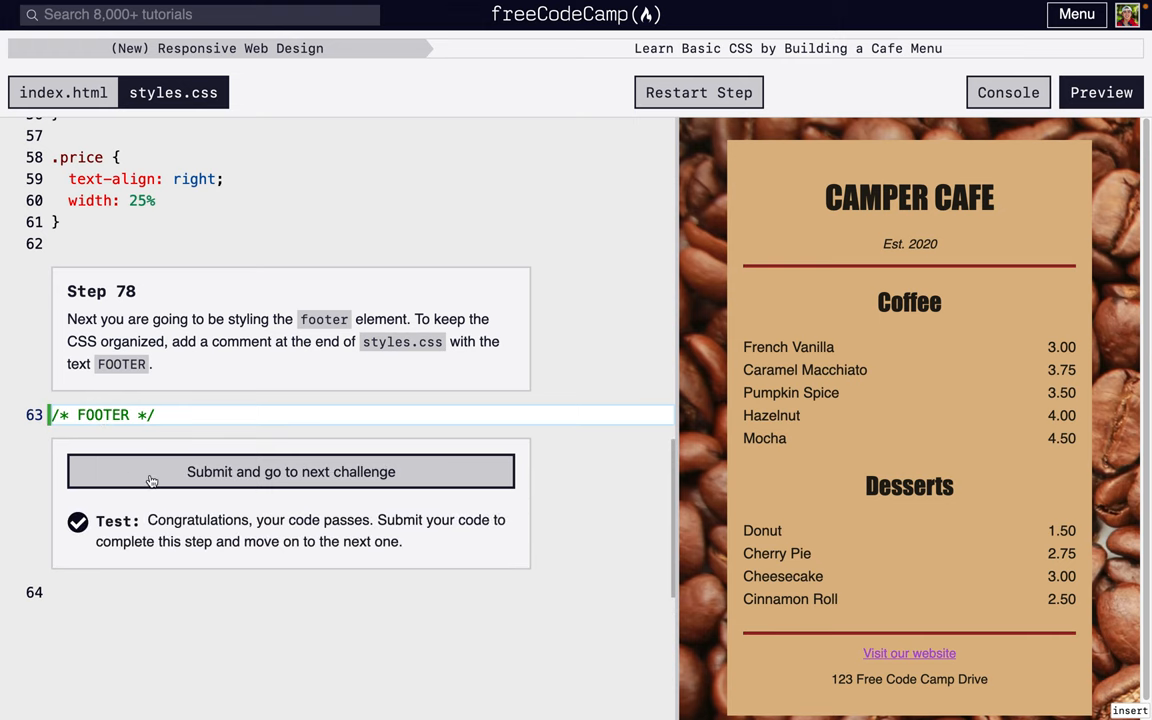
click(290, 472)
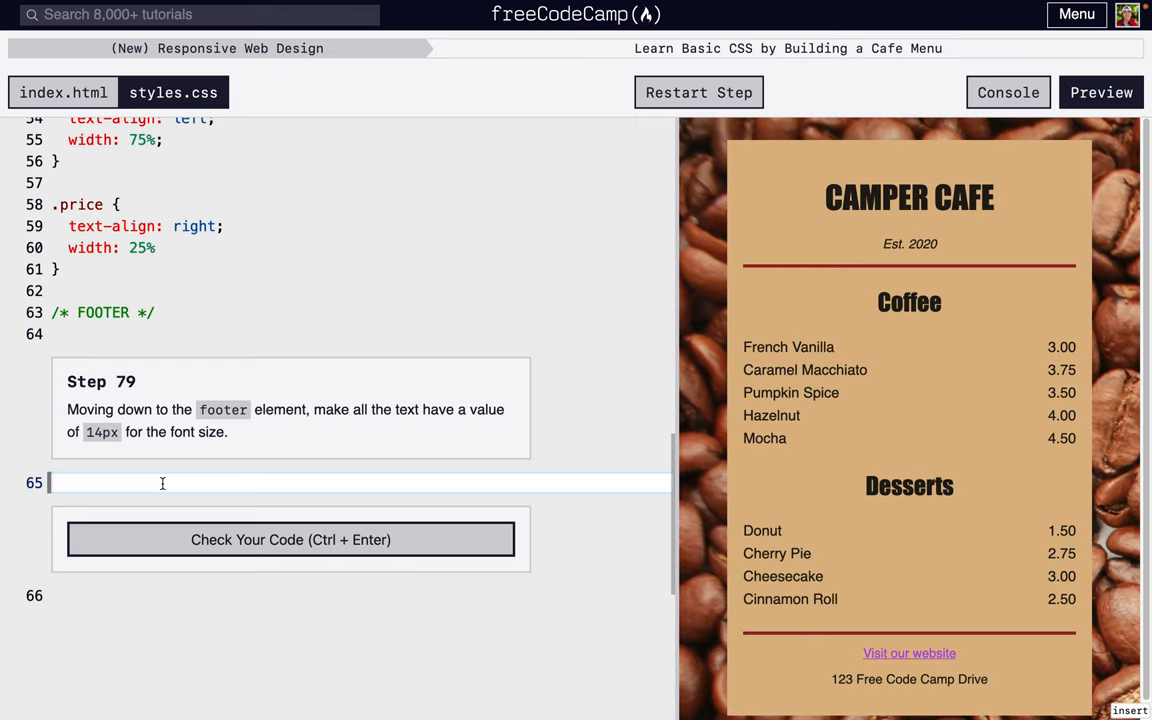
mouse_move(770, 554)
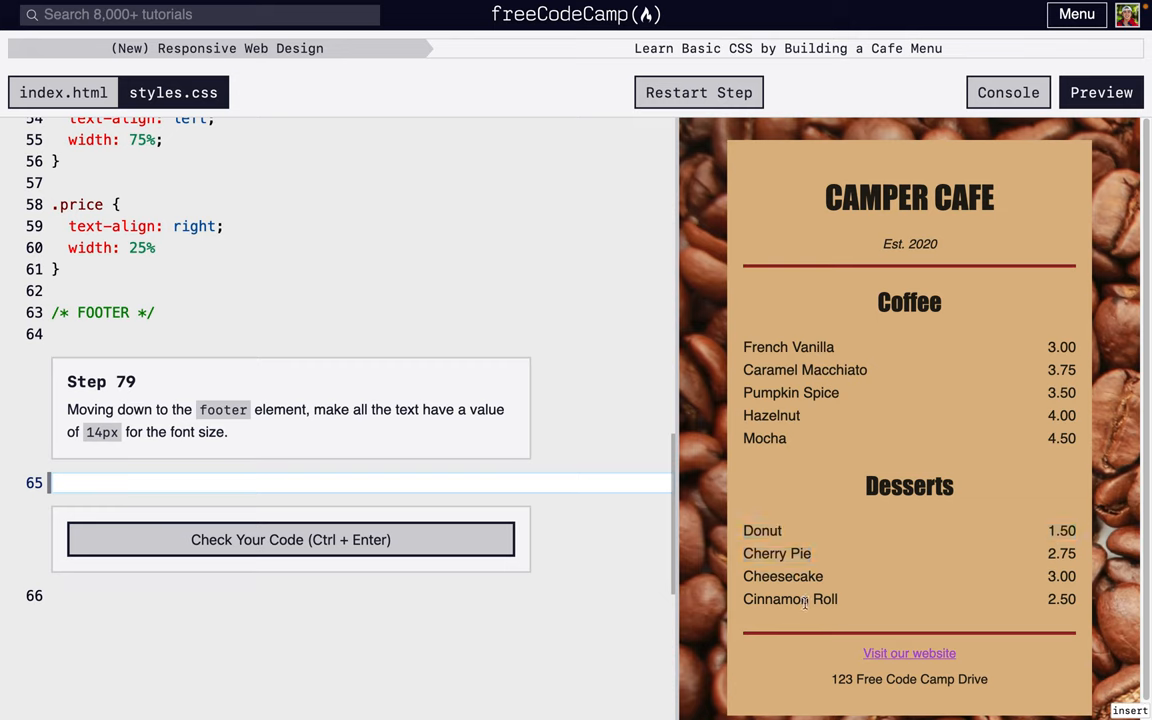
mouse_move(404, 486)
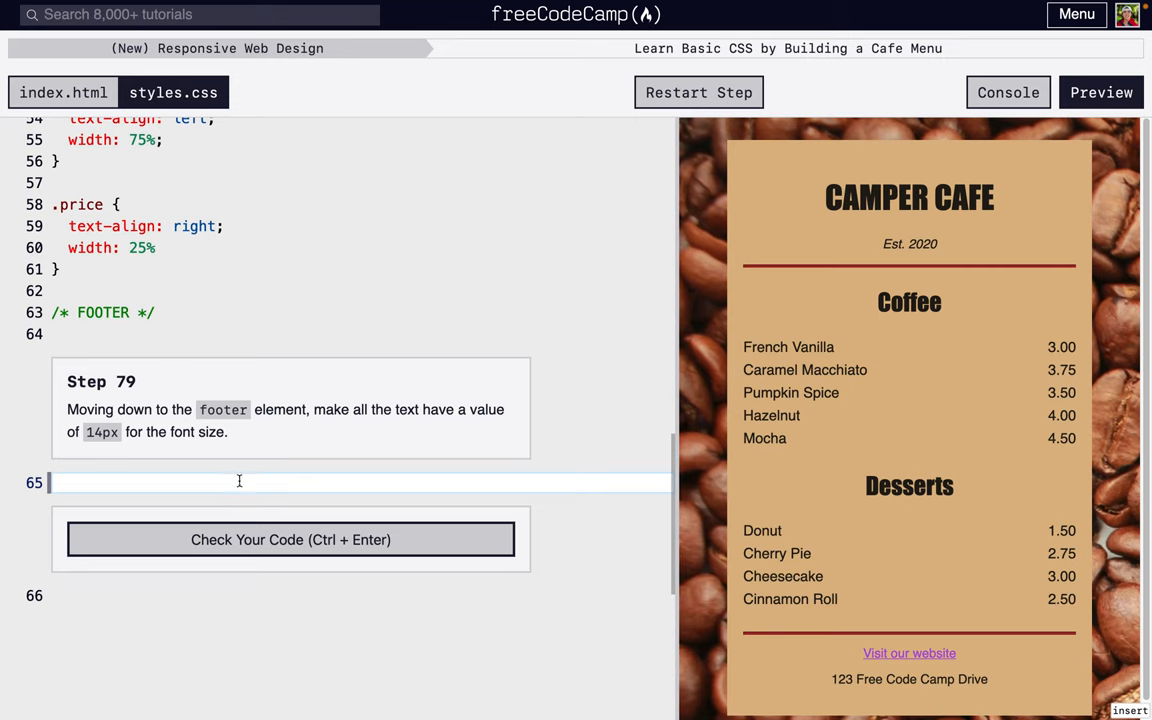
Add a footer rule with font-size: 14px, check and submit Step 79
text(footer)
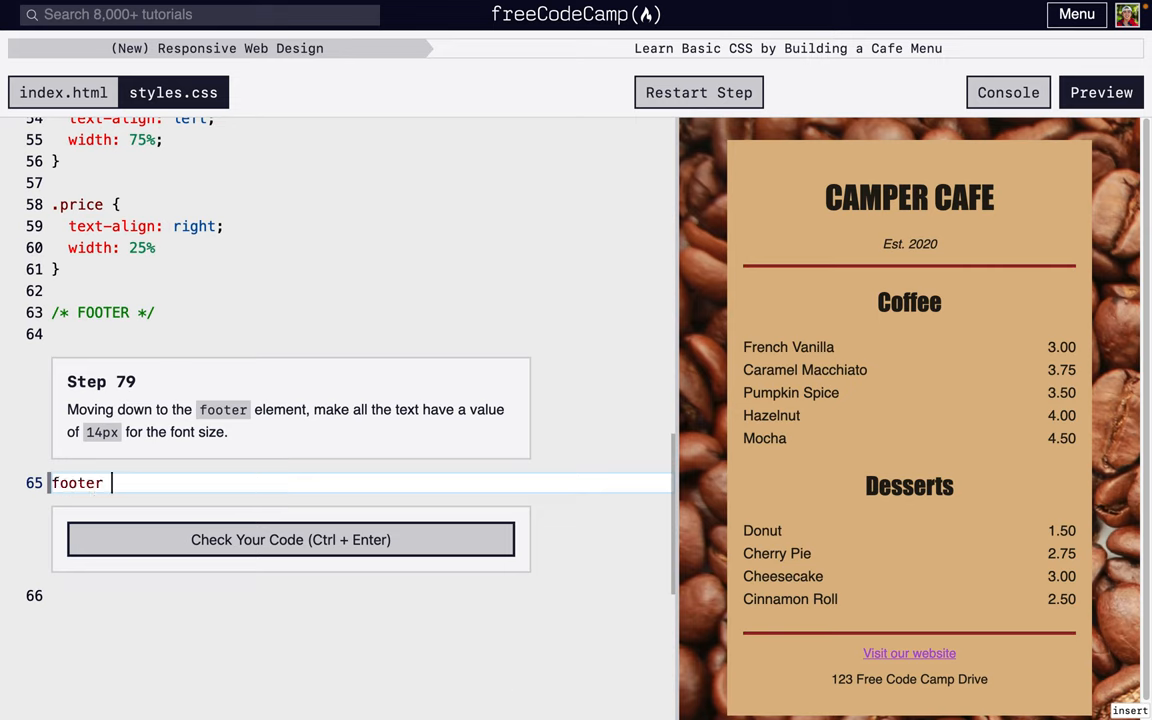
text({)
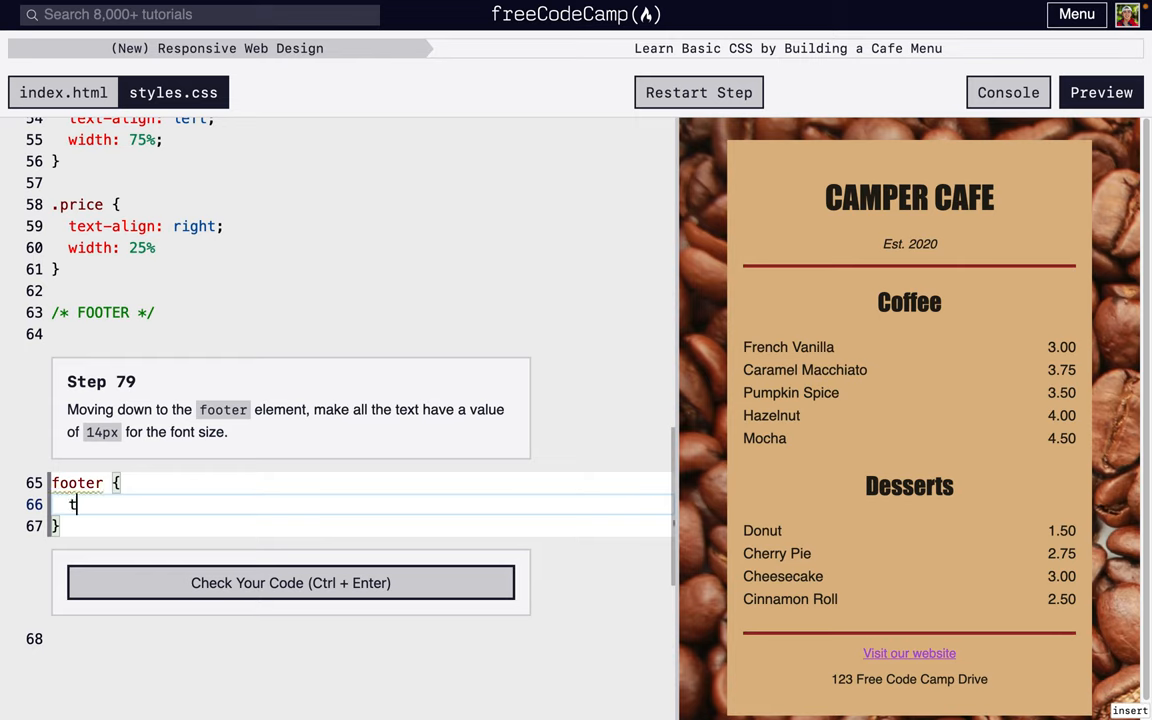
text(ont-)
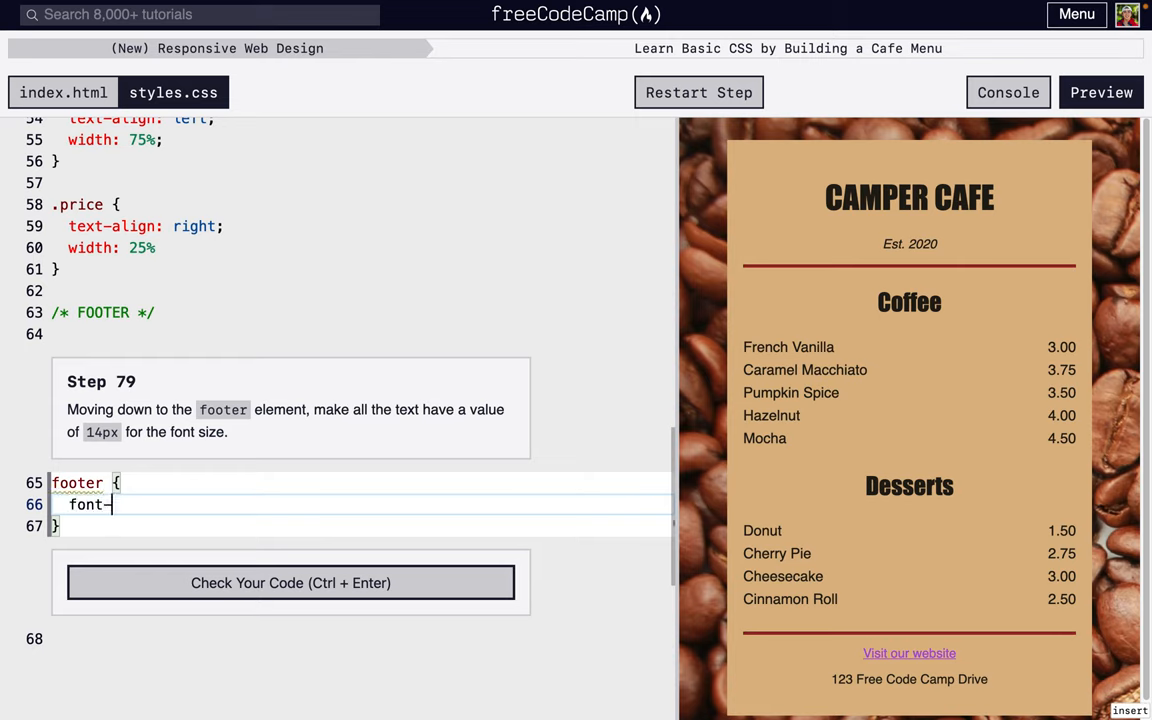
text(size:)
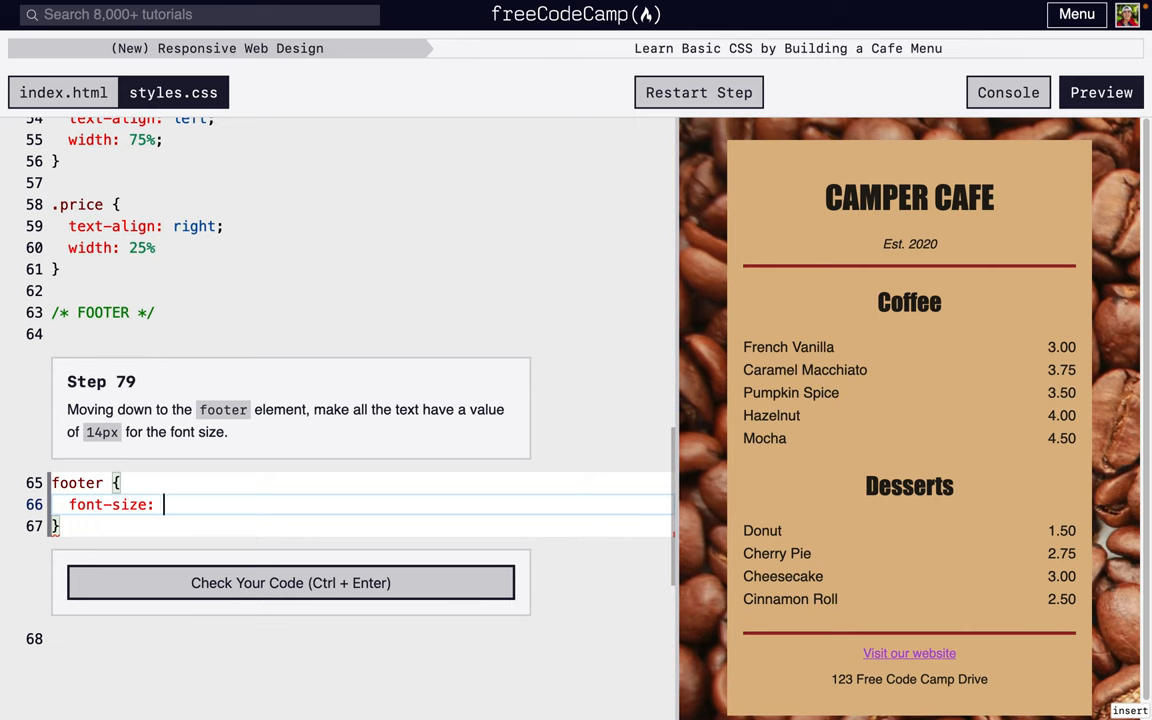
text(14px;)
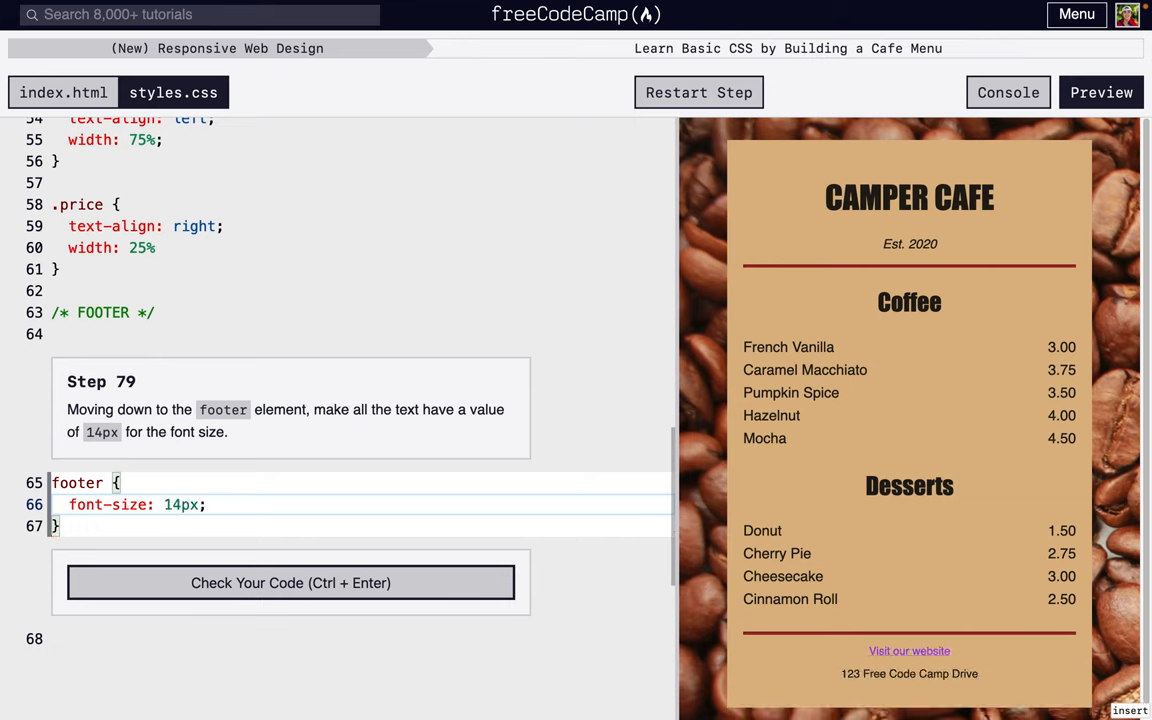
mouse_move(912, 688)
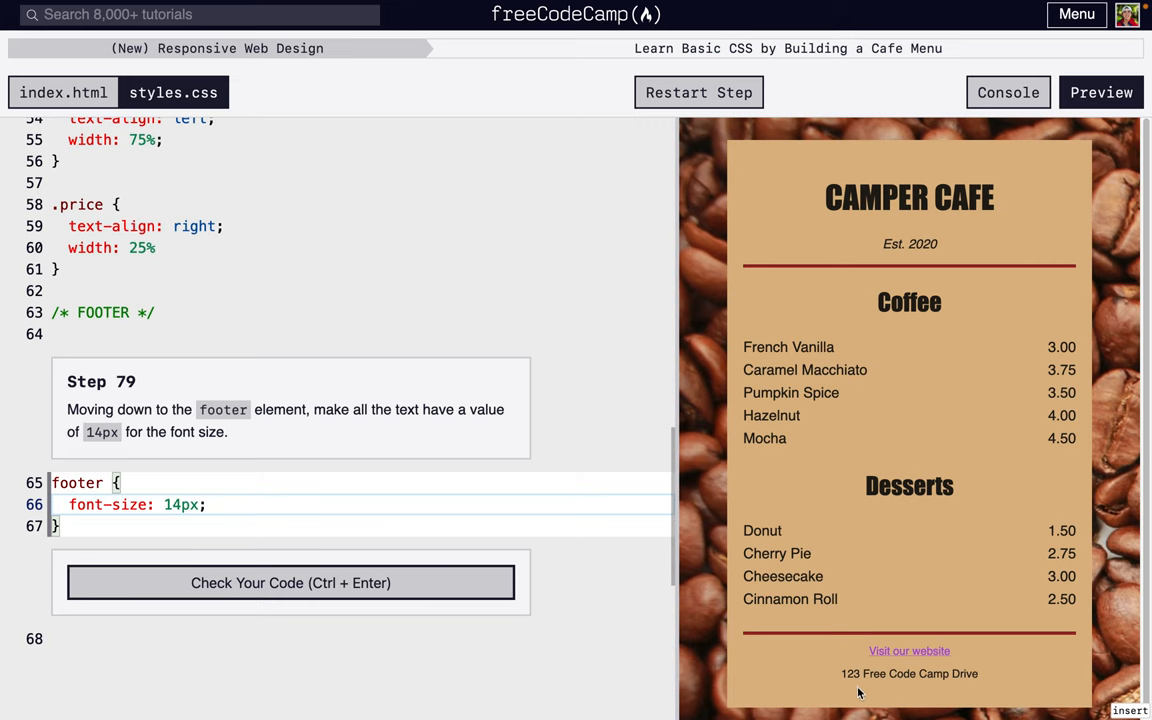
click(292, 582)
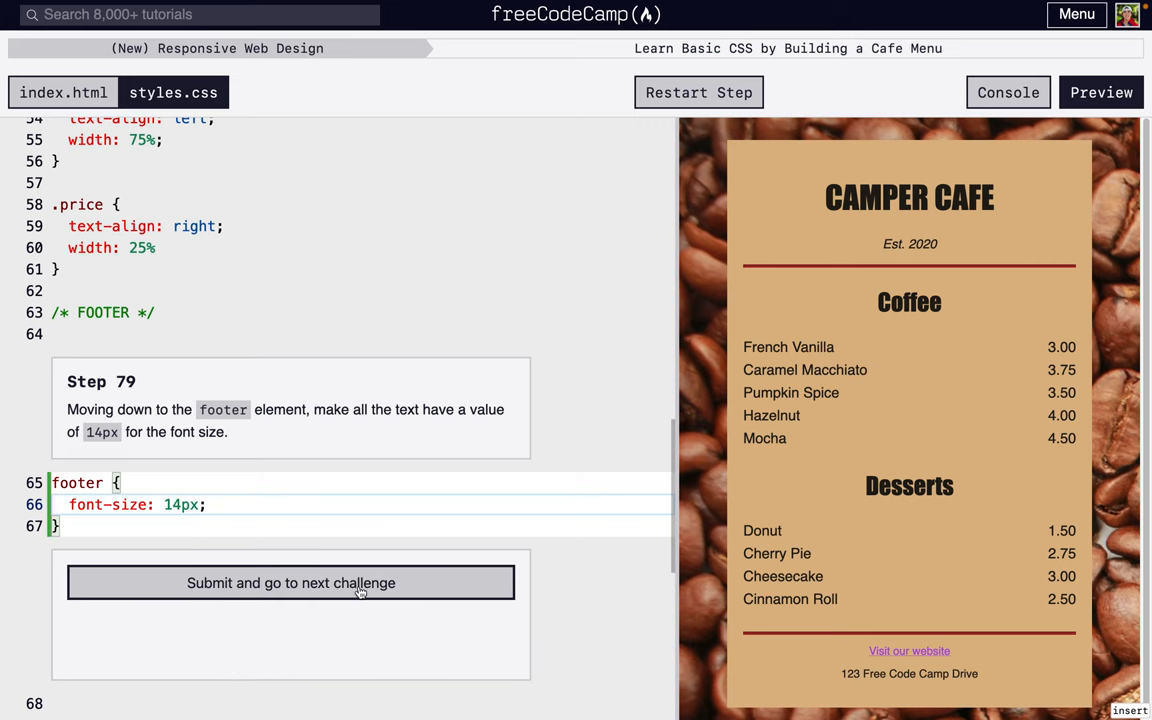
click(290, 584)
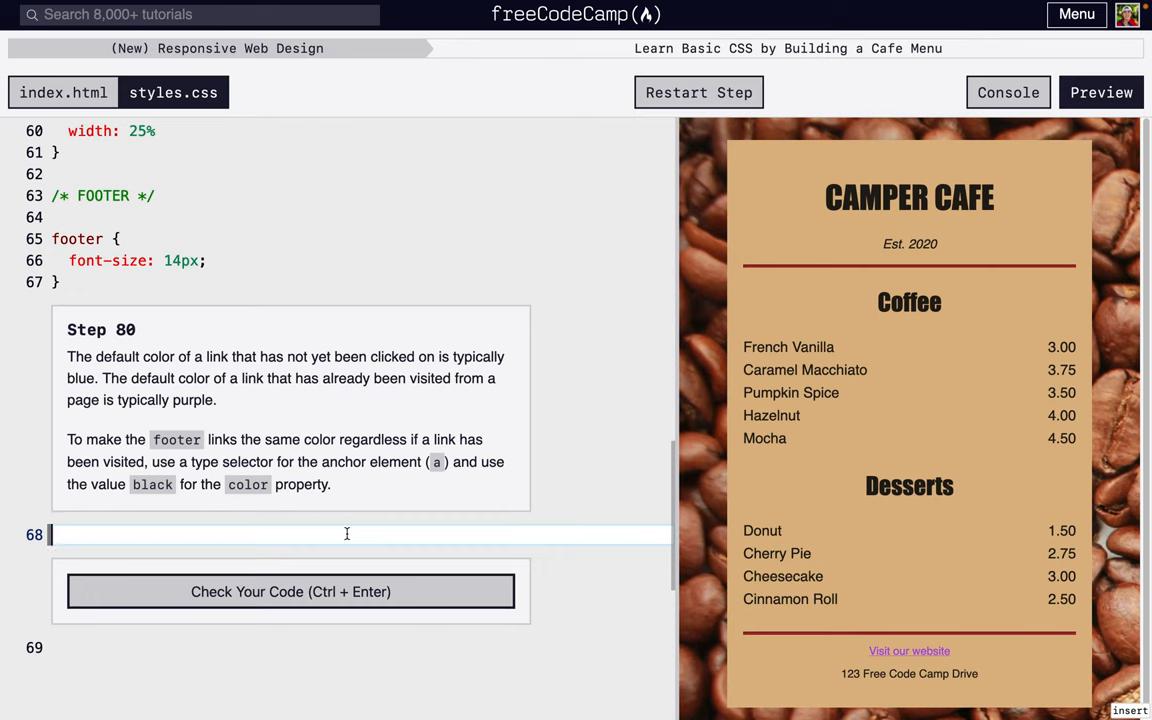
mouse_move(896, 656)
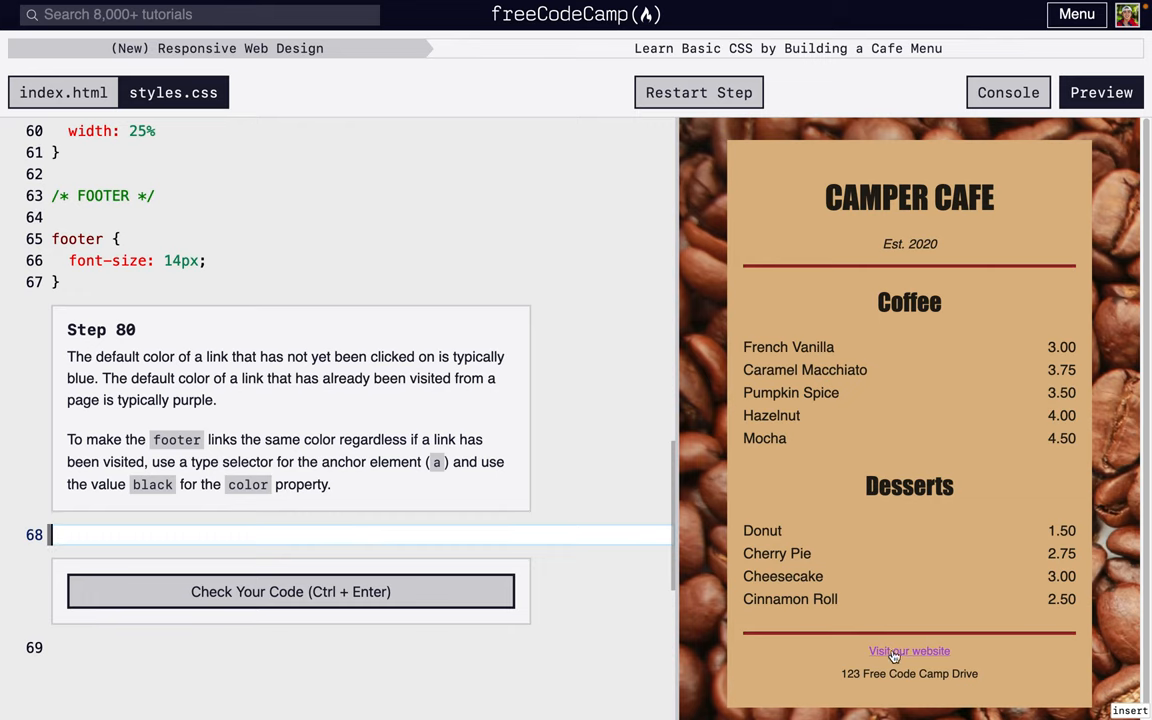
mouse_move(376, 540)
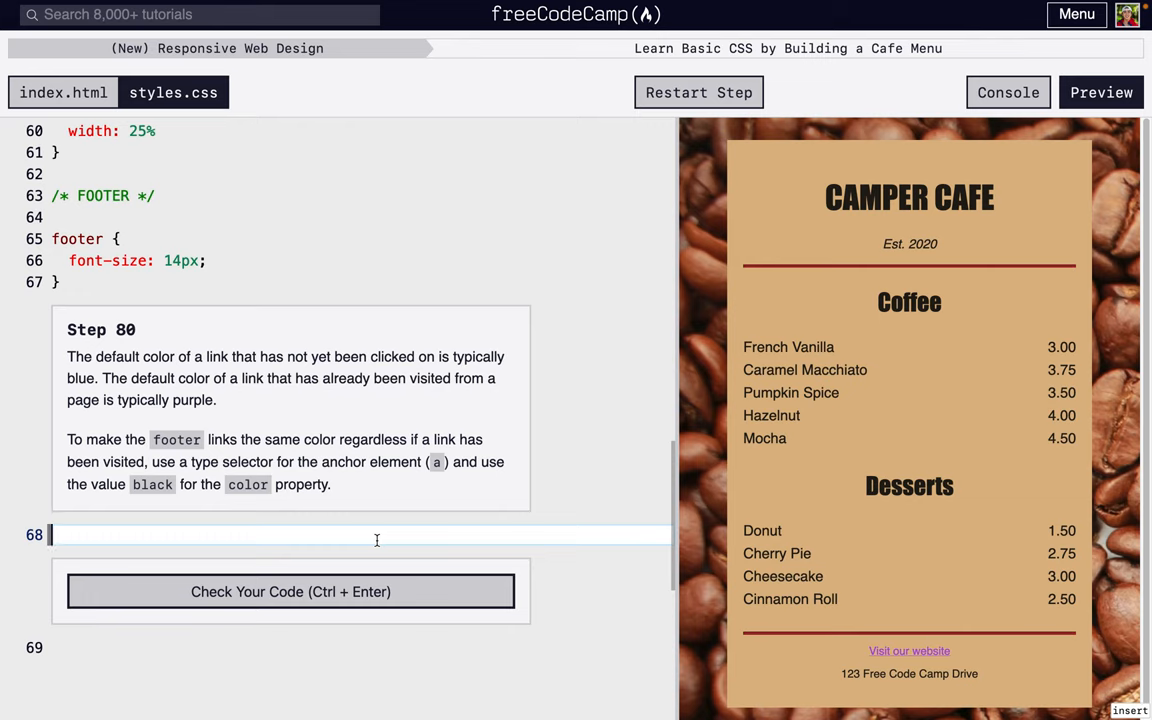
Start an 'a {' rule in styles.css and begin its color declaration
text(a {)
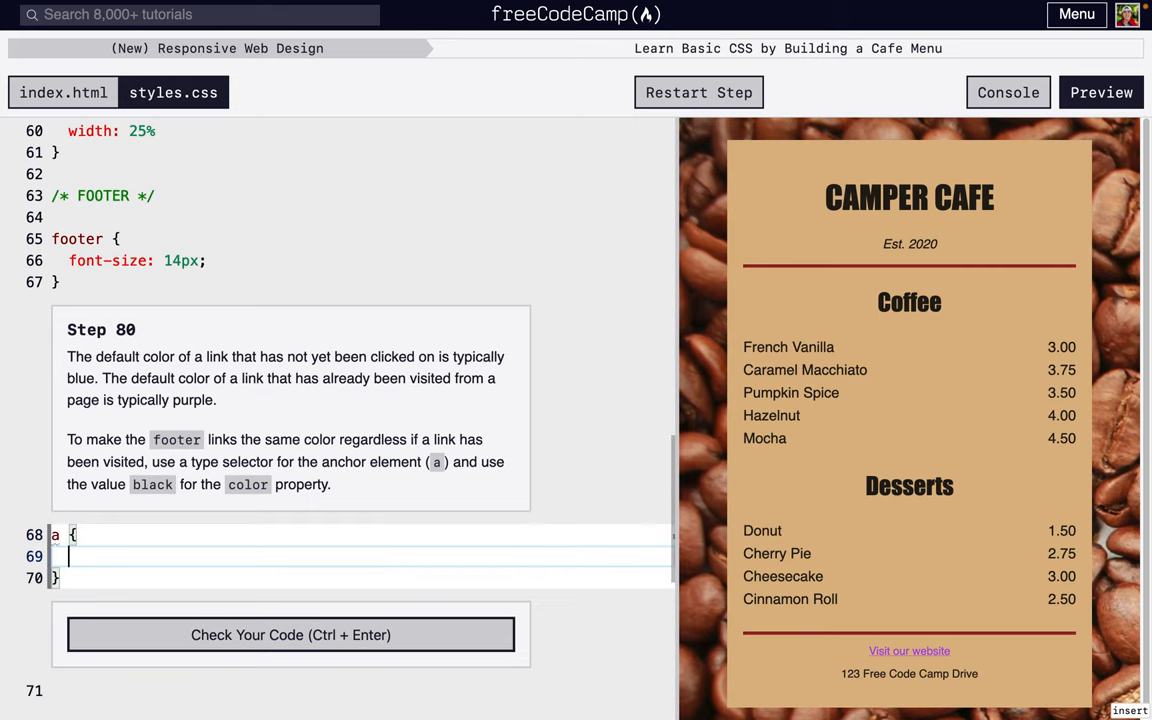
text(colr)
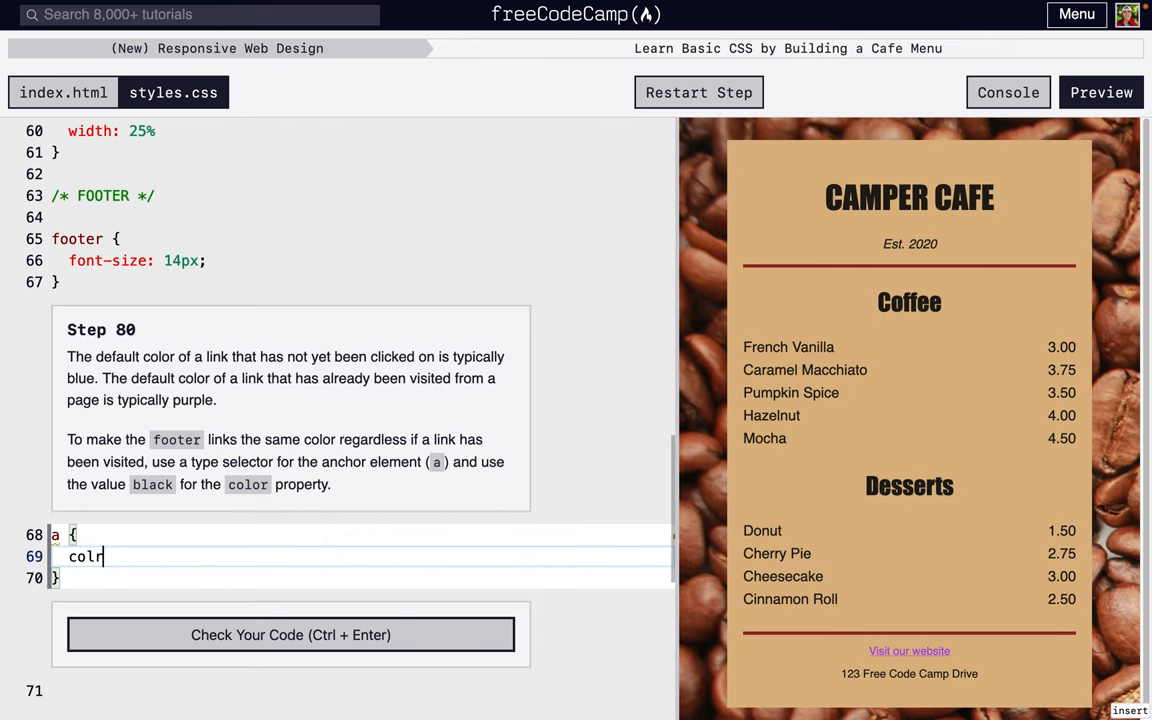